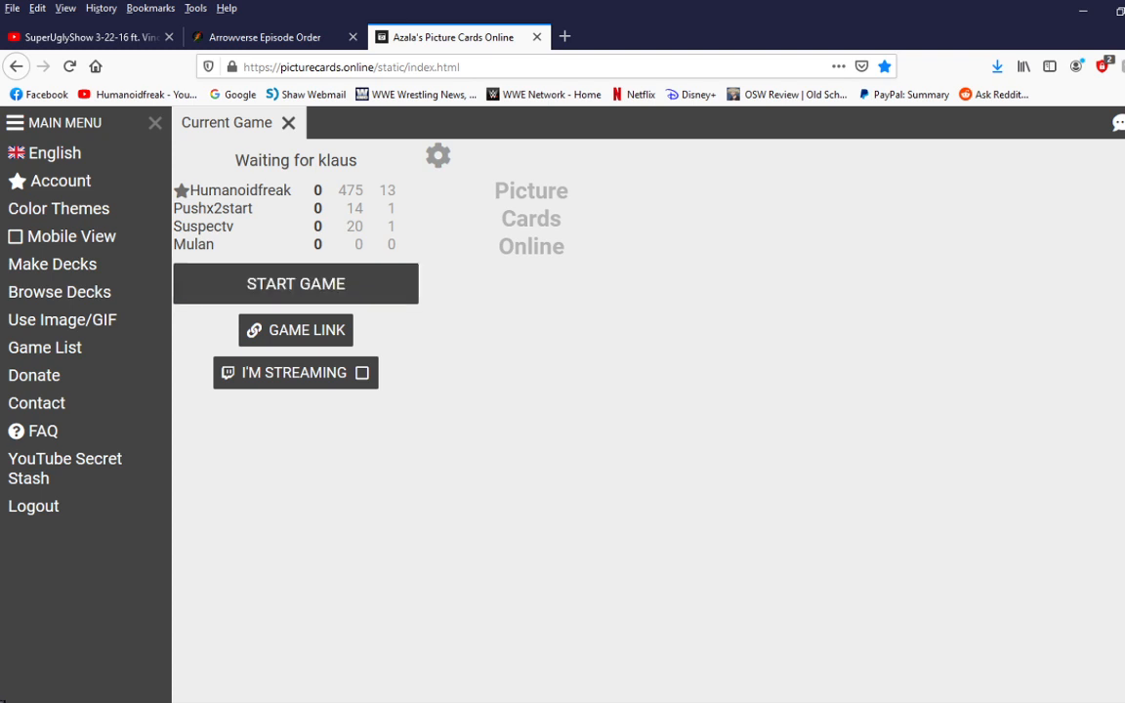
Step: Start the game with the four joined players and await the submitted answers as czar
{"action": "left_click", "coordinate": [297, 283]}
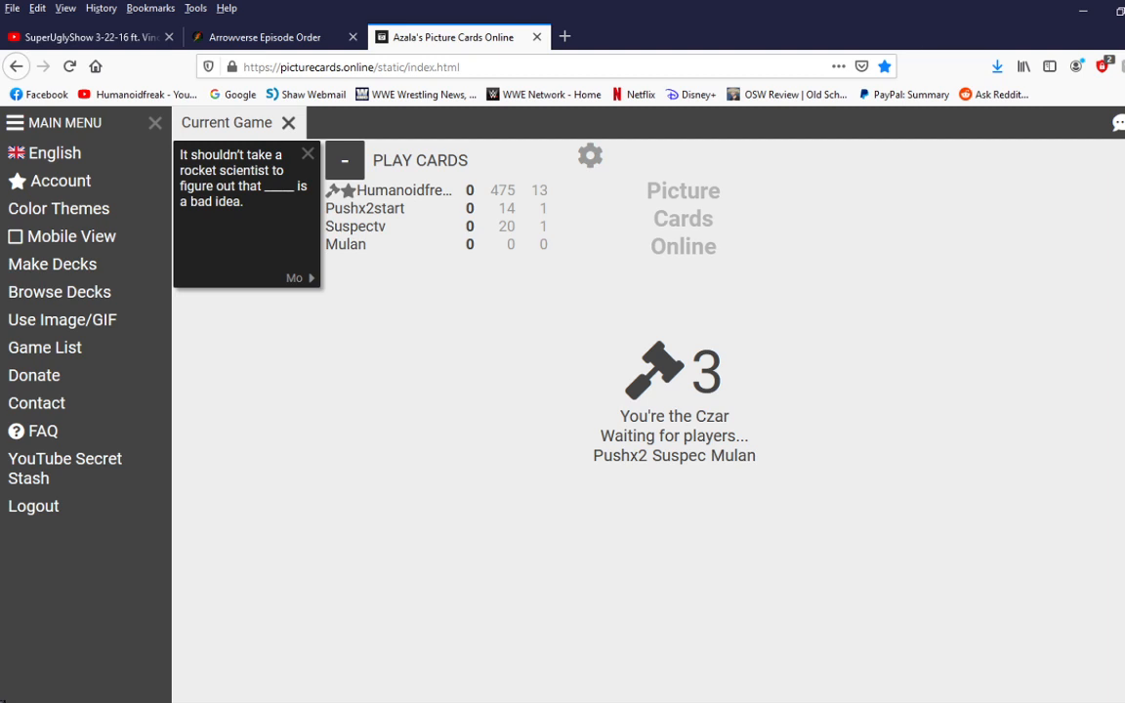
{"action": "left_click", "coordinate": [590, 157]}
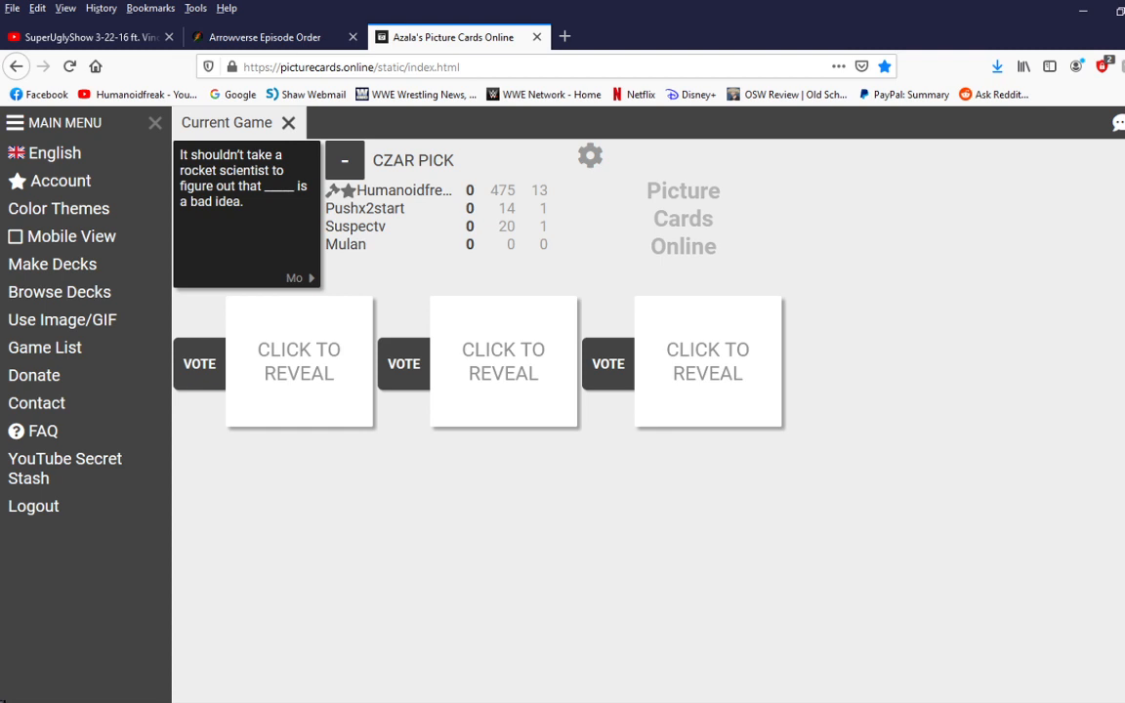
Step: Reveal the first, second and third submitted answers for judging
{"action": "left_click", "coordinate": [299, 361]}
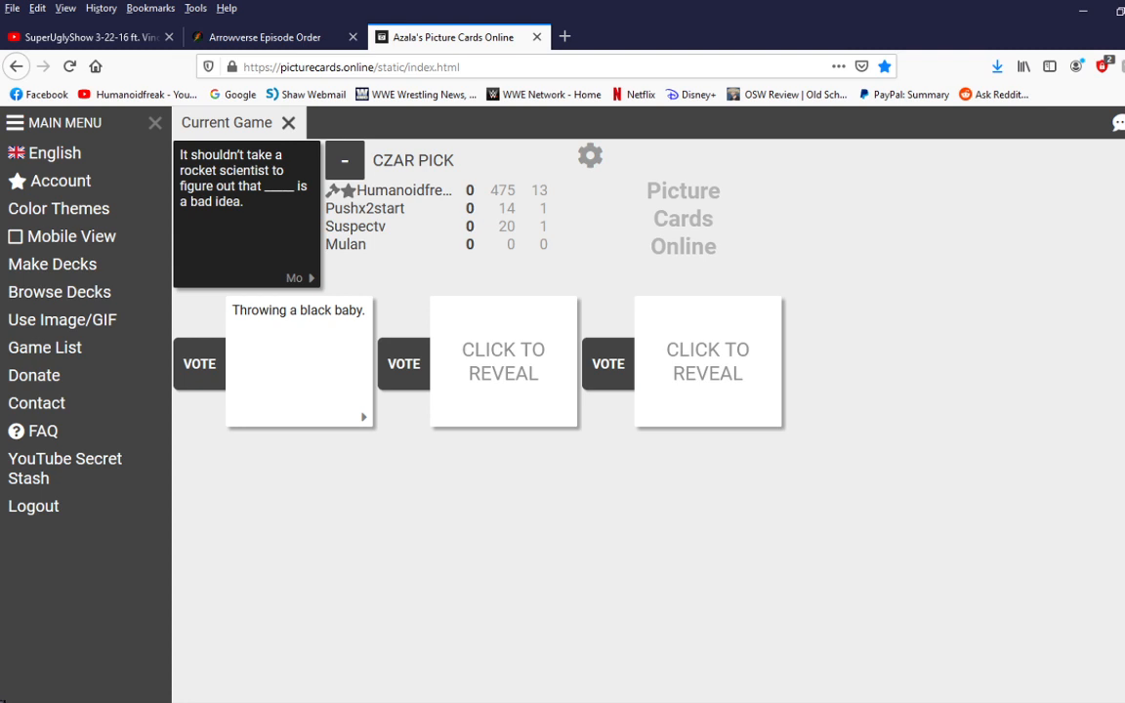
{"action": "left_click", "coordinate": [504, 361]}
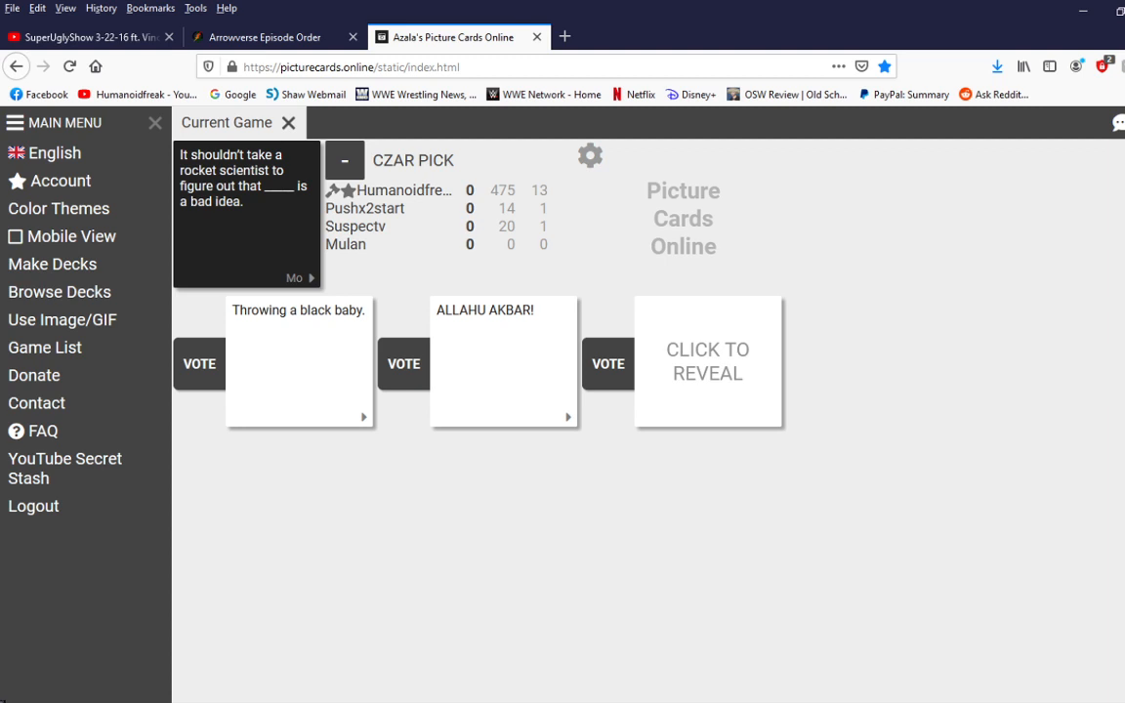
{"action": "left_click", "coordinate": [707, 361]}
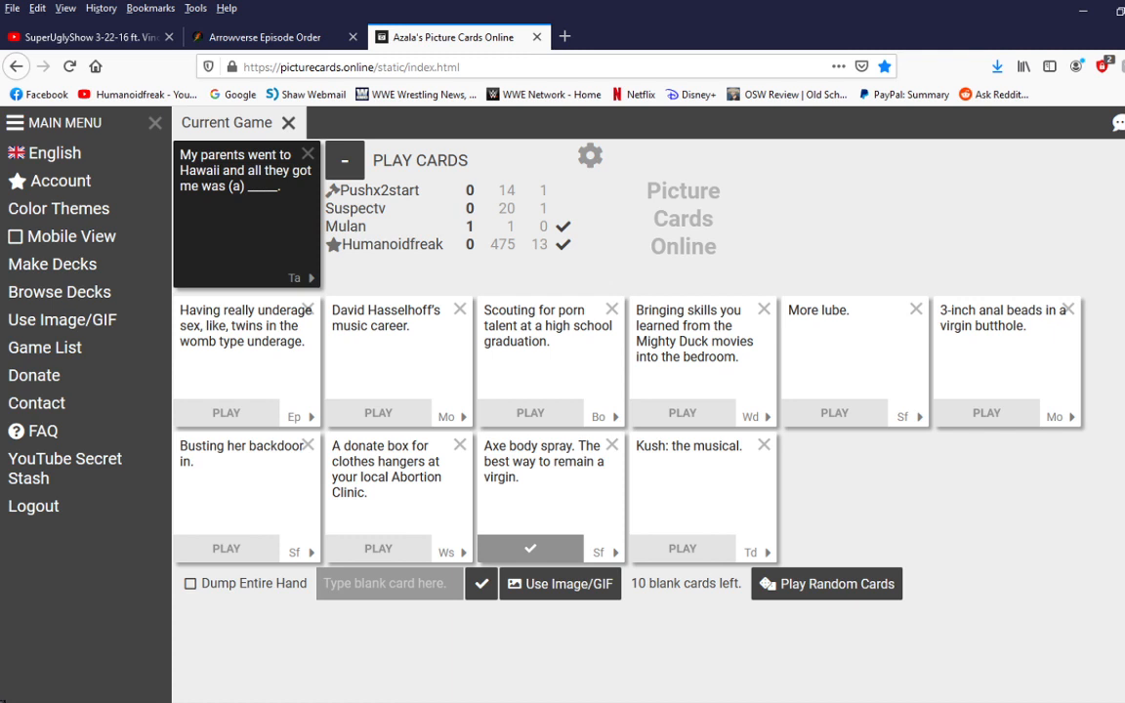
Step: Submit the chosen answer card for the Hawaii prompt and see the round judged
{"action": "left_click", "coordinate": [834, 414]}
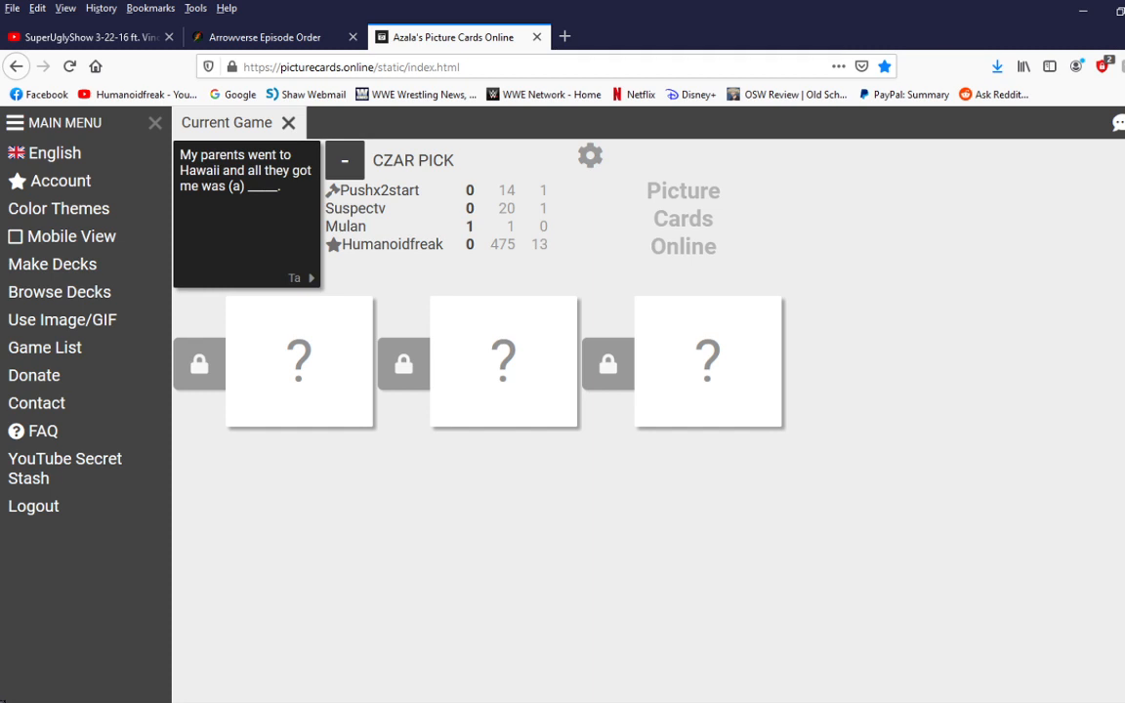
{"action": "left_click", "coordinate": [299, 361]}
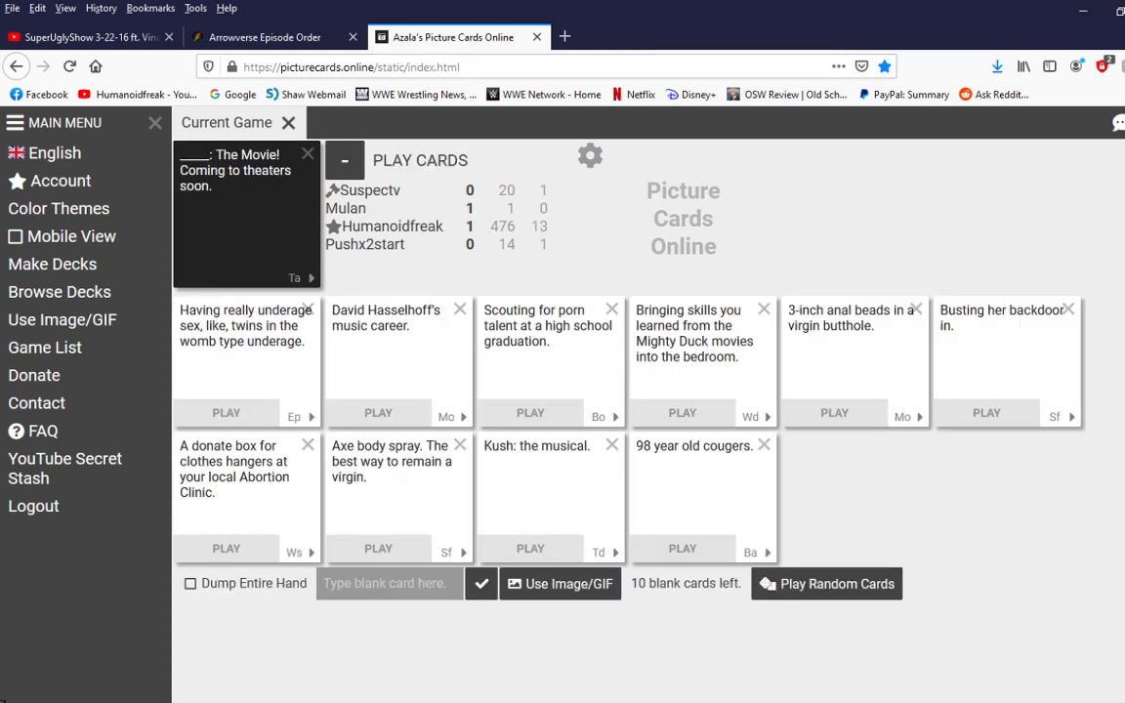
Step: Write the blank-card answer 'boy i don... what a jpeg... I'm fix... kick your ass. aaaaaaa'
{"action": "left_click", "coordinate": [386, 582]}
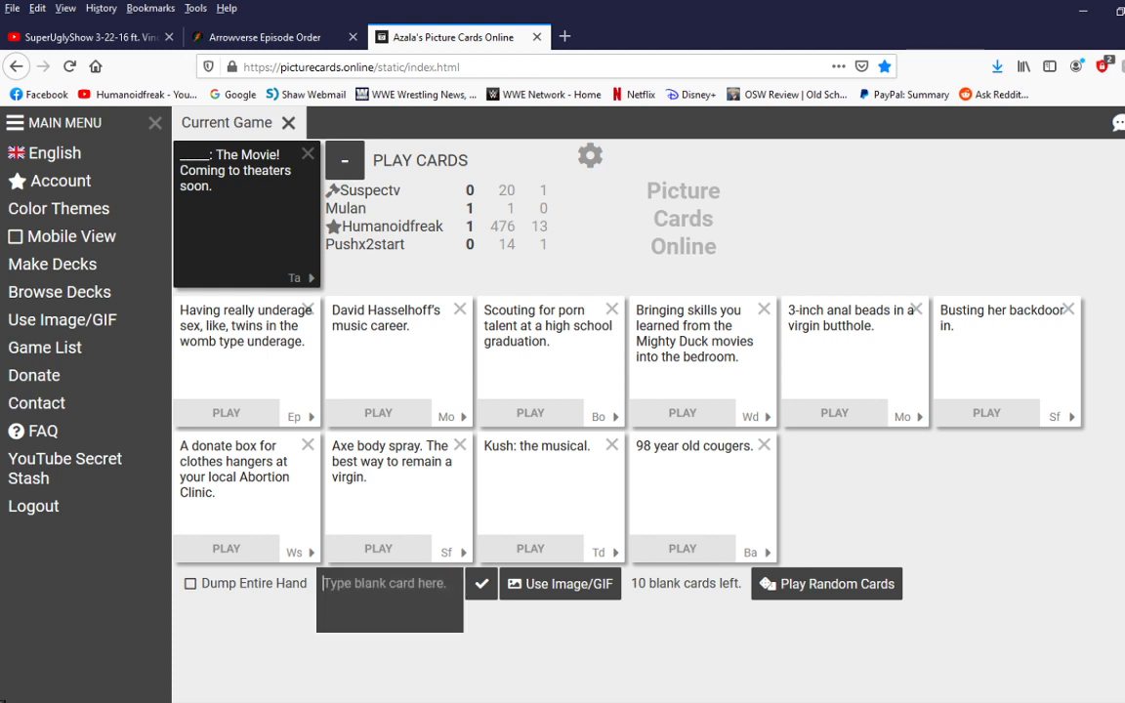
{"action": "type", "text": "boy i don't know what you just said."}
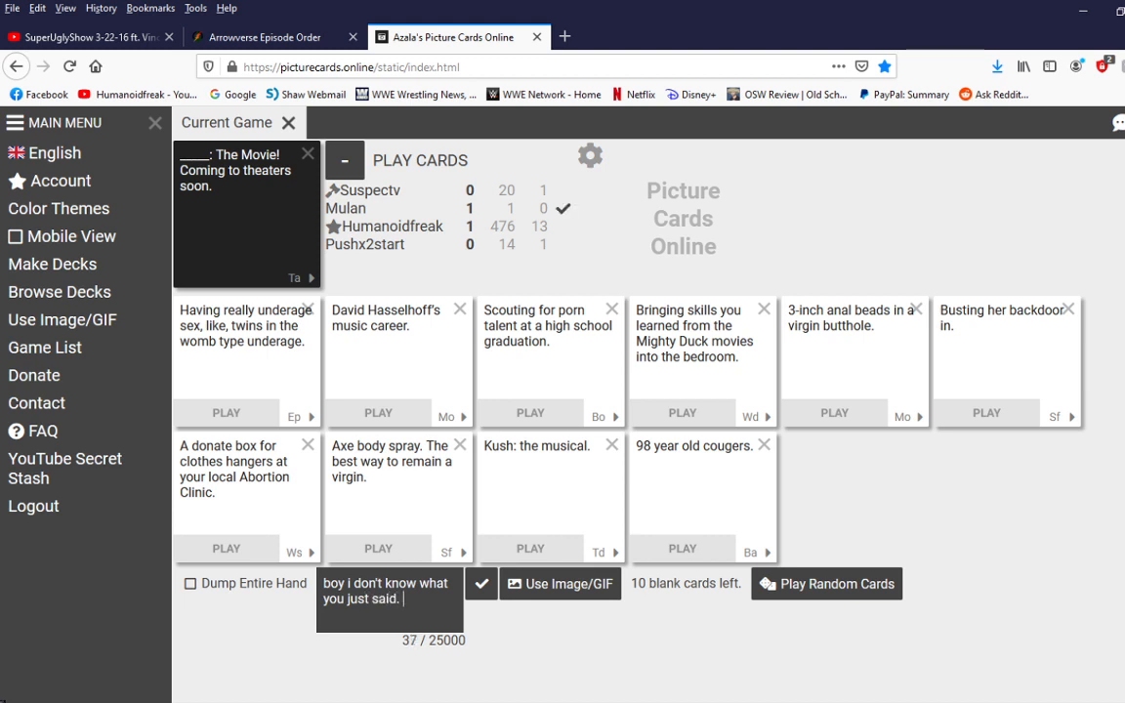
{"action": "type", "text": "I just"}
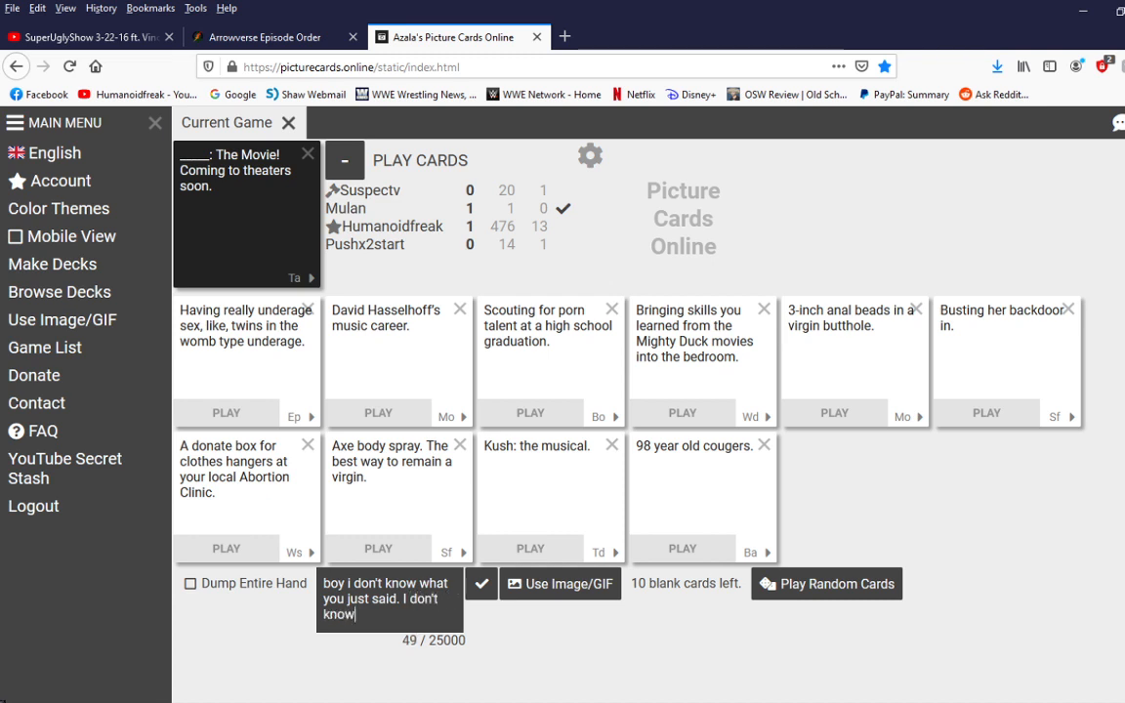
{"action": "type", "text": "what aj"}
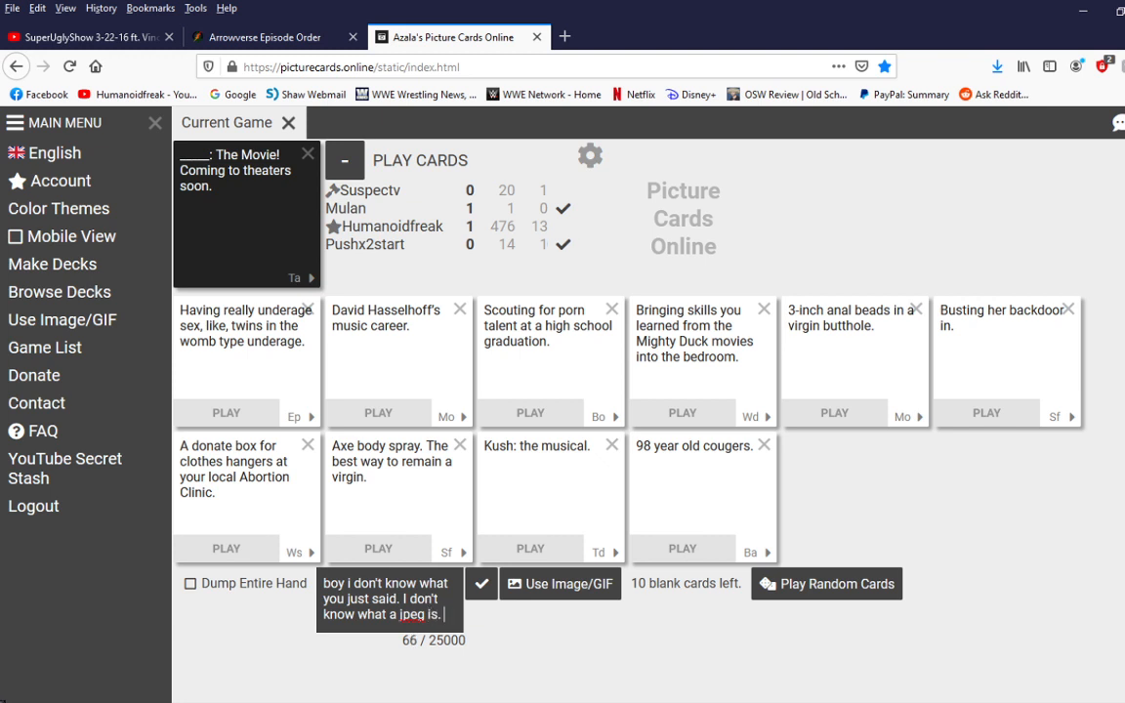
{"action": "type", "text": "I'm fixing to"}
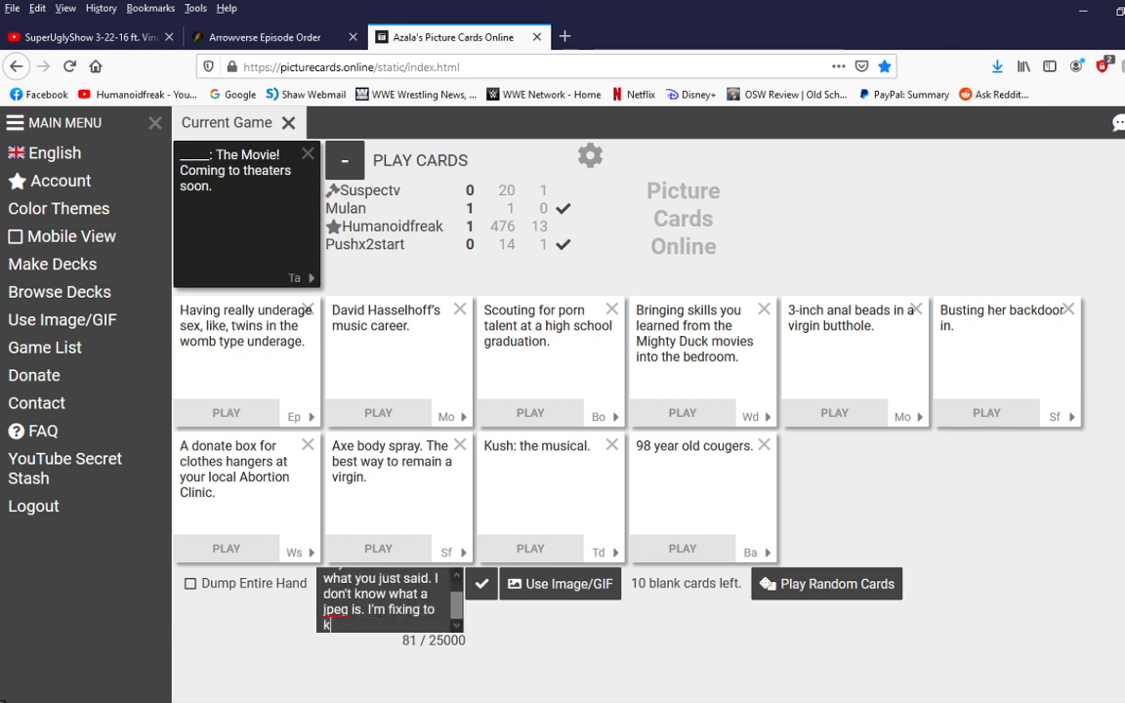
{"action": "type", "text": "kick your ass. bwww"}
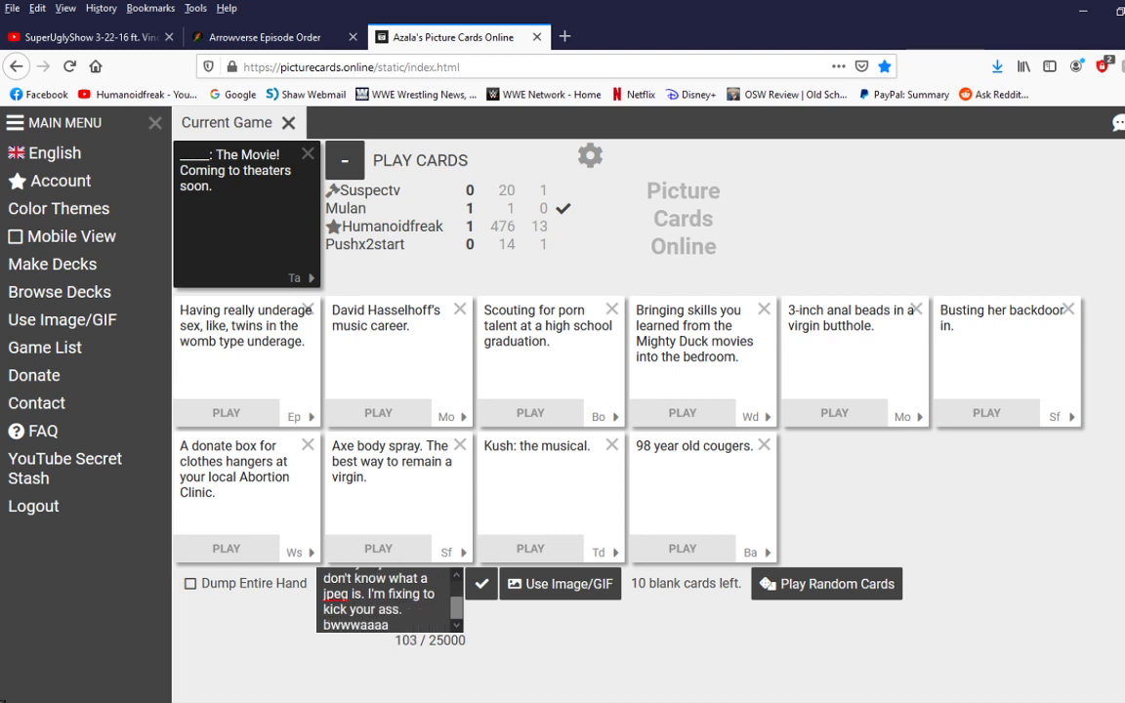
{"action": "type", "text": "aaaaaaa"}
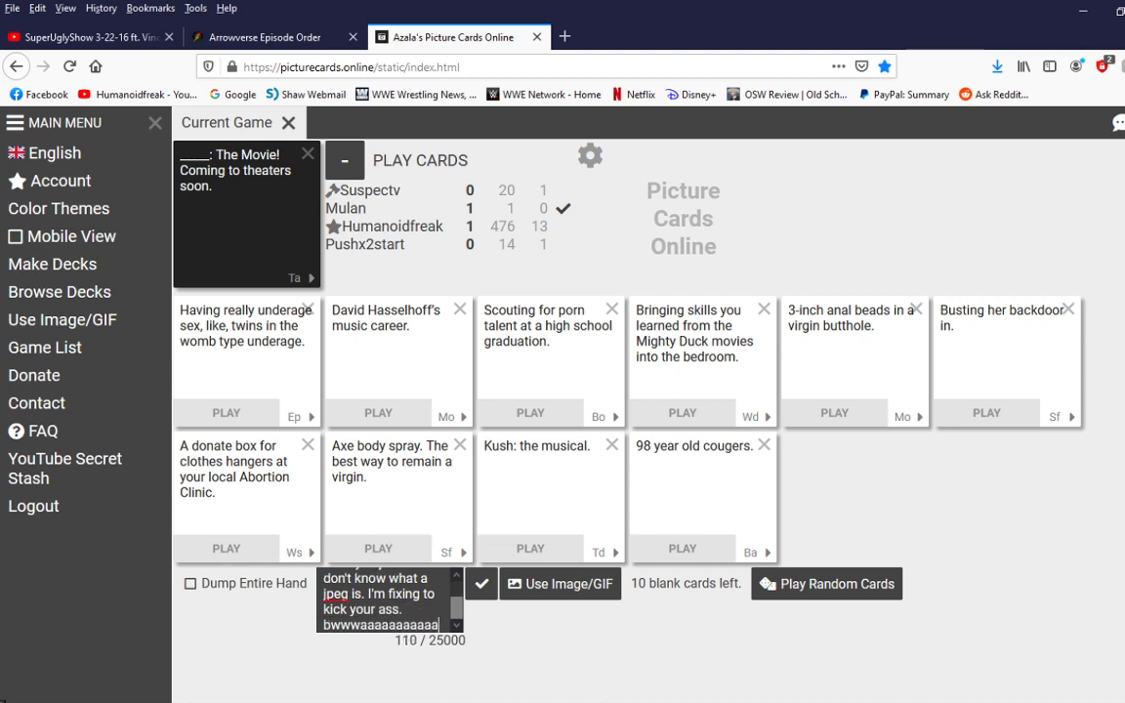
Step: Submit the custom jpeg answer and watch the three Movie-round answers get revealed
{"action": "left_click", "coordinate": [480, 584]}
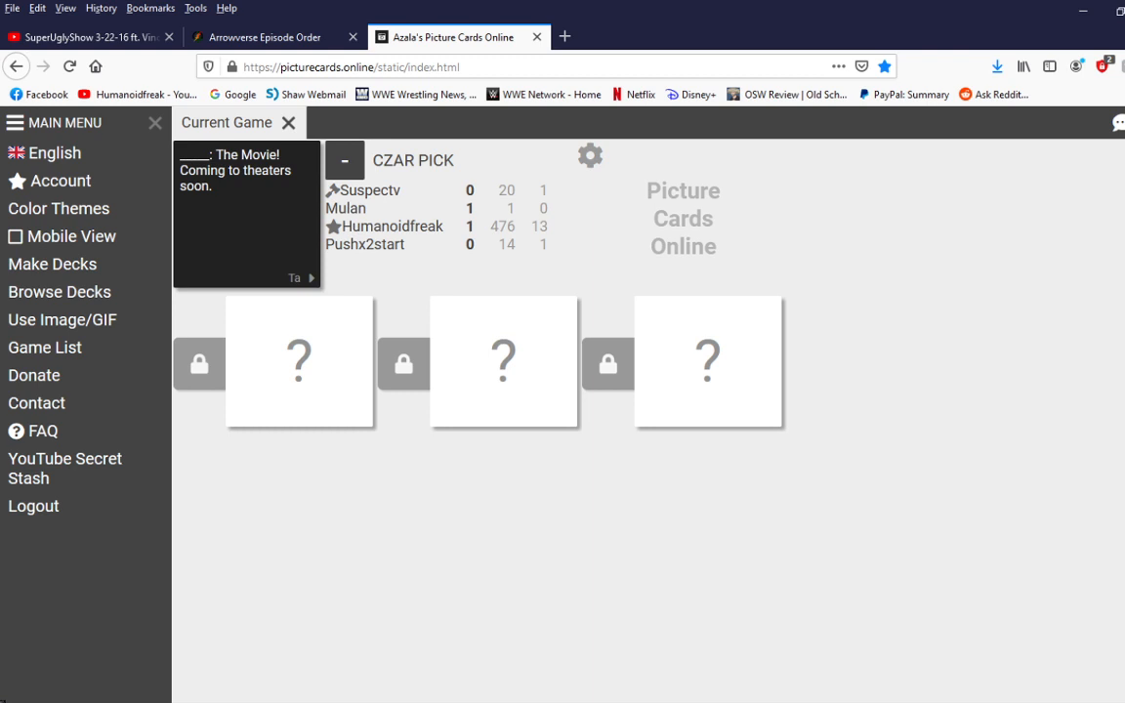
{"action": "left_click", "coordinate": [299, 361]}
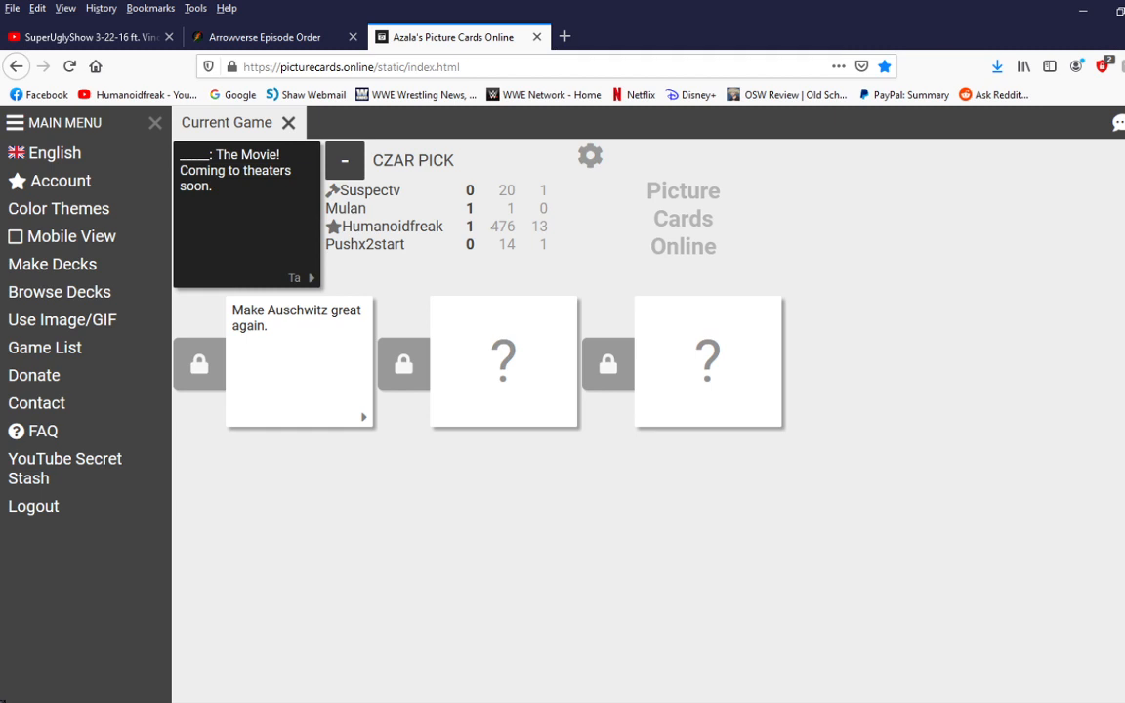
{"action": "left_click", "coordinate": [504, 361]}
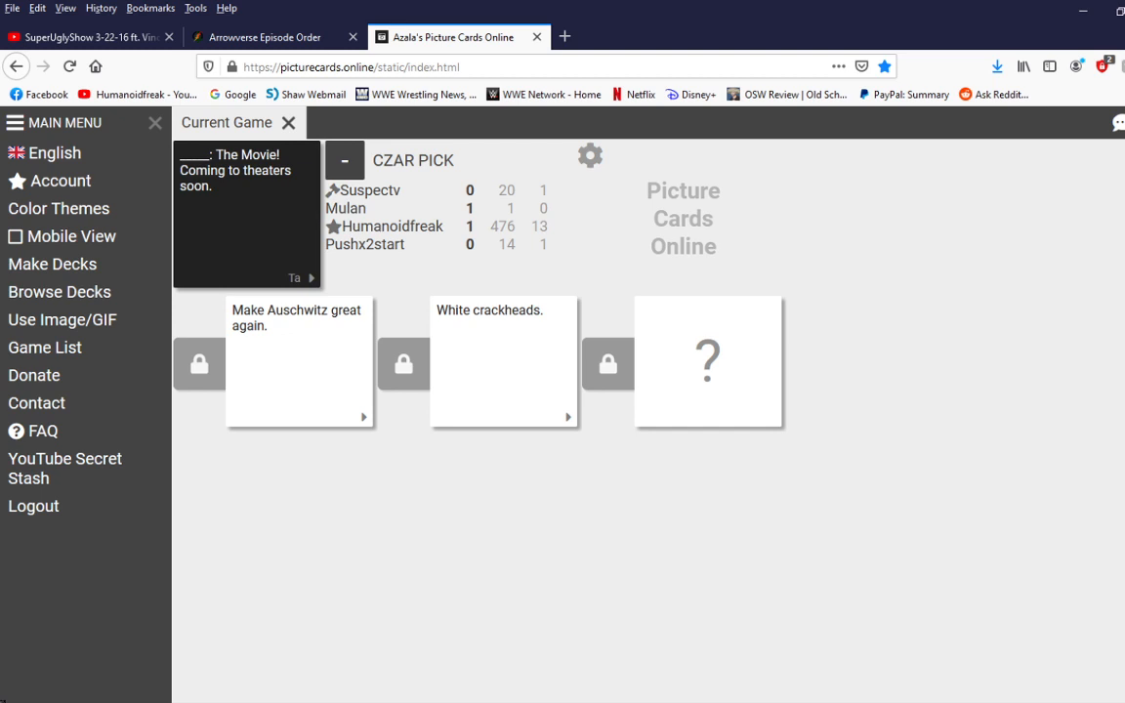
{"action": "left_click", "coordinate": [709, 363]}
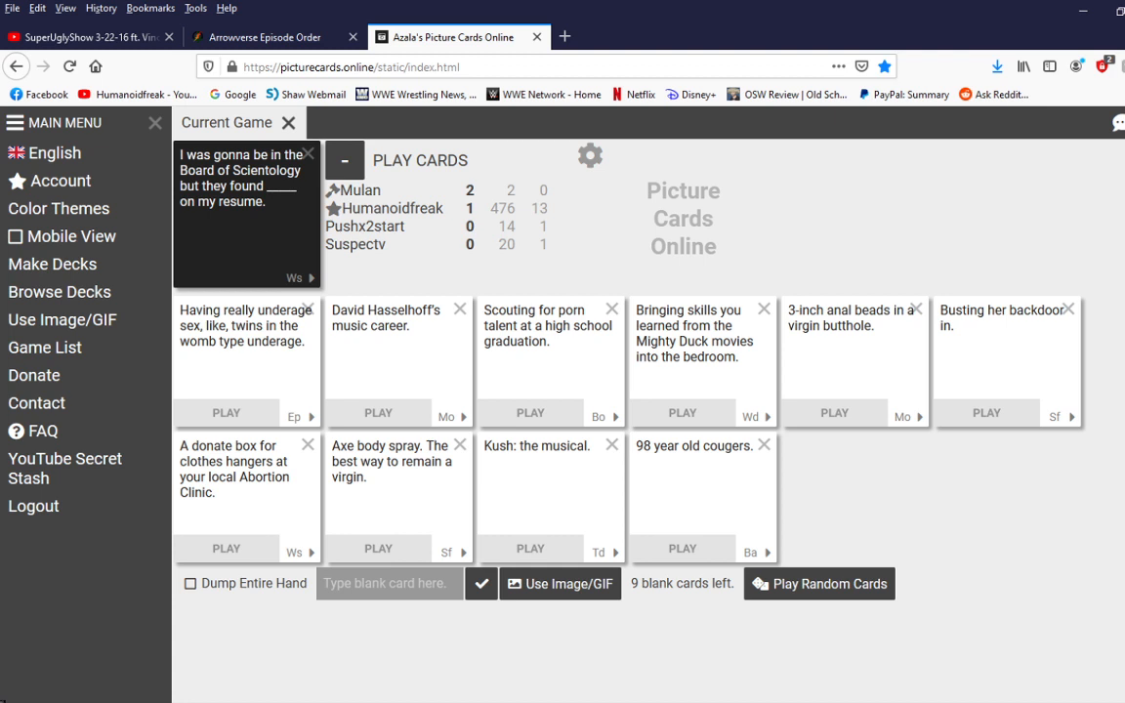
Step: Submit the high-school graduation card for the Scientology prompt and follow the reveals
{"action": "left_click", "coordinate": [529, 412]}
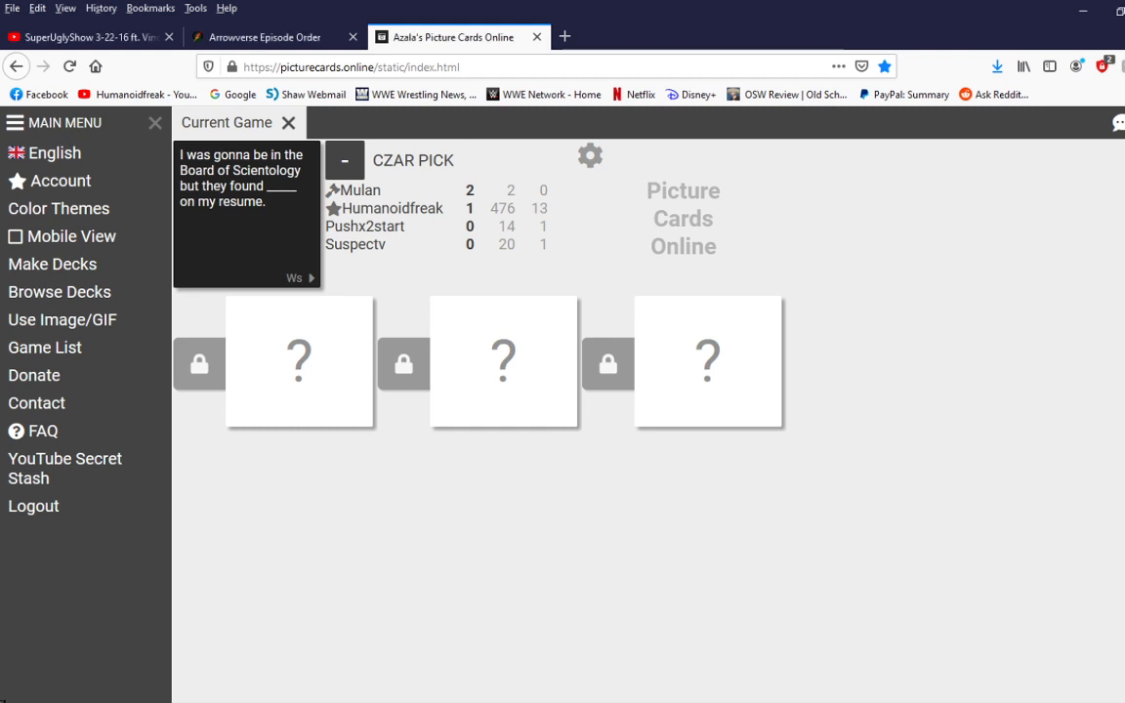
{"action": "left_click", "coordinate": [299, 361]}
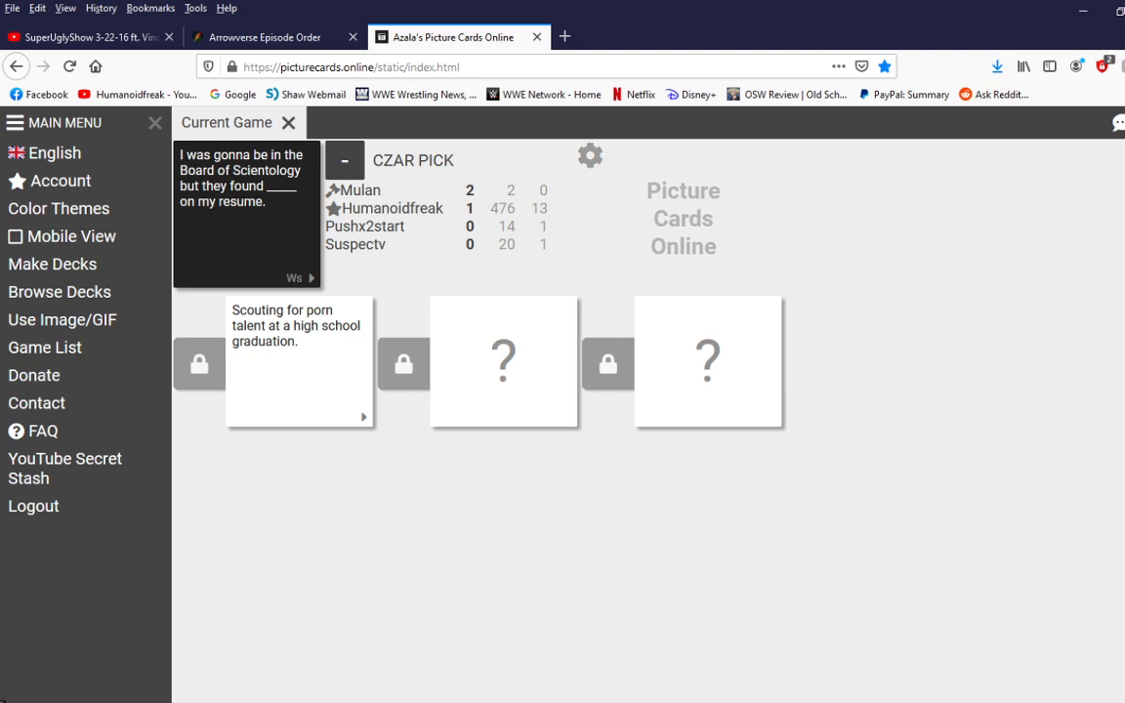
{"action": "left_click", "coordinate": [504, 361]}
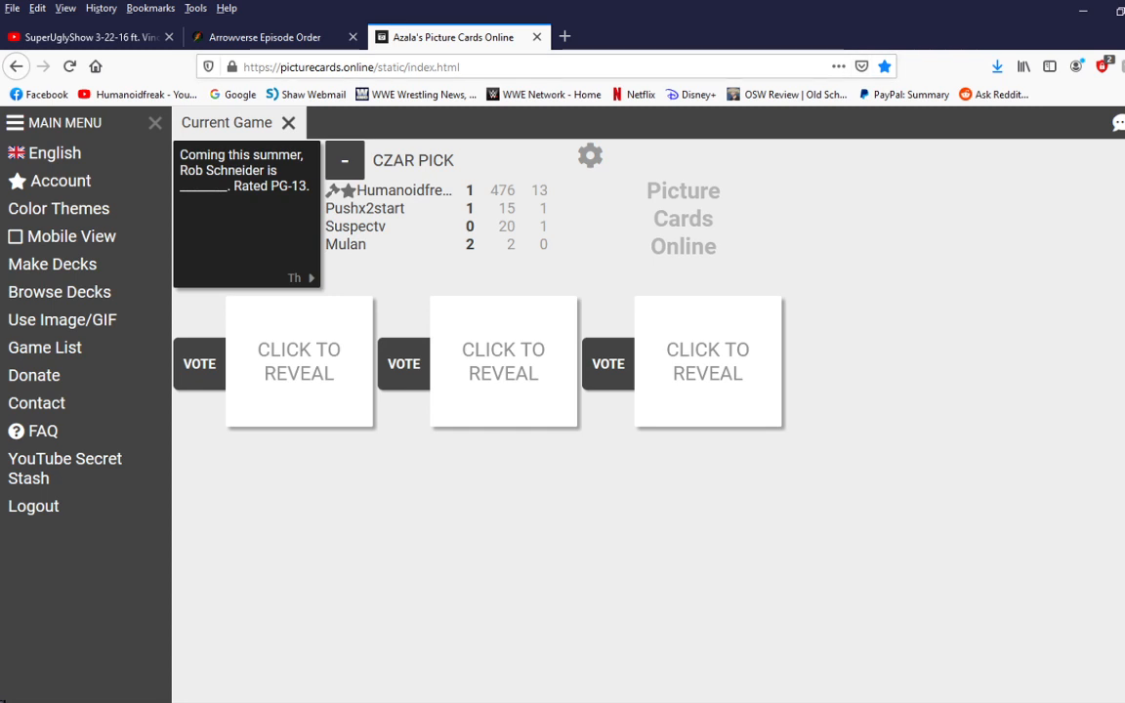
Step: Reveal the three submitted answers to the Rob Schneider prompt
{"action": "left_click", "coordinate": [299, 361]}
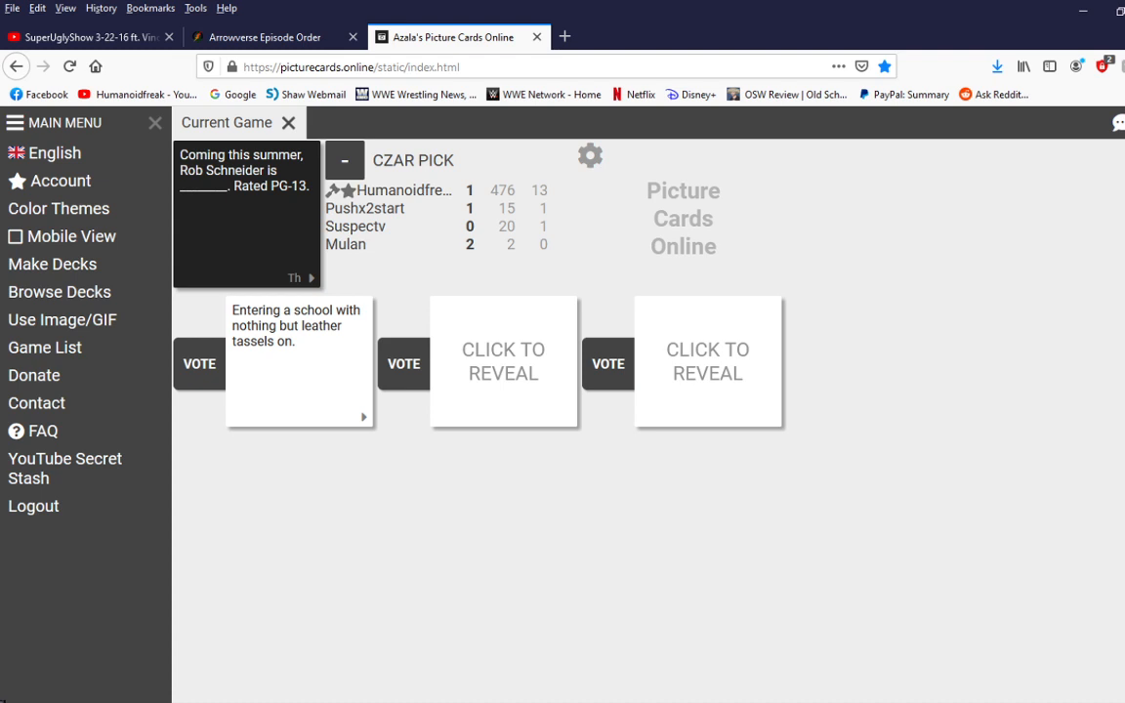
{"action": "left_click", "coordinate": [503, 360]}
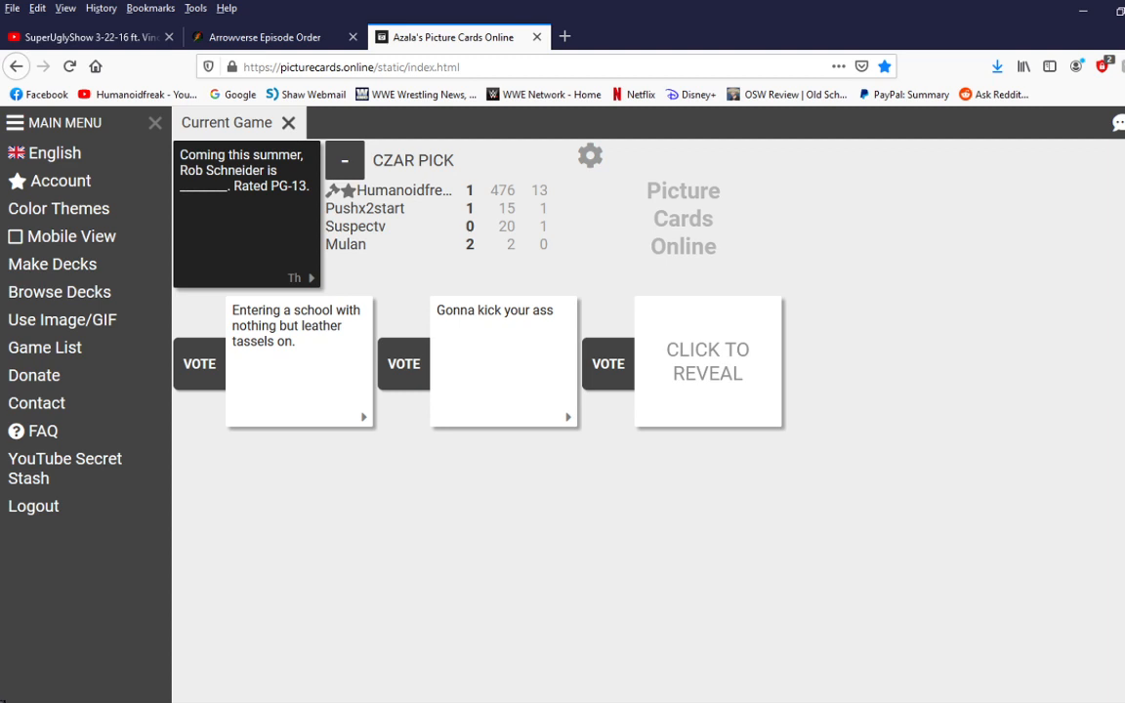
{"action": "left_click", "coordinate": [707, 361]}
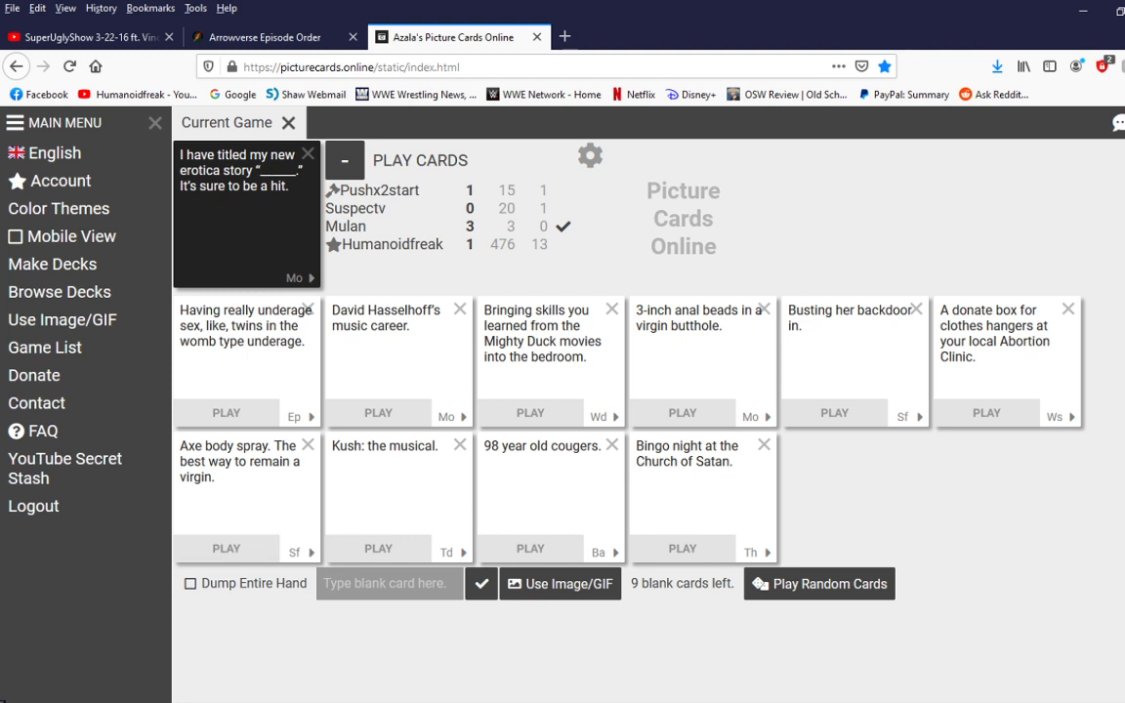
Step: Submit the Axe body spray card as the erotica-title answer
{"action": "left_click", "coordinate": [226, 546]}
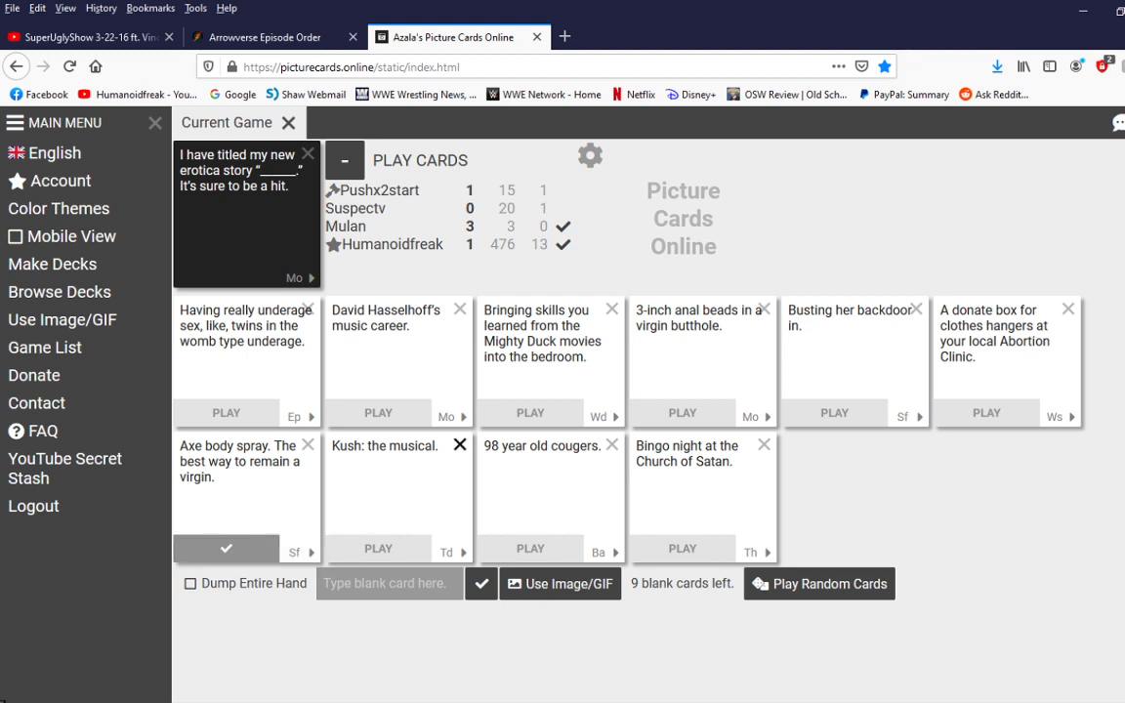
{"action": "left_click", "coordinate": [457, 445]}
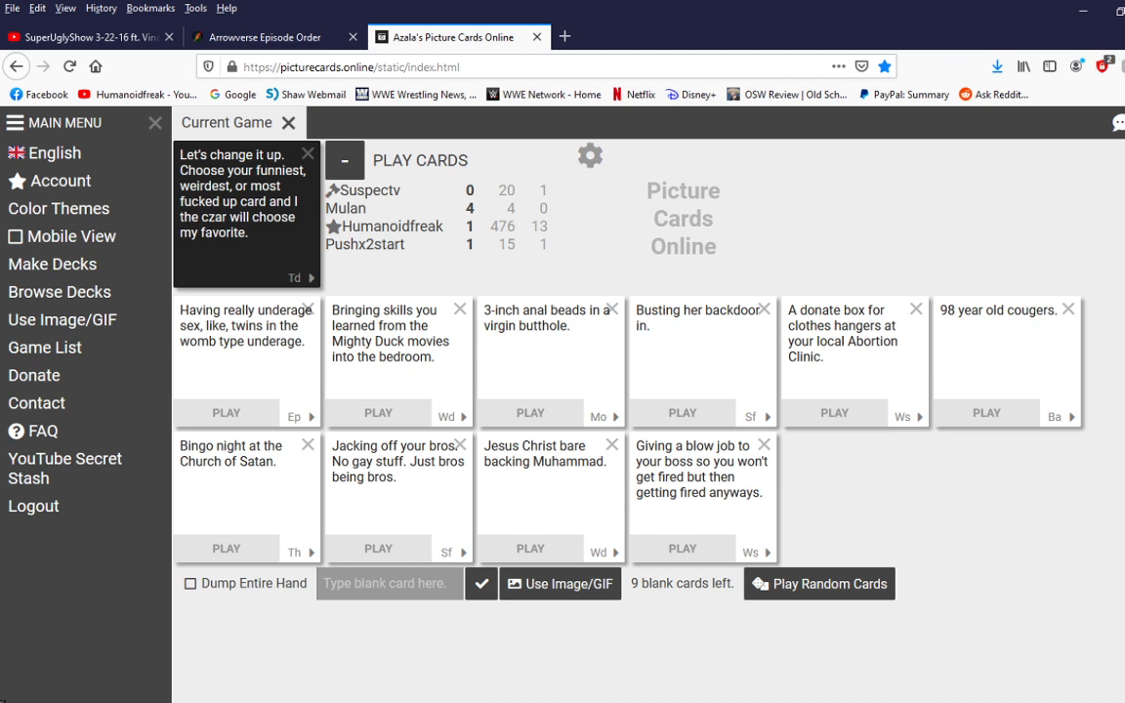
Step: Write a custom blank card starting 'I konw' for the funniest-card prompt
{"action": "left_click", "coordinate": [389, 582]}
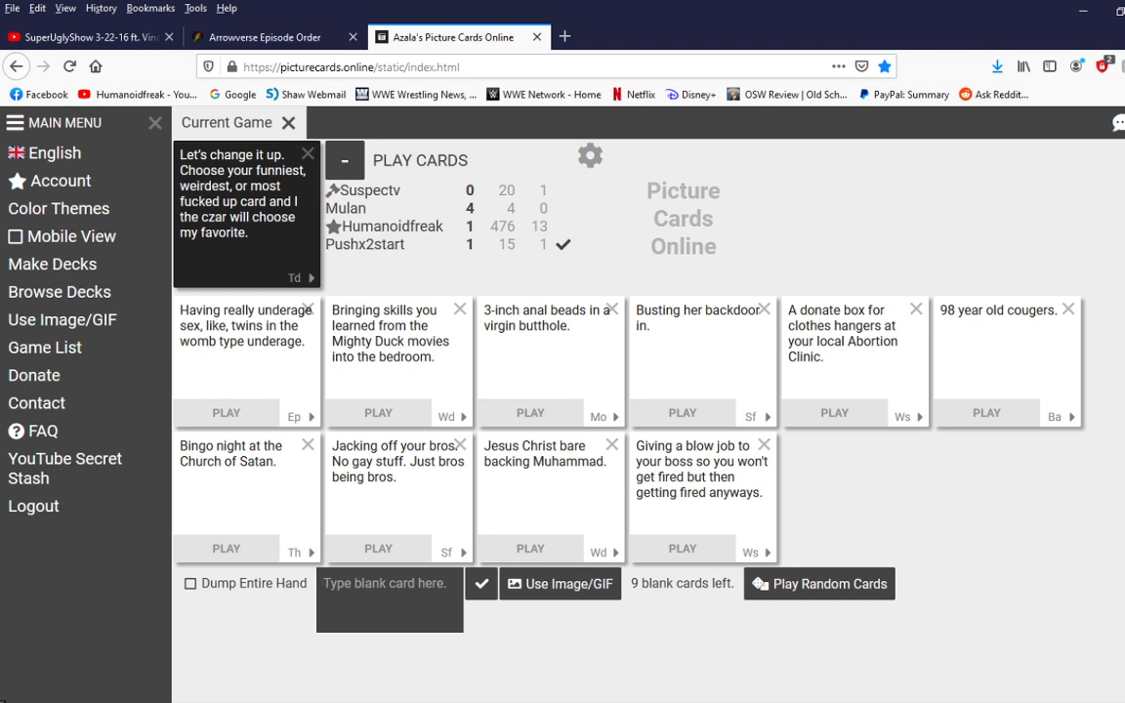
{"action": "type", "text": "I konw"}
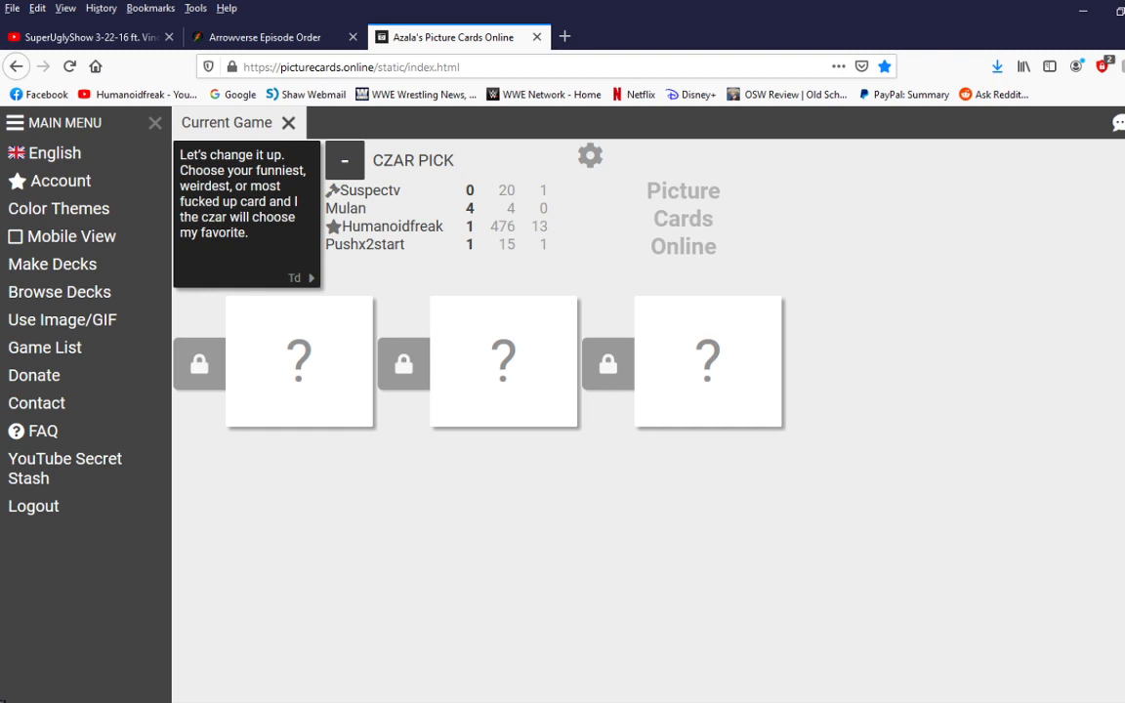
Step: Reveal the three hidden answer cards submitted for the funniest-card round
{"action": "left_click", "coordinate": [299, 361]}
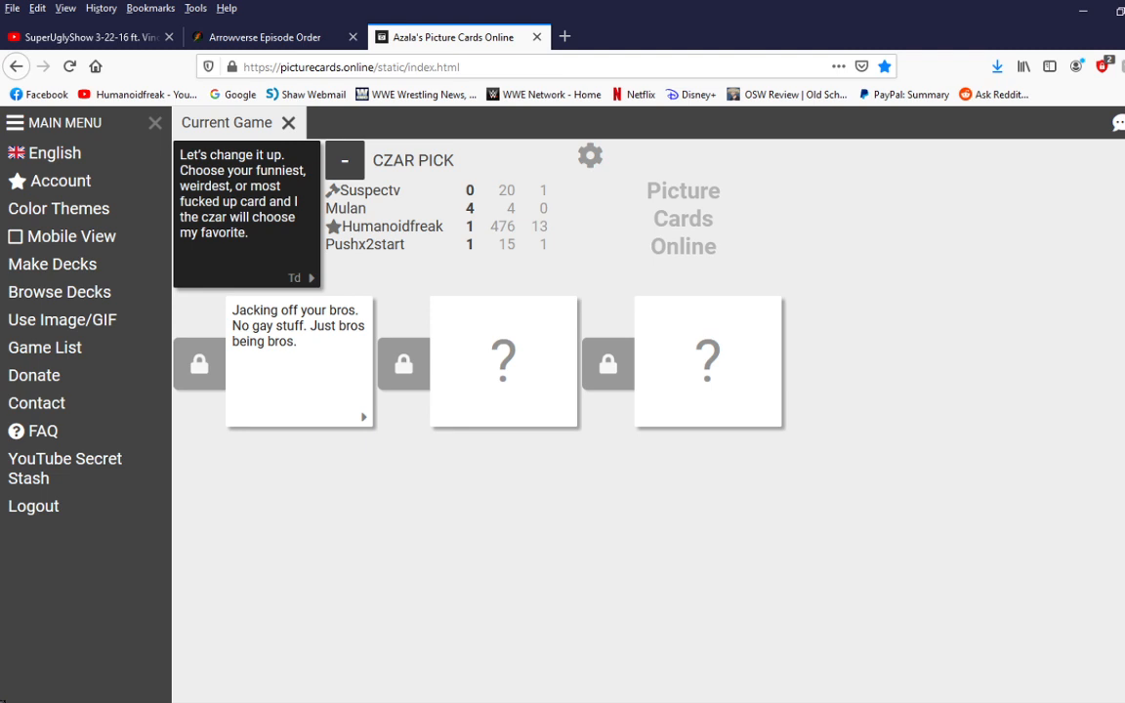
{"action": "left_click", "coordinate": [503, 361]}
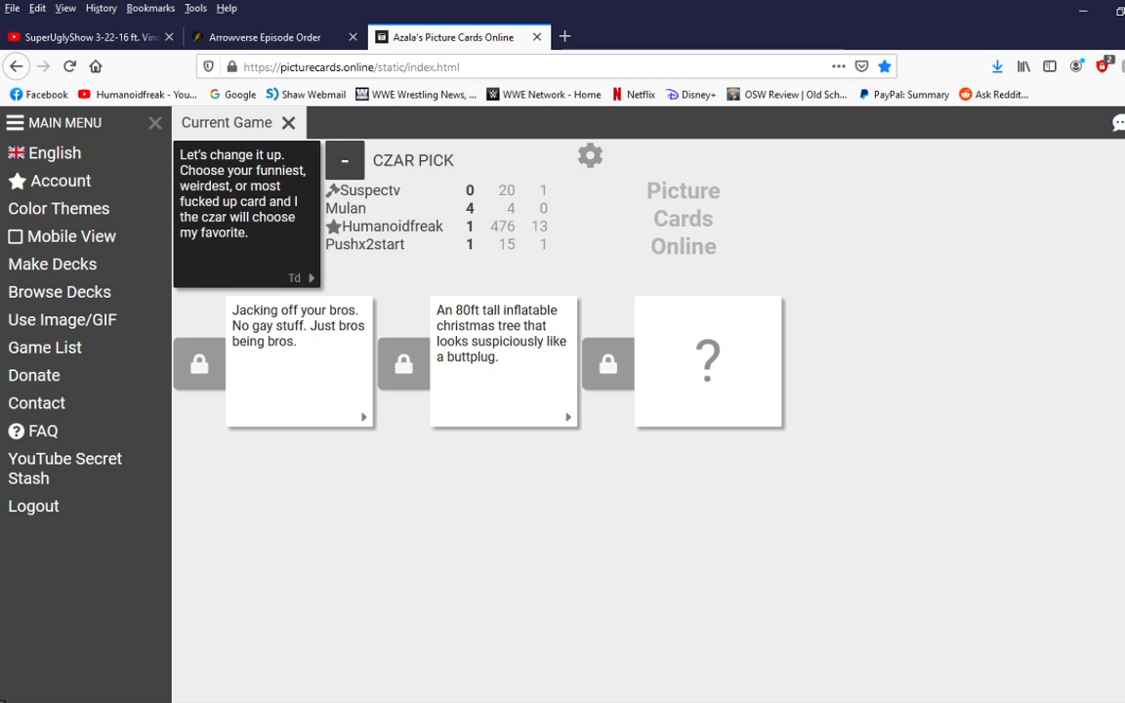
{"action": "left_click", "coordinate": [707, 361]}
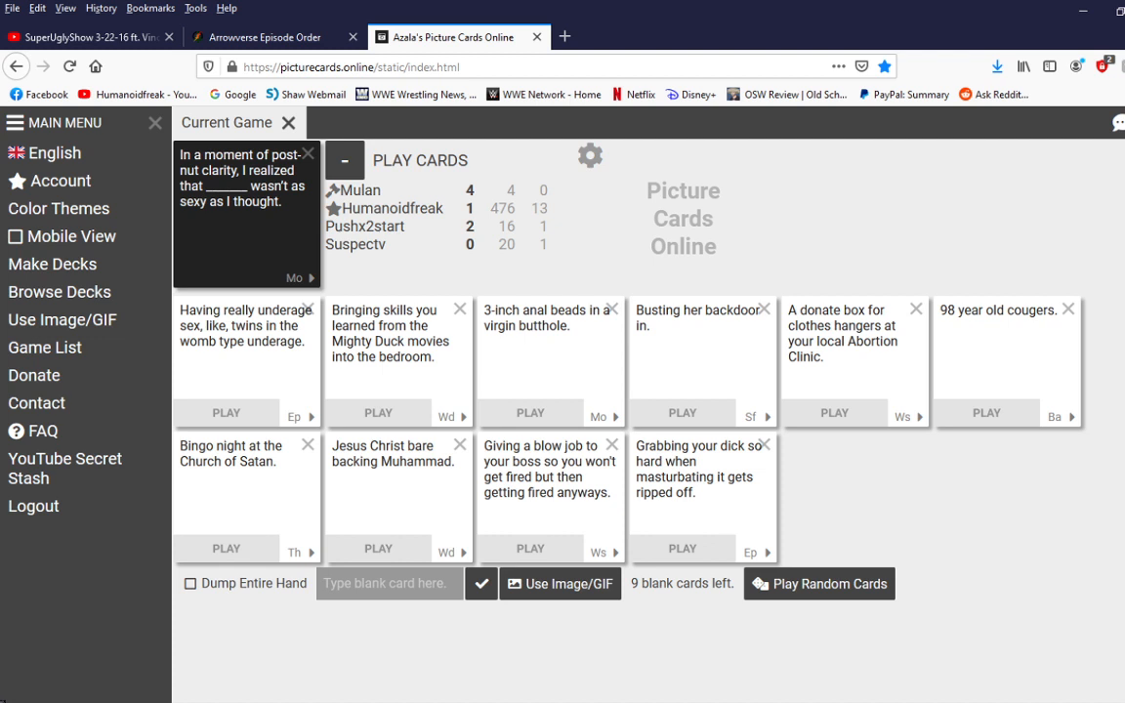
Step: Write a custom blank card reading 'Peggy Hill' for the post-nut clarity prompt
{"action": "left_click", "coordinate": [389, 582]}
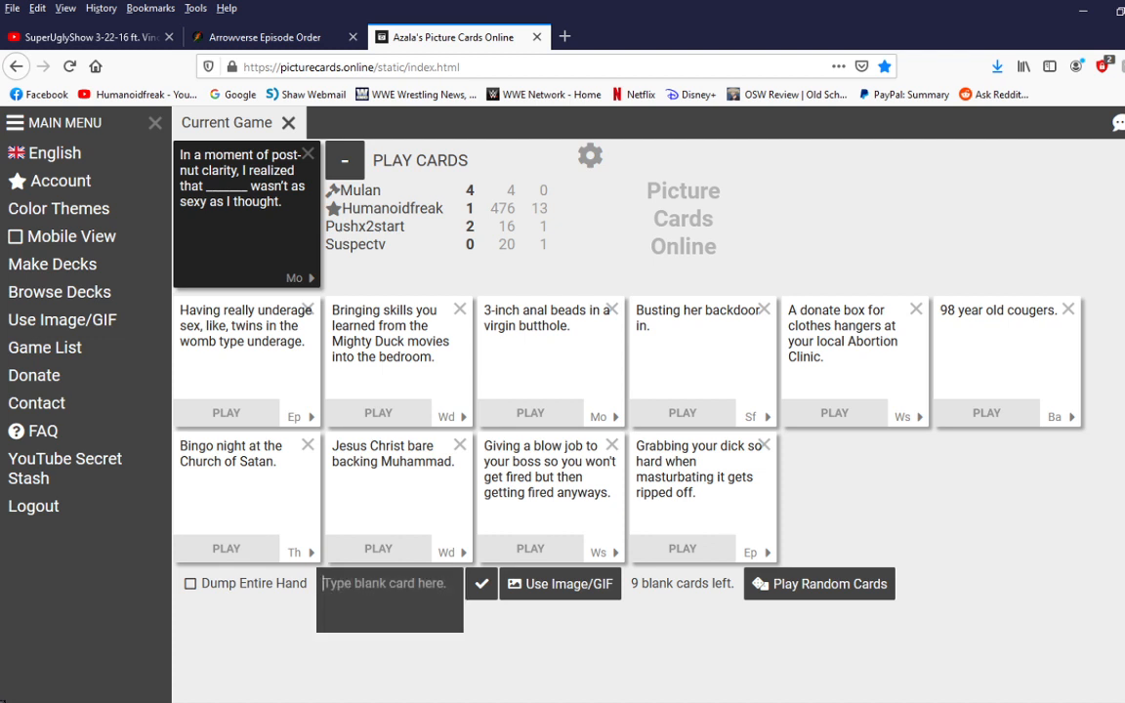
{"action": "type", "text": "Peggy Hi"}
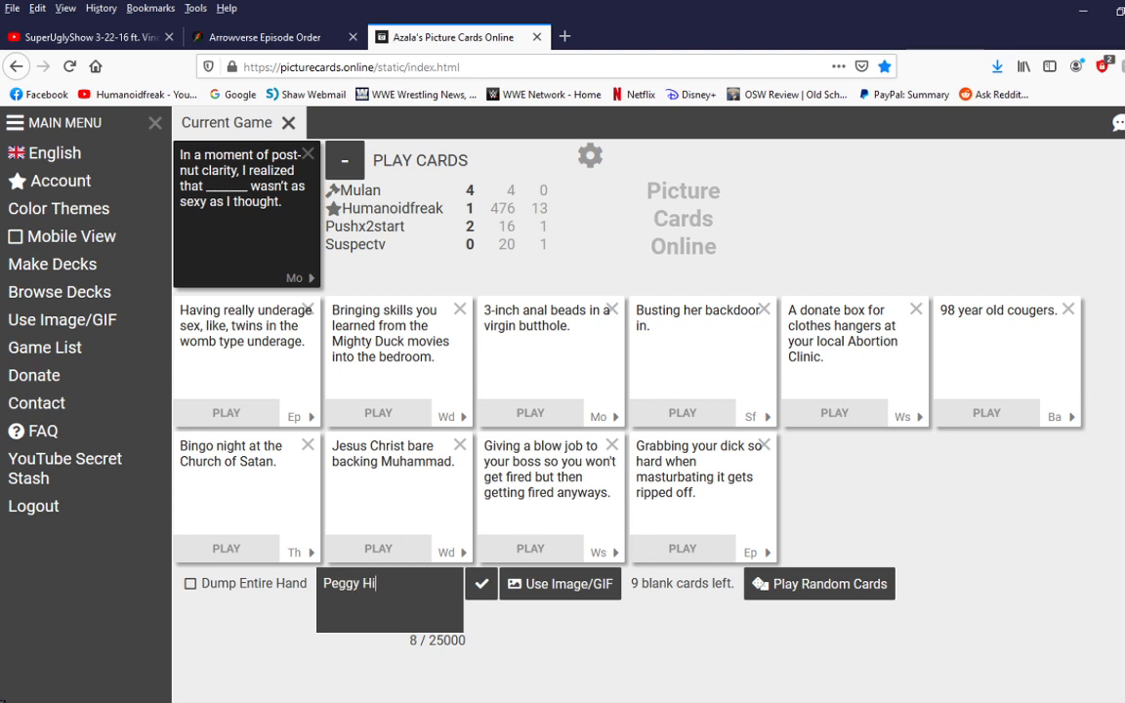
{"action": "type", "text": "ll"}
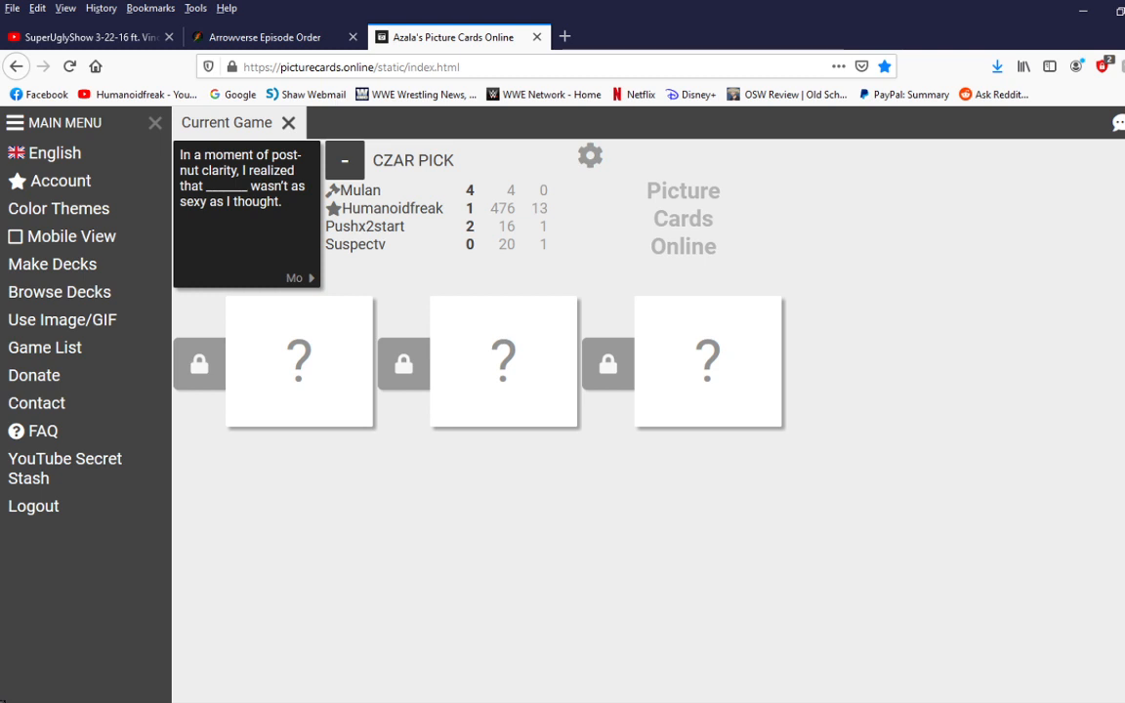
Step: Reveal the first, second and third answers submitted for the post-nut clarity prompt
{"action": "left_click", "coordinate": [298, 361]}
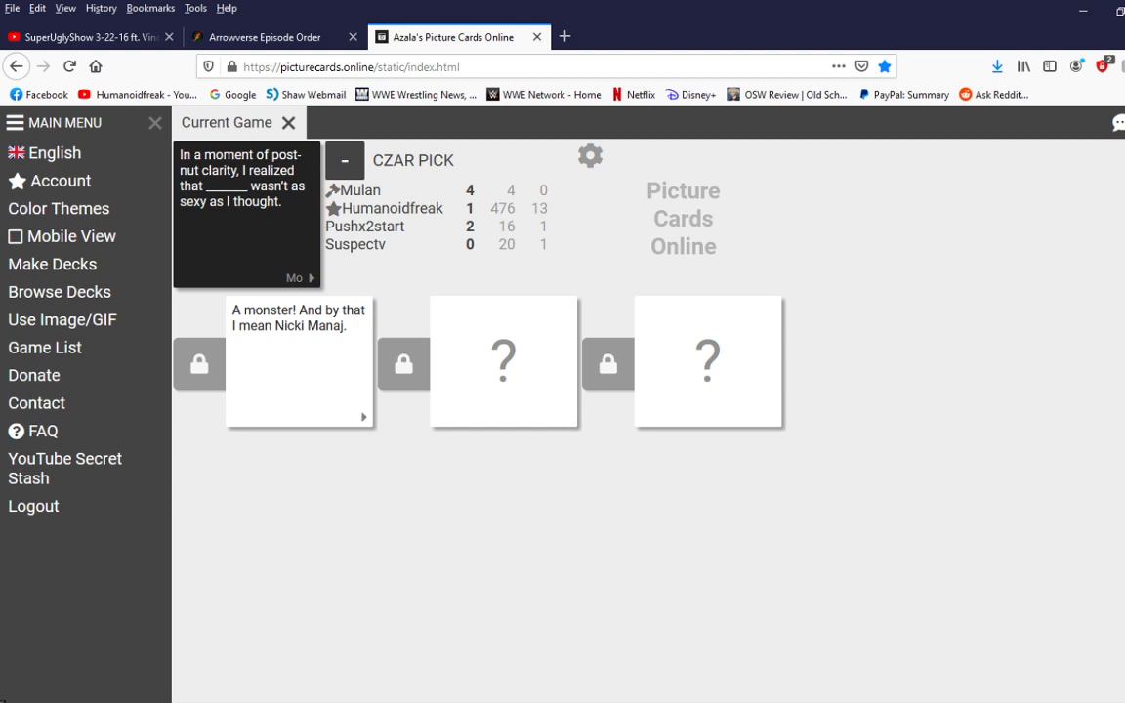
{"action": "left_click", "coordinate": [503, 361]}
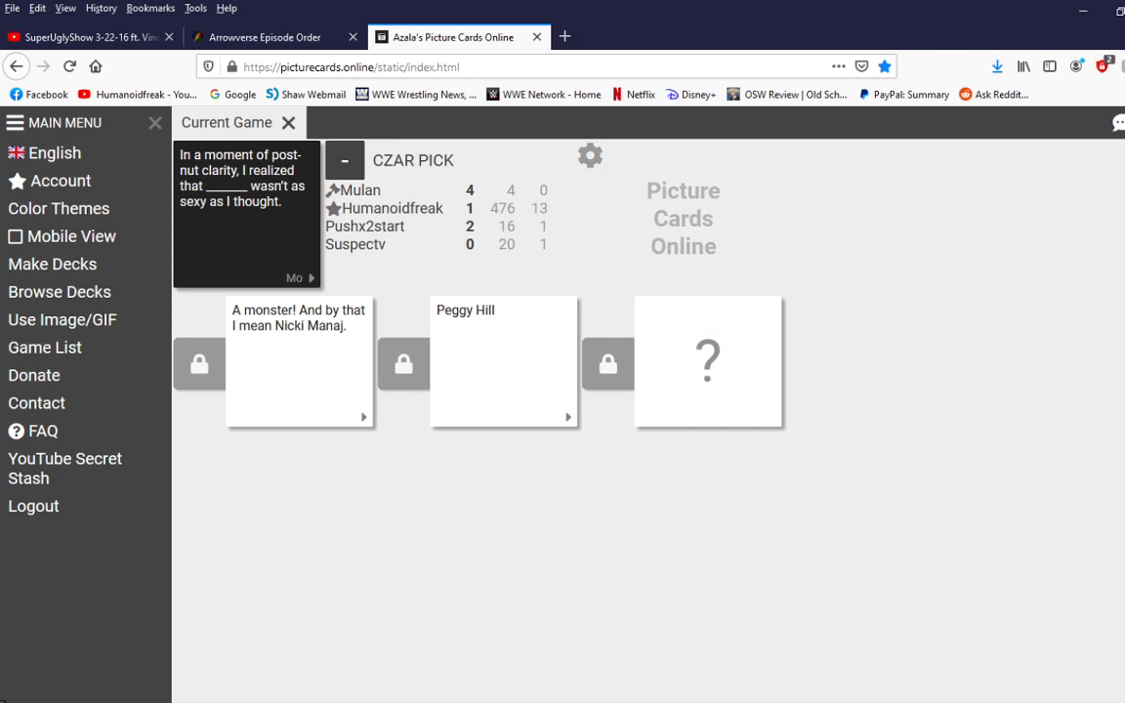
{"action": "left_click", "coordinate": [707, 361]}
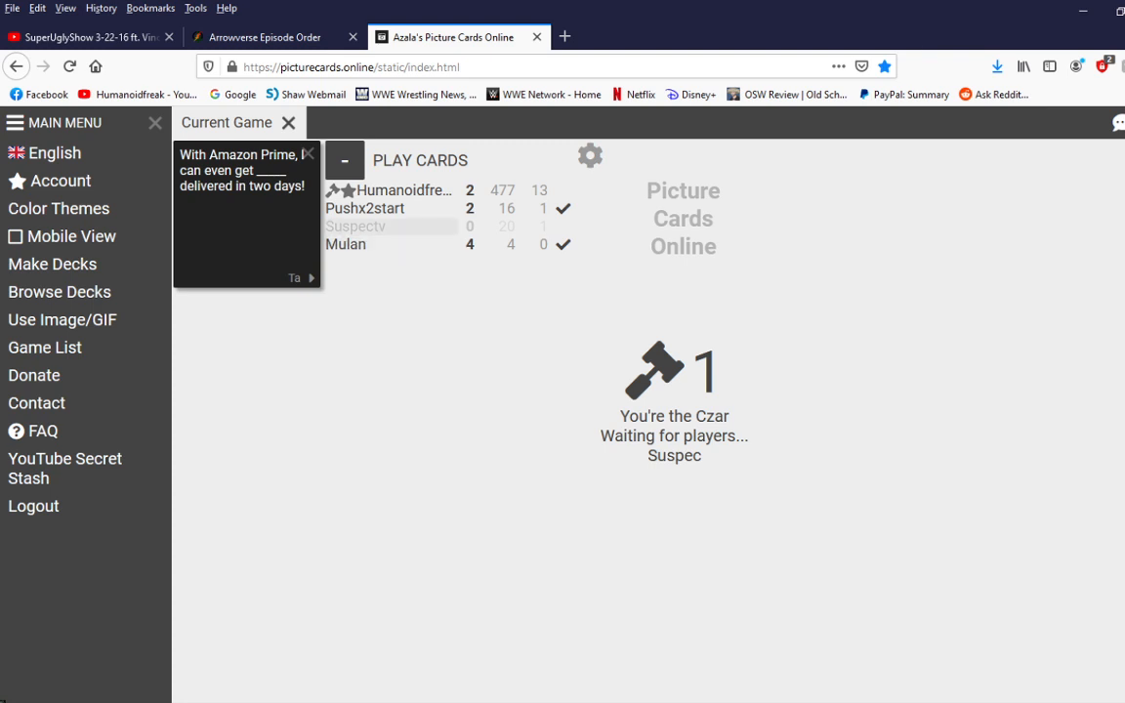
Step: Reveal both submitted answer cards to the Amazon Prime prompt as Czar
{"action": "left_click", "coordinate": [355, 227]}
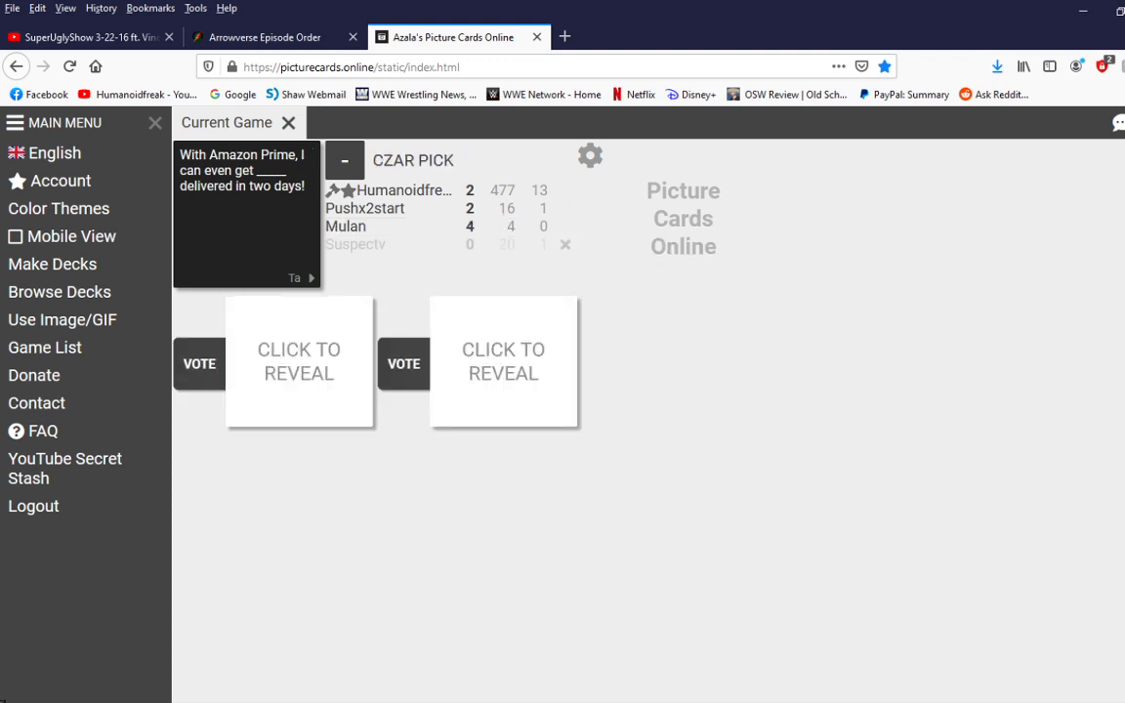
{"action": "left_click", "coordinate": [298, 361]}
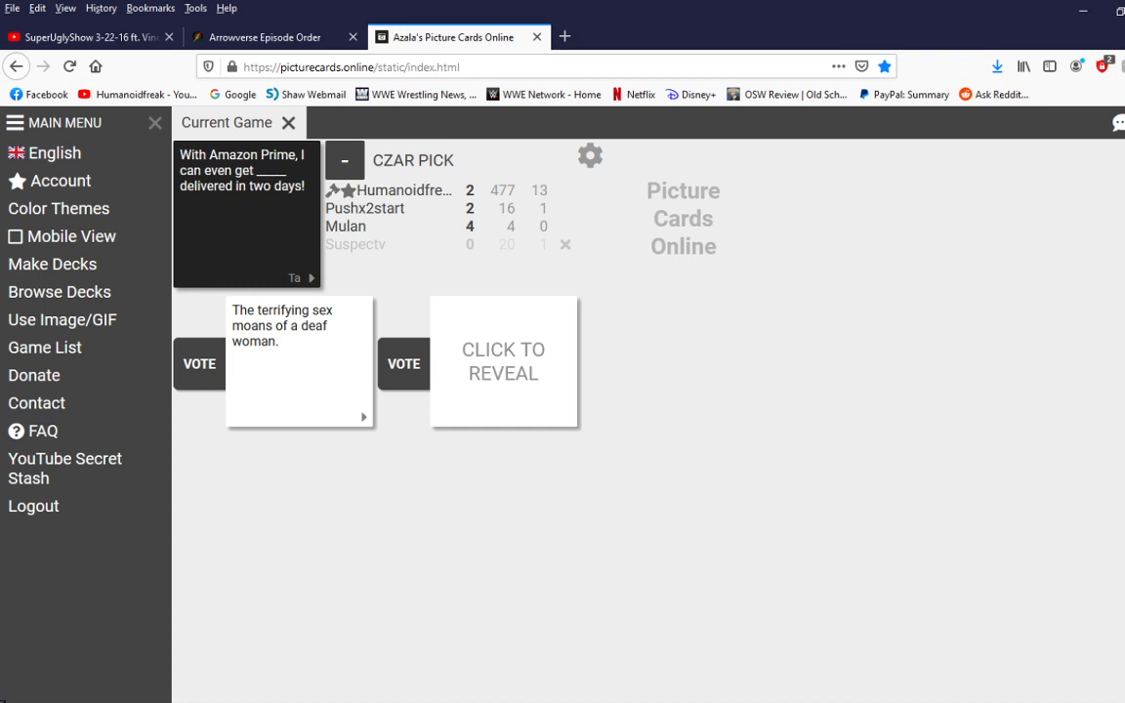
{"action": "left_click", "coordinate": [504, 361]}
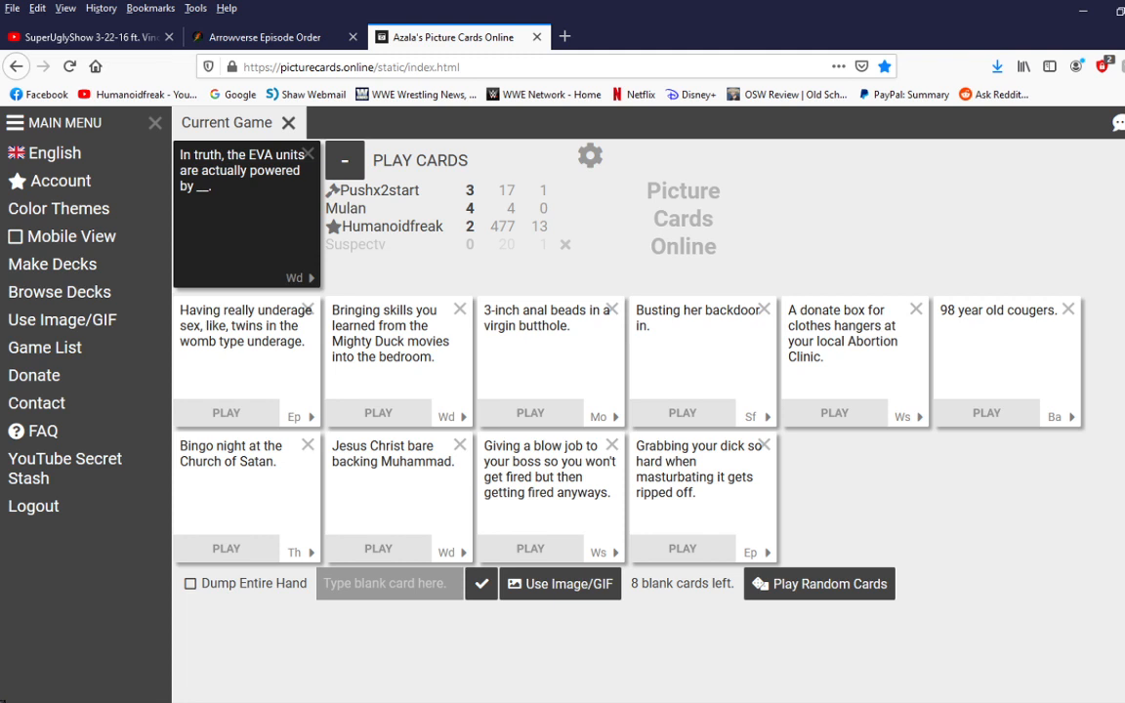
Step: Write a custom 'Krokane And Krokane accessories' card for the EVA units prompt and reveal both submissions
{"action": "left_click", "coordinate": [389, 582]}
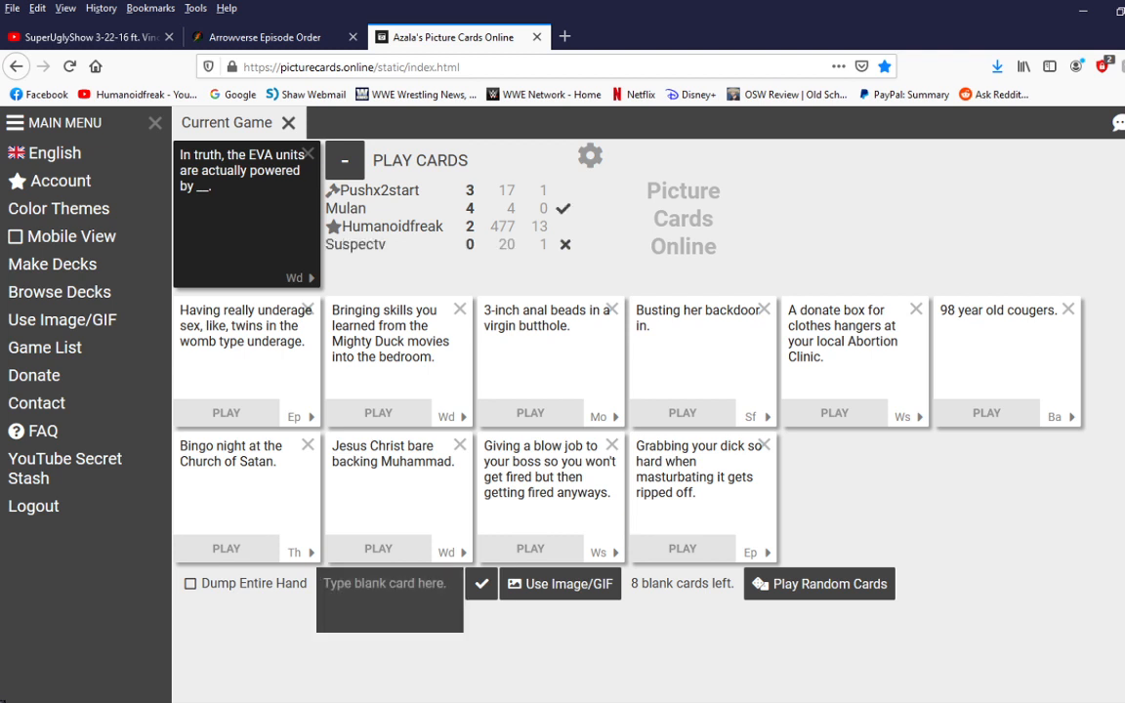
{"action": "type", "text": "Krokane And"}
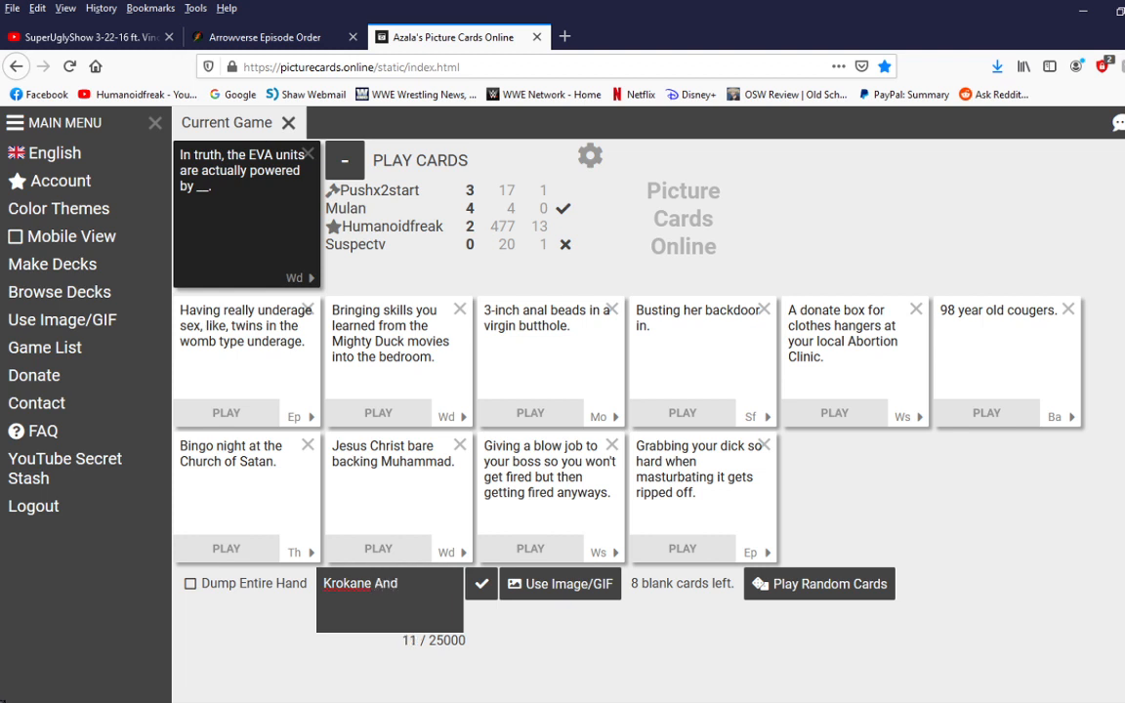
{"action": "type", "text": "Kro"}
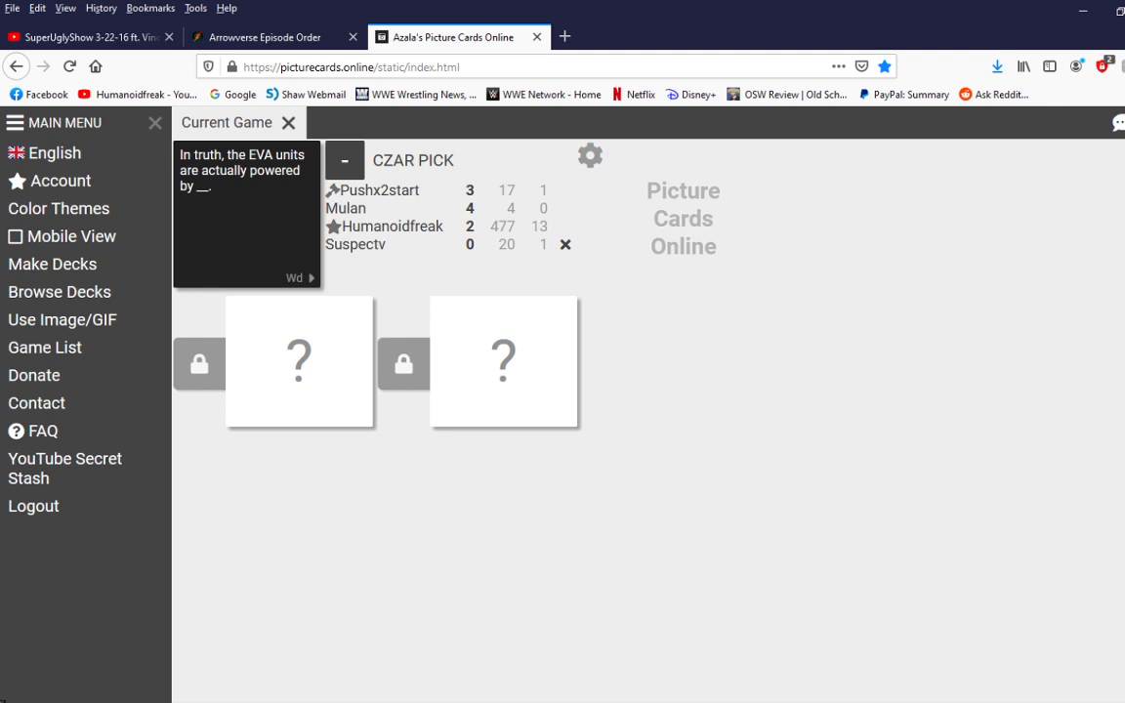
{"action": "left_click", "coordinate": [299, 361]}
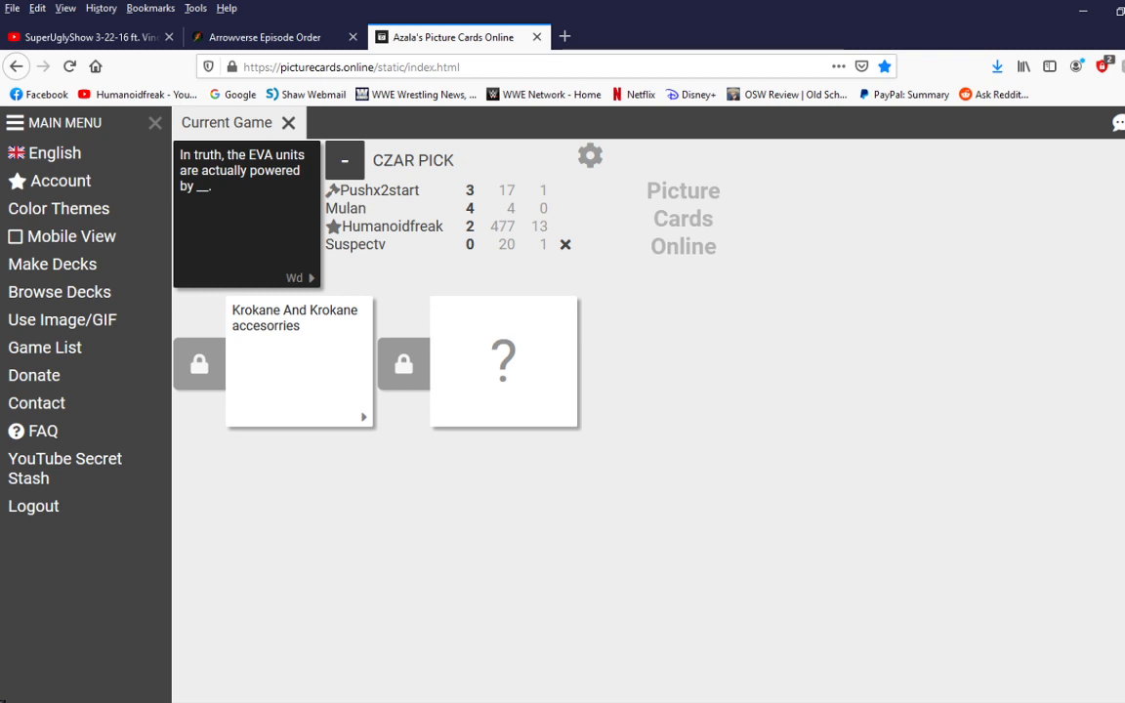
{"action": "left_click", "coordinate": [503, 363]}
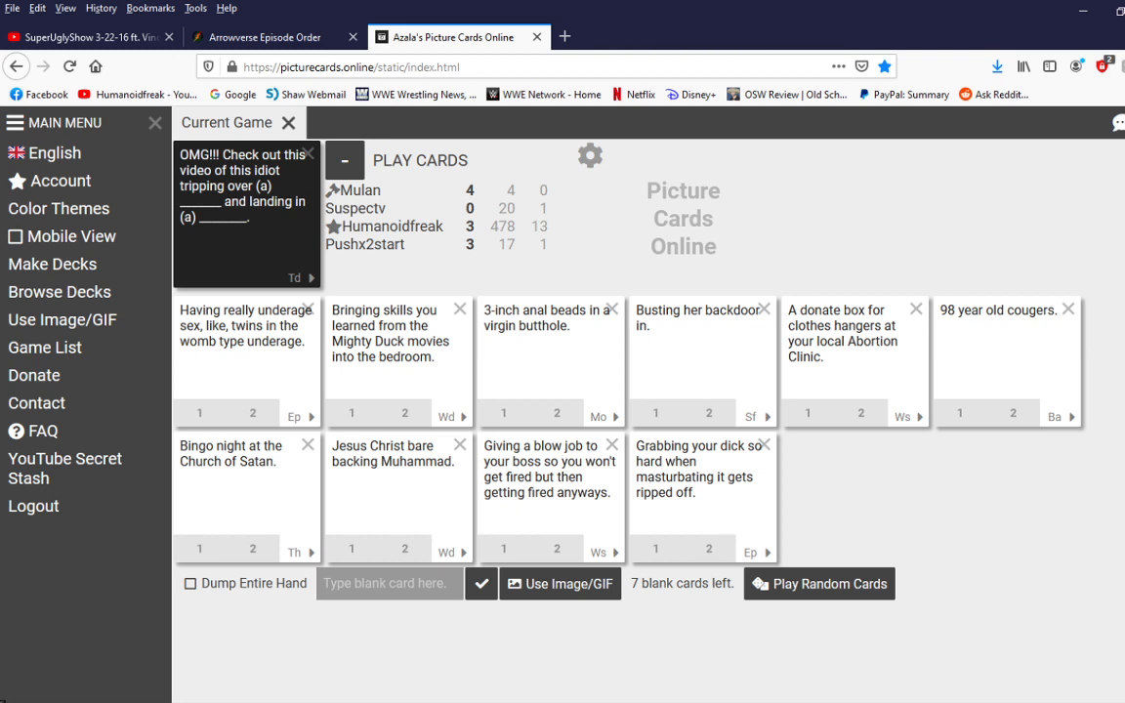
Step: Play a hand card for the two-blank tripping-video prompt and reveal two submitted answer pairs
{"action": "left_click", "coordinate": [504, 414]}
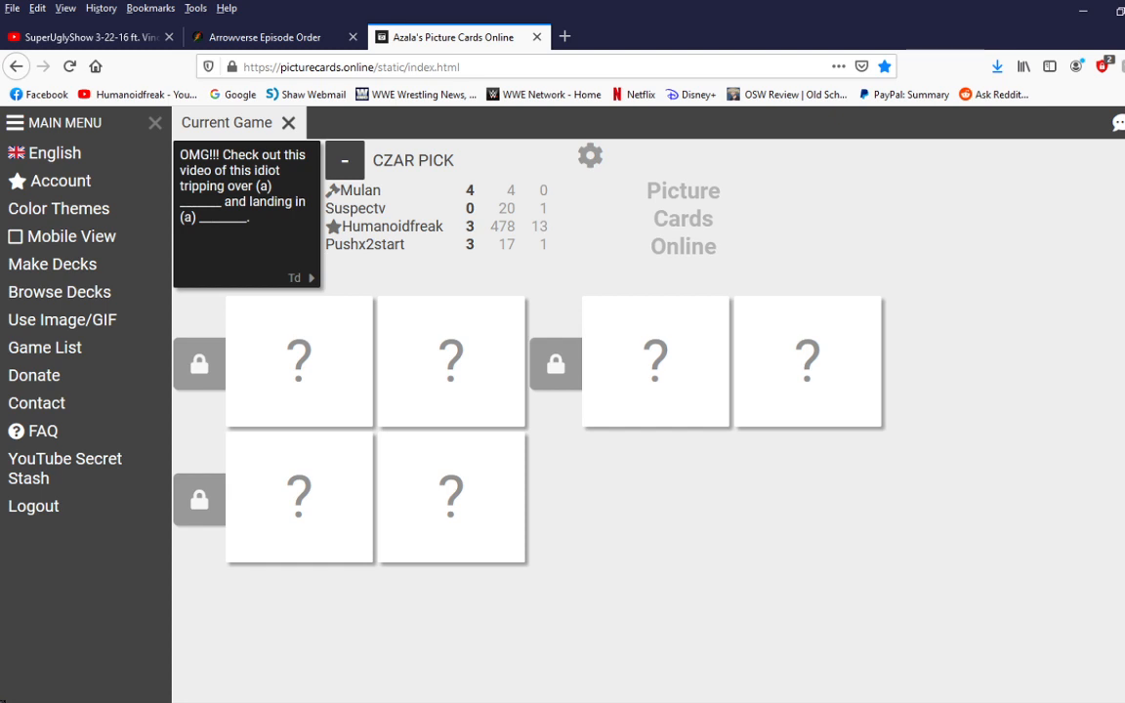
{"action": "left_click", "coordinate": [298, 361]}
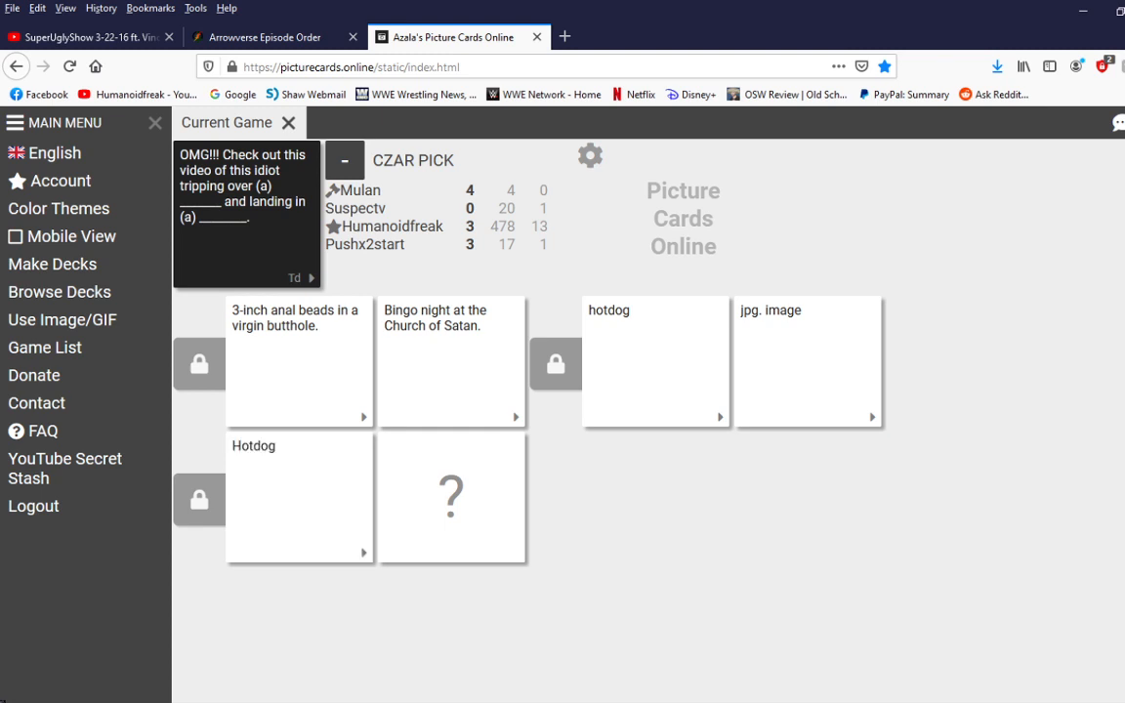
{"action": "left_click", "coordinate": [453, 497]}
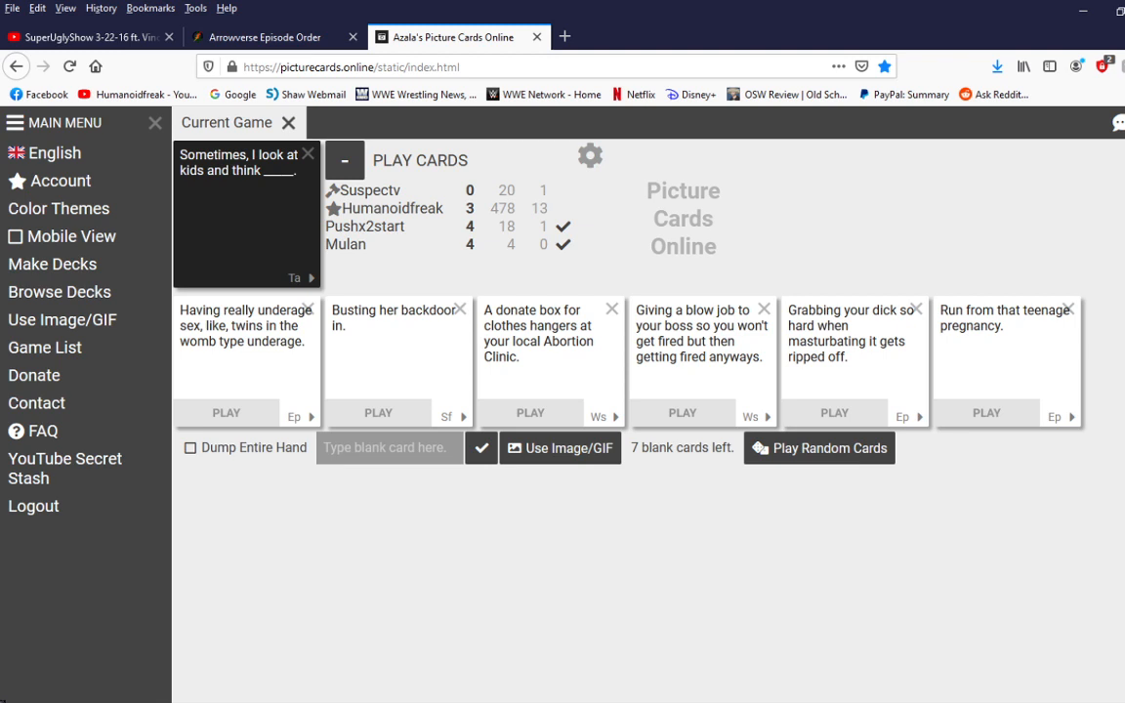
Step: Select an answer card from the hand for the 'Sometimes, I look at kids and think' prompt
{"action": "left_click", "coordinate": [226, 412]}
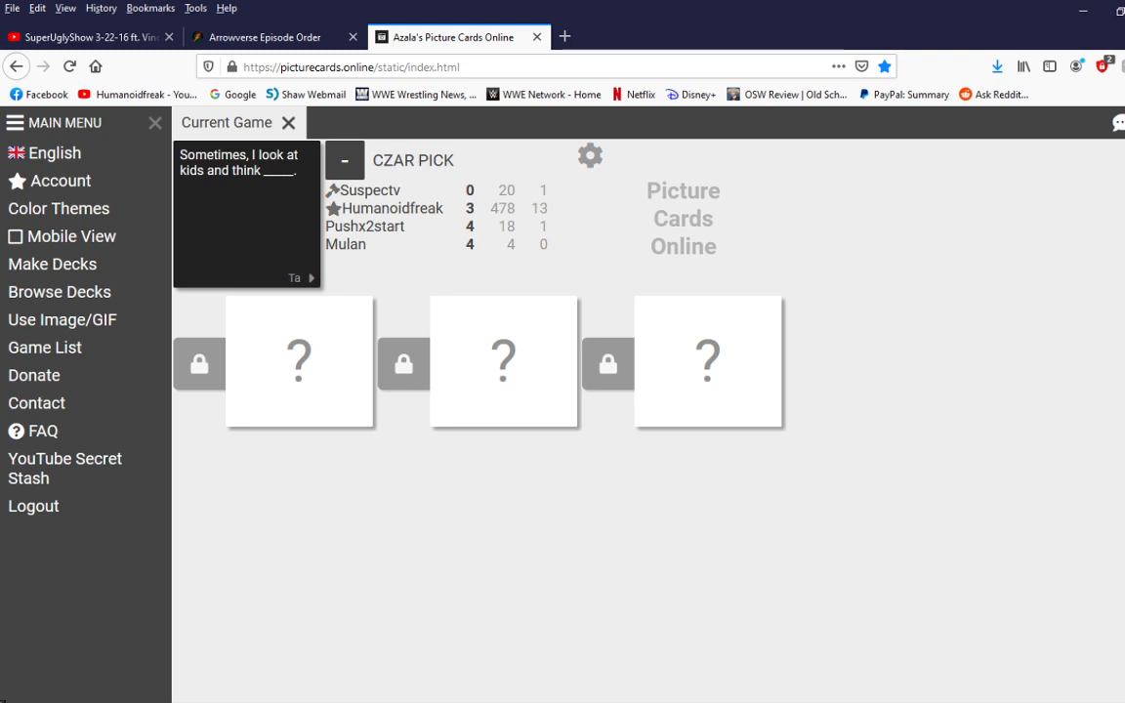
Step: Reveal the submitted answers across the round, flipping all three 'In the shower' cards
{"action": "left_click", "coordinate": [299, 361]}
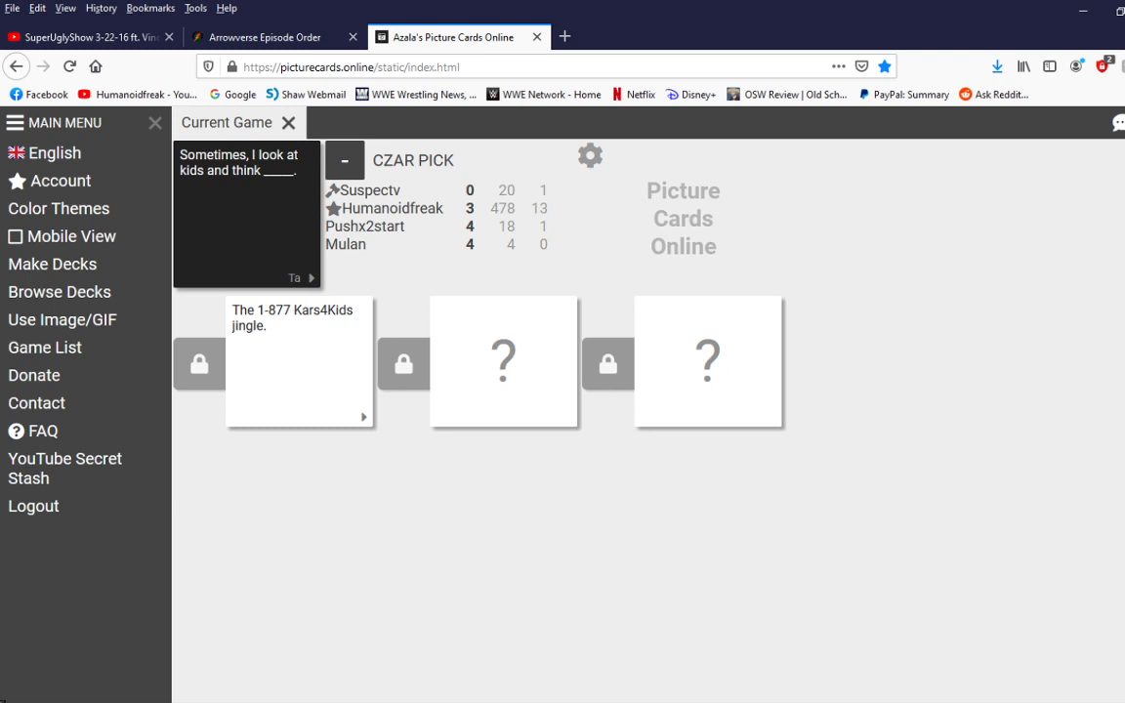
{"action": "left_click", "coordinate": [504, 362]}
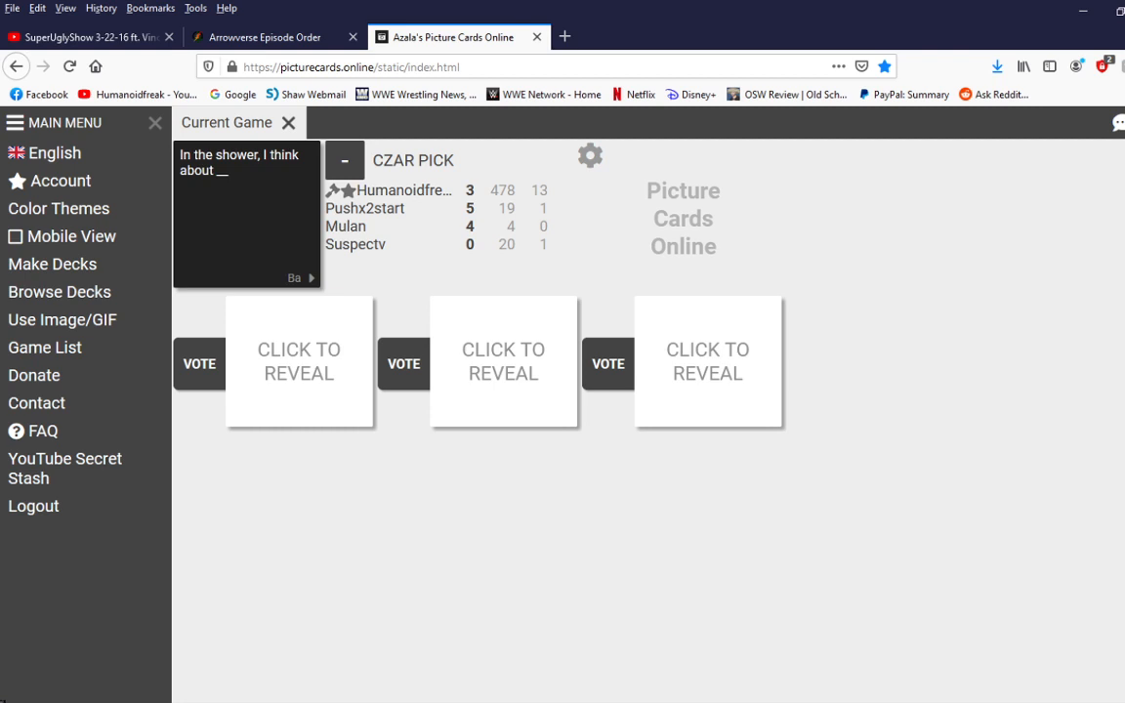
{"action": "left_click", "coordinate": [299, 361]}
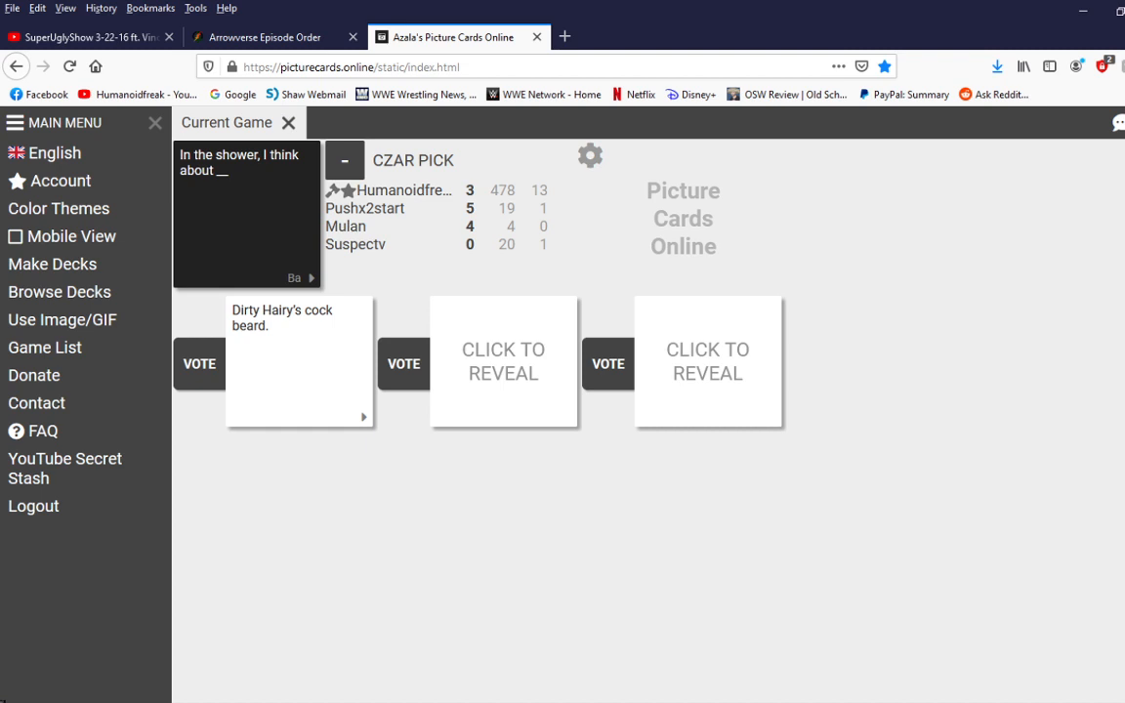
{"action": "left_click", "coordinate": [503, 361]}
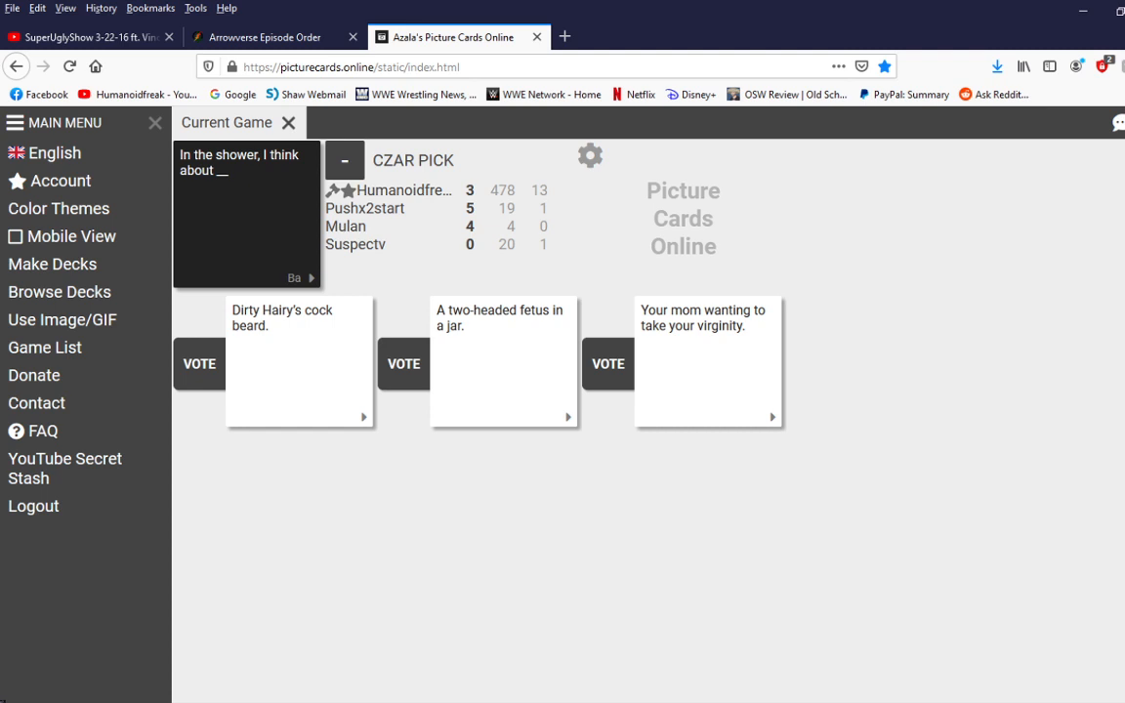
{"action": "left_click", "coordinate": [199, 365]}
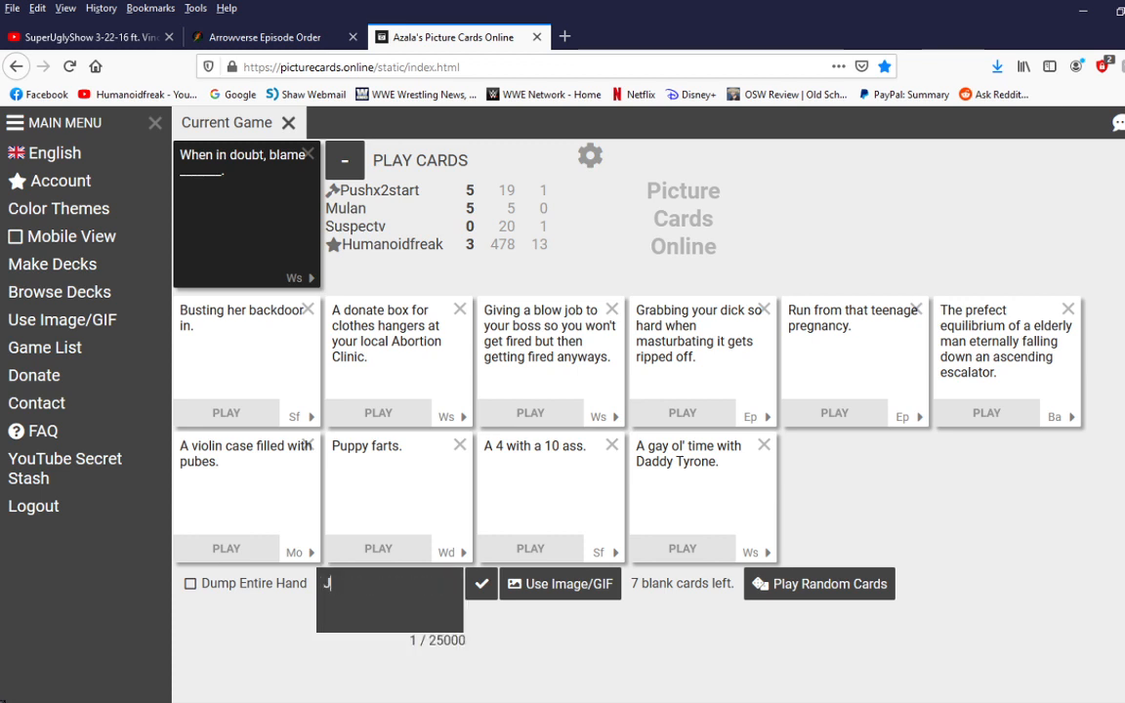
Step: Type a custom blank-card answer about John Redcorn and Dale's wife for the blame prompt
{"action": "type", "text": "John Redcore fucking d"}
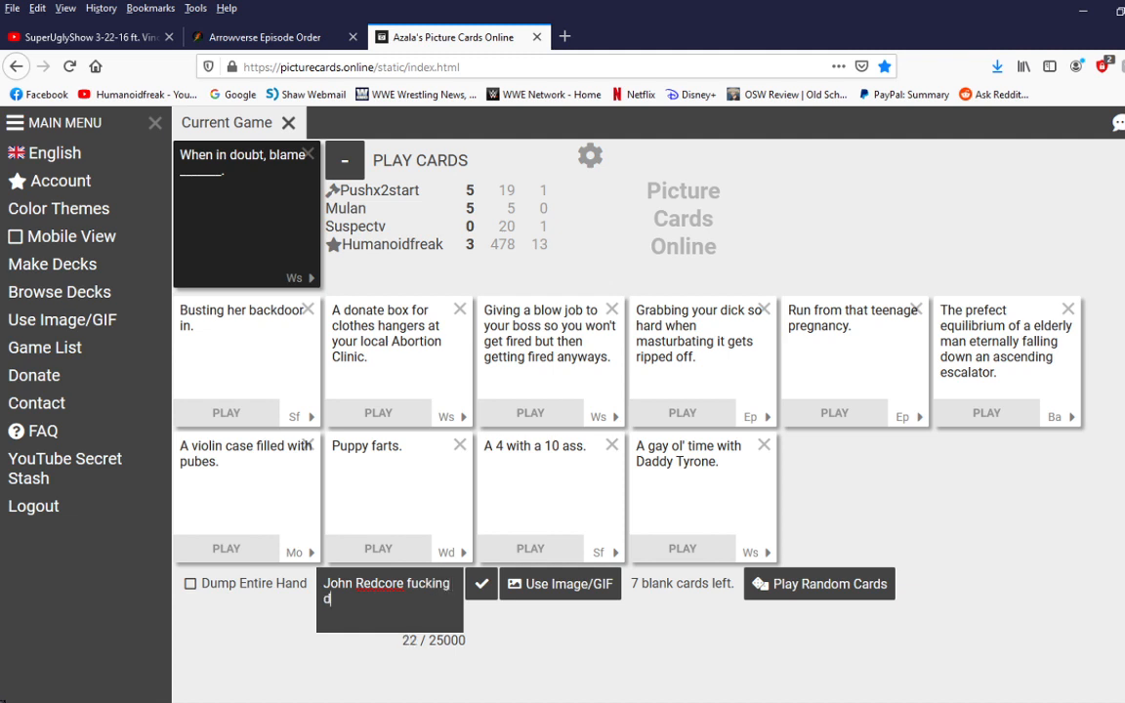
{"action": "type", "text": "Da"}
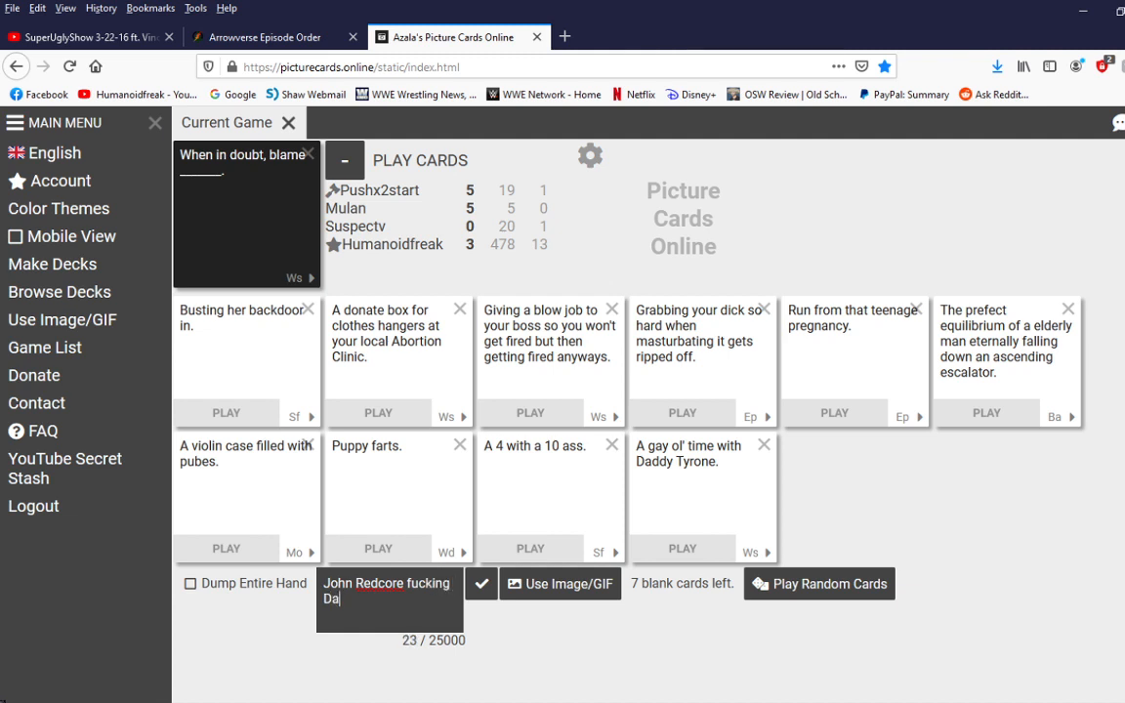
{"action": "type", "text": "Dale's wife f"}
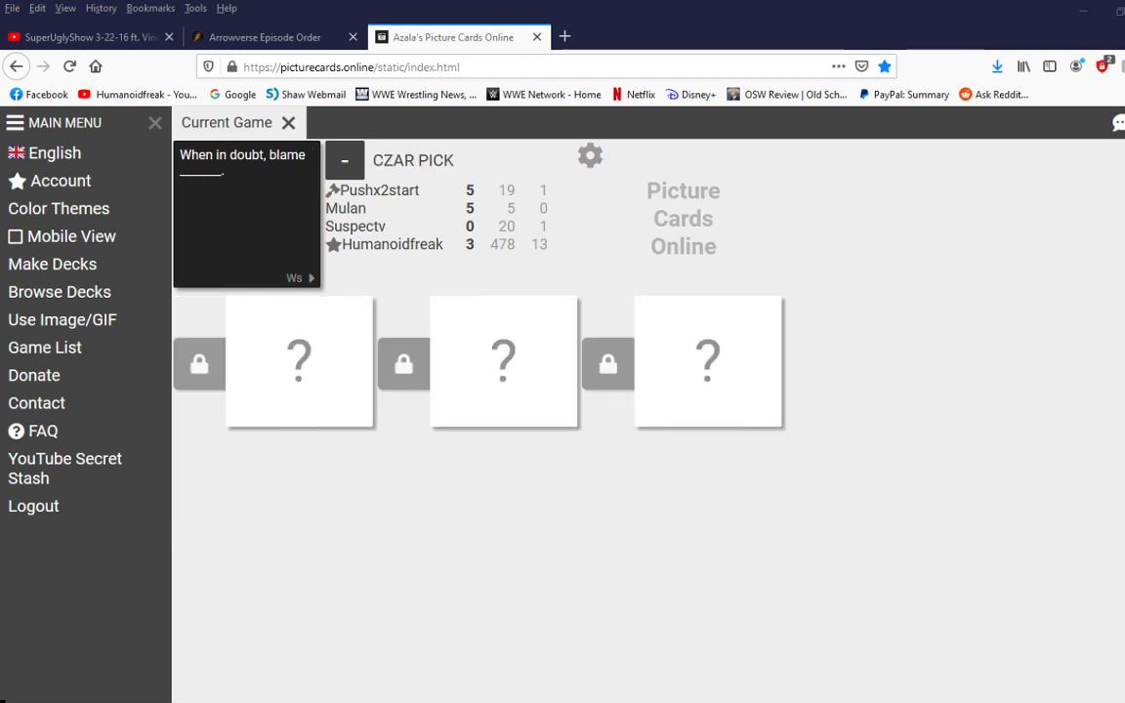
Step: Watch the blame prompt's answers revealed, including the John Redcorn and animes cards
{"action": "left_click", "coordinate": [299, 361]}
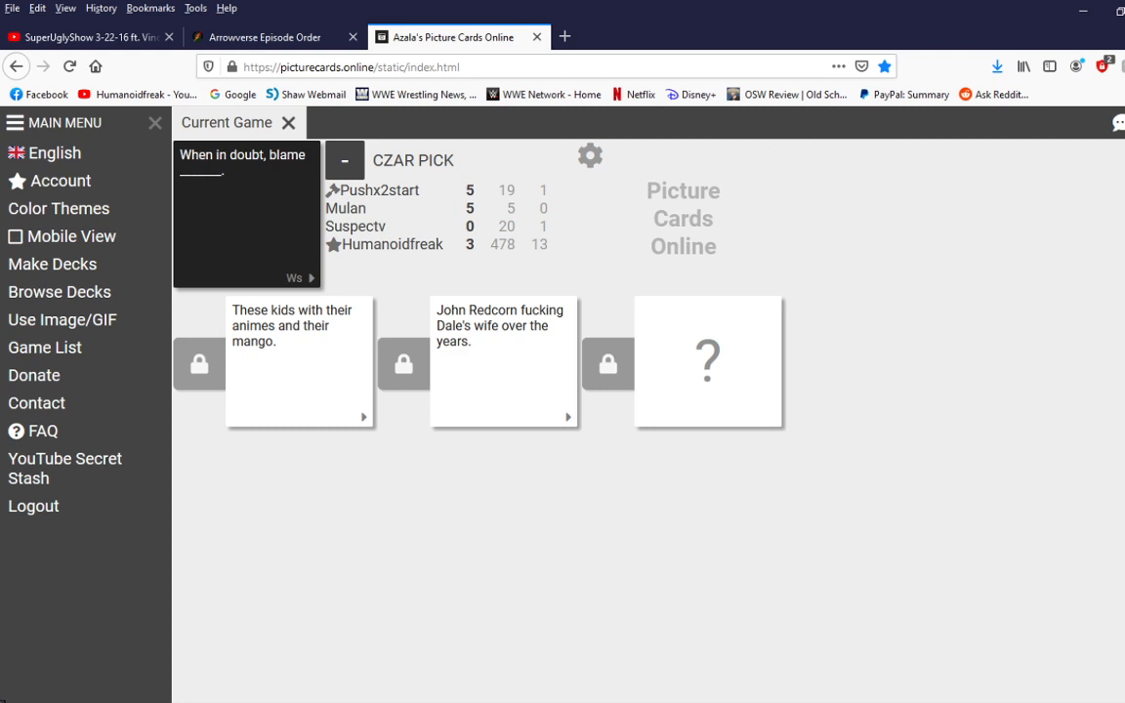
{"action": "left_click", "coordinate": [707, 363]}
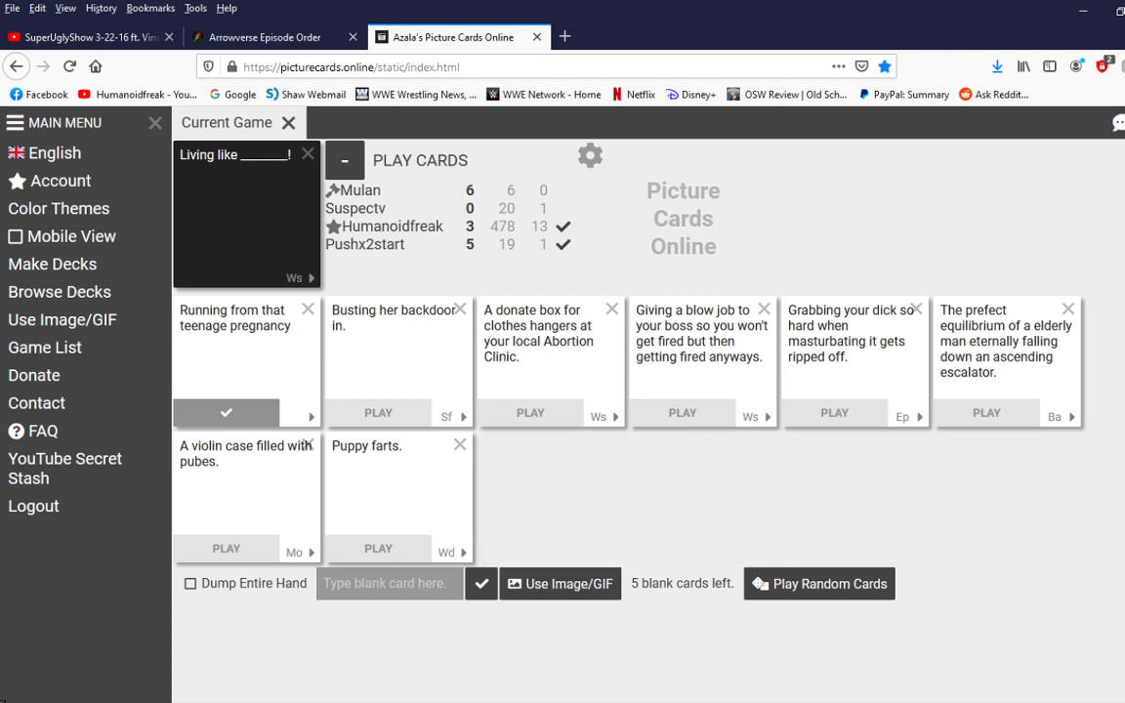
Step: Submit the 'Running from that teenage pregnancy' card as the 'Living like ___!' answer
{"action": "left_click", "coordinate": [461, 446]}
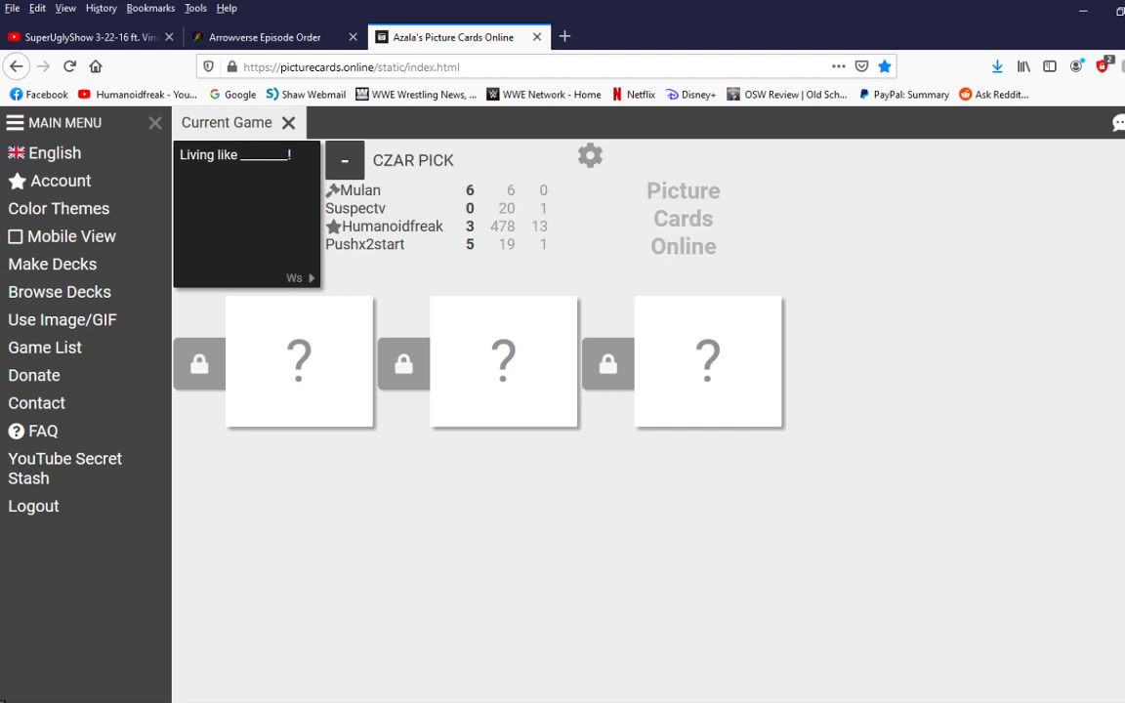
Step: Reveal the first two 'Living like' answers and open the second card's image link in a new tab
{"action": "left_click", "coordinate": [298, 362]}
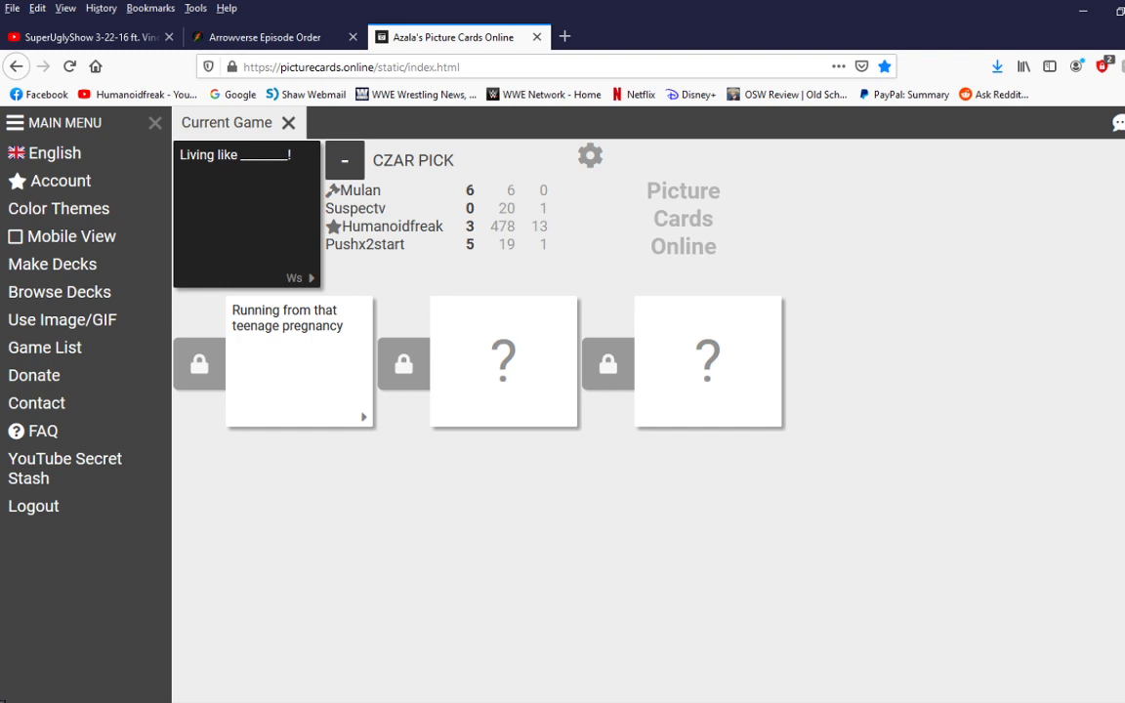
{"action": "left_click", "coordinate": [504, 361]}
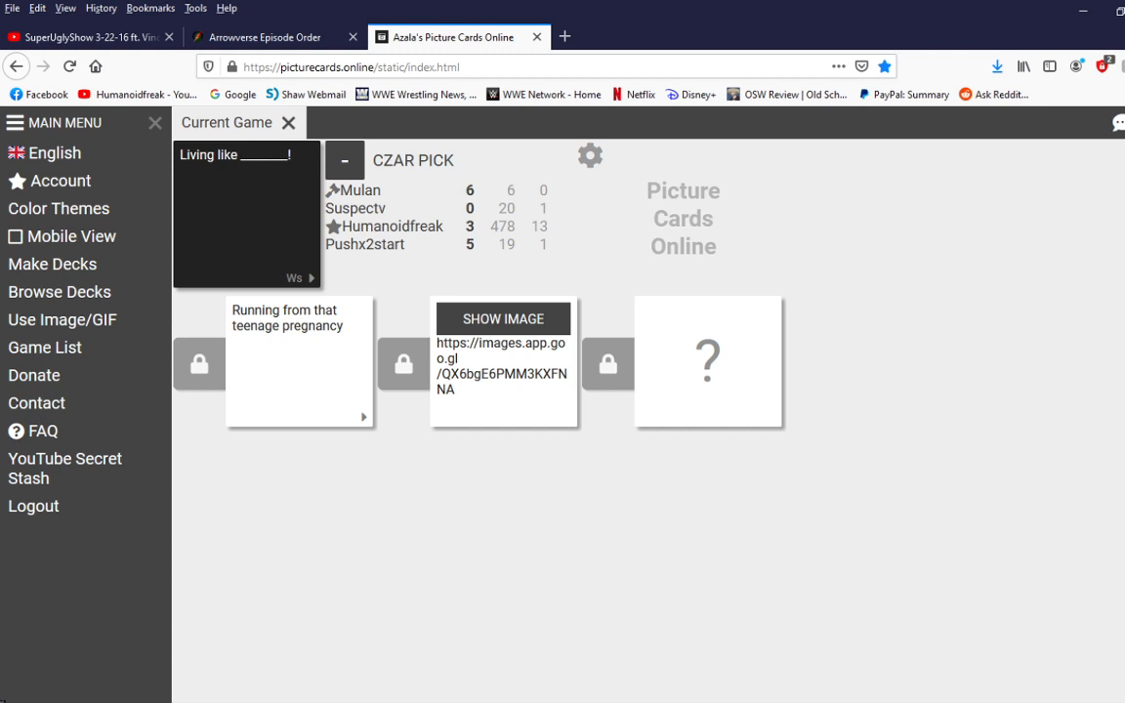
{"action": "left_click", "coordinate": [504, 318]}
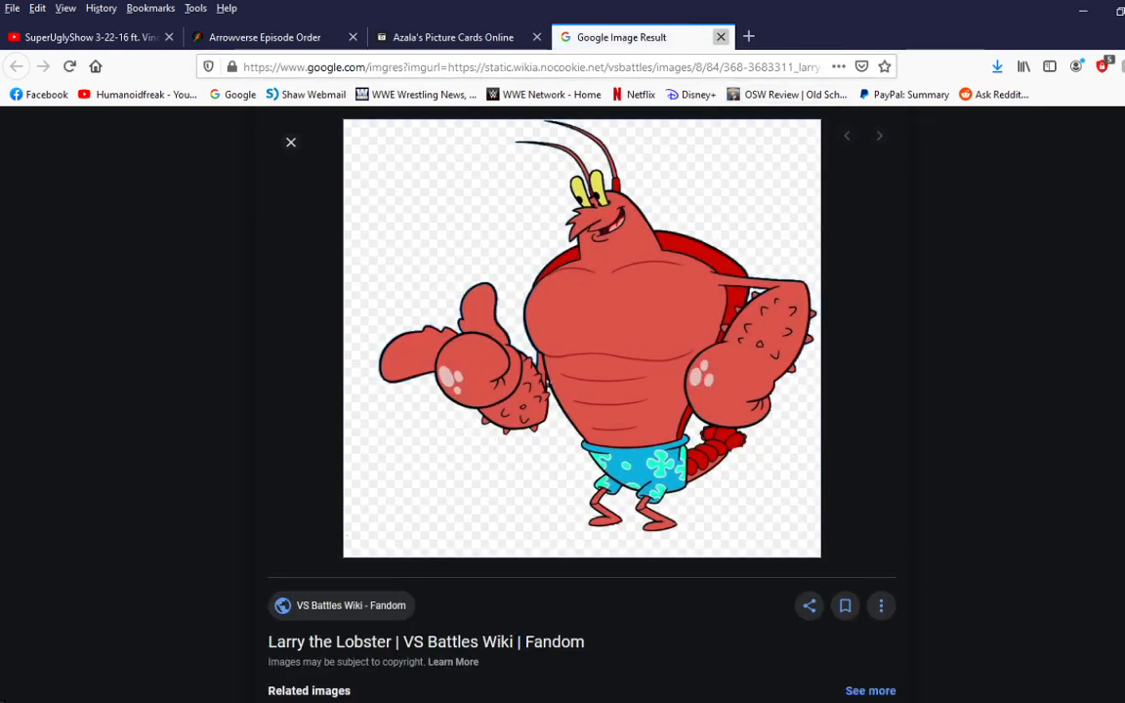
Step: Close the Larry the Lobster Google Images tab to return to the game
{"action": "left_click", "coordinate": [449, 37]}
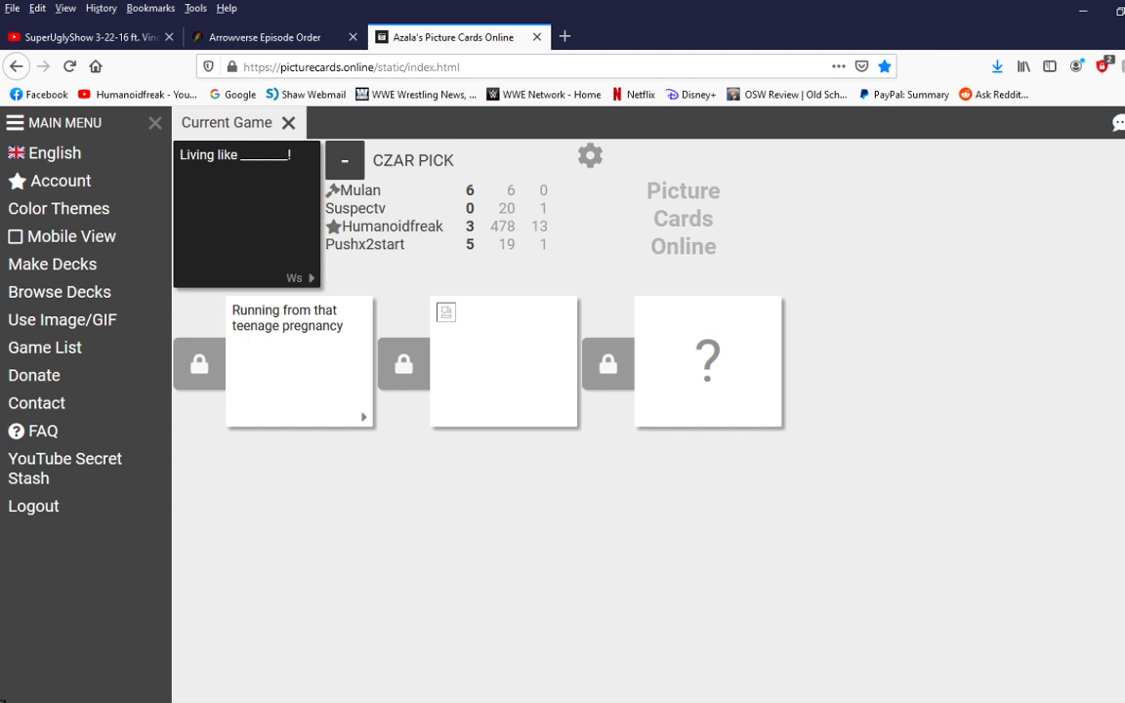
{"action": "left_click", "coordinate": [707, 361]}
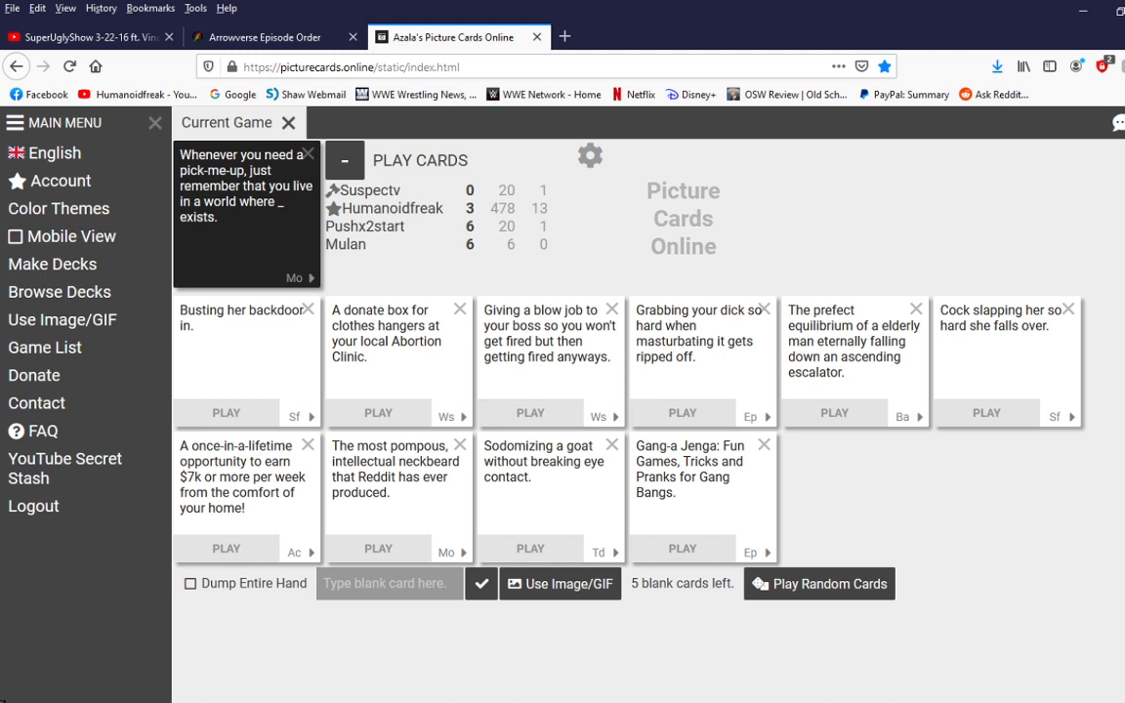
Step: Play an answer card from the hand for the pick-me-up prompt
{"action": "left_click", "coordinate": [226, 414]}
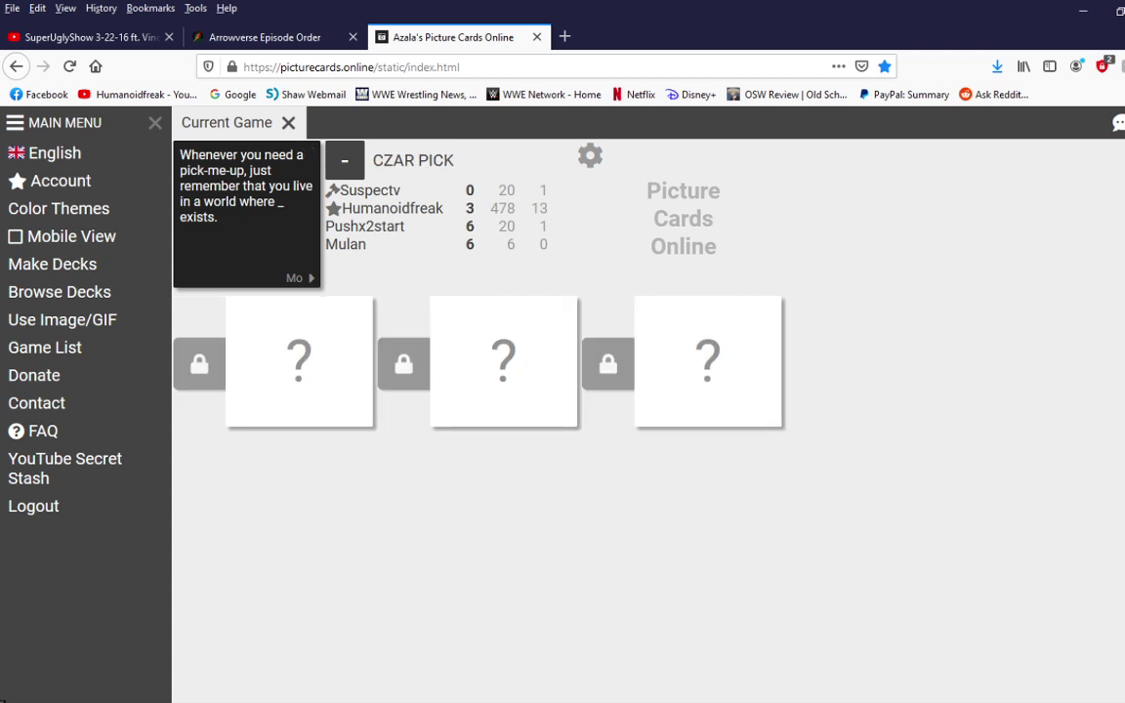
Step: Reveal the Gilbert Godfried answer and the Survivor season answer, leaving the third hidden
{"action": "left_click", "coordinate": [299, 361]}
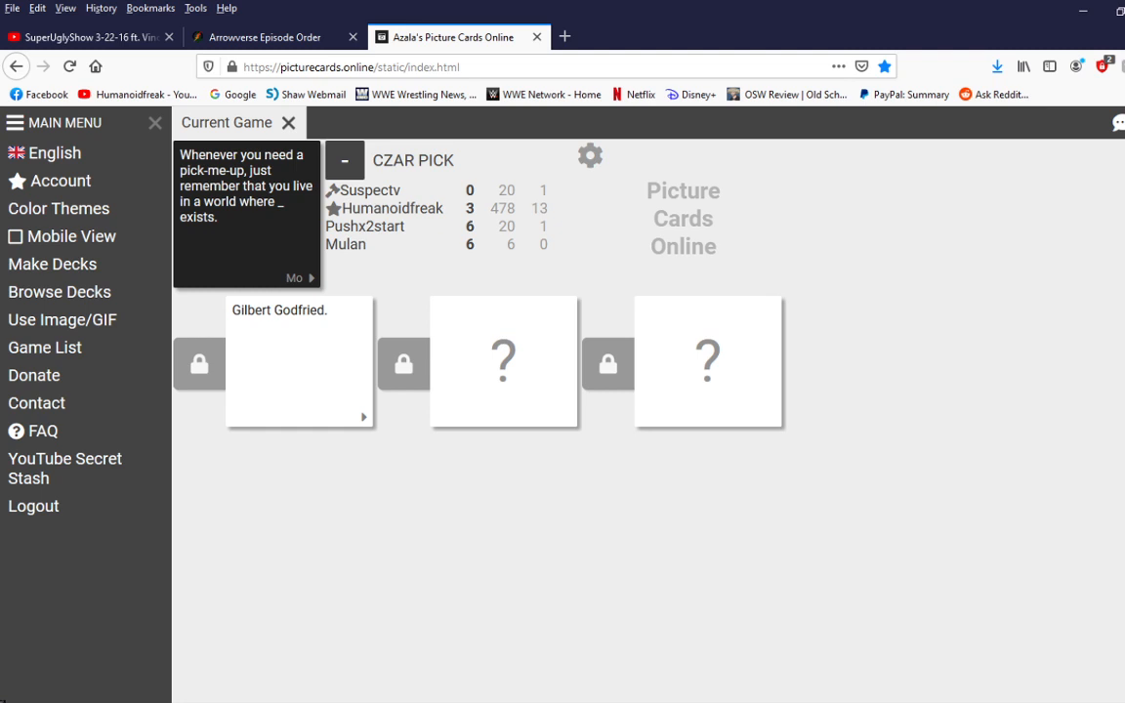
{"action": "left_click", "coordinate": [503, 362]}
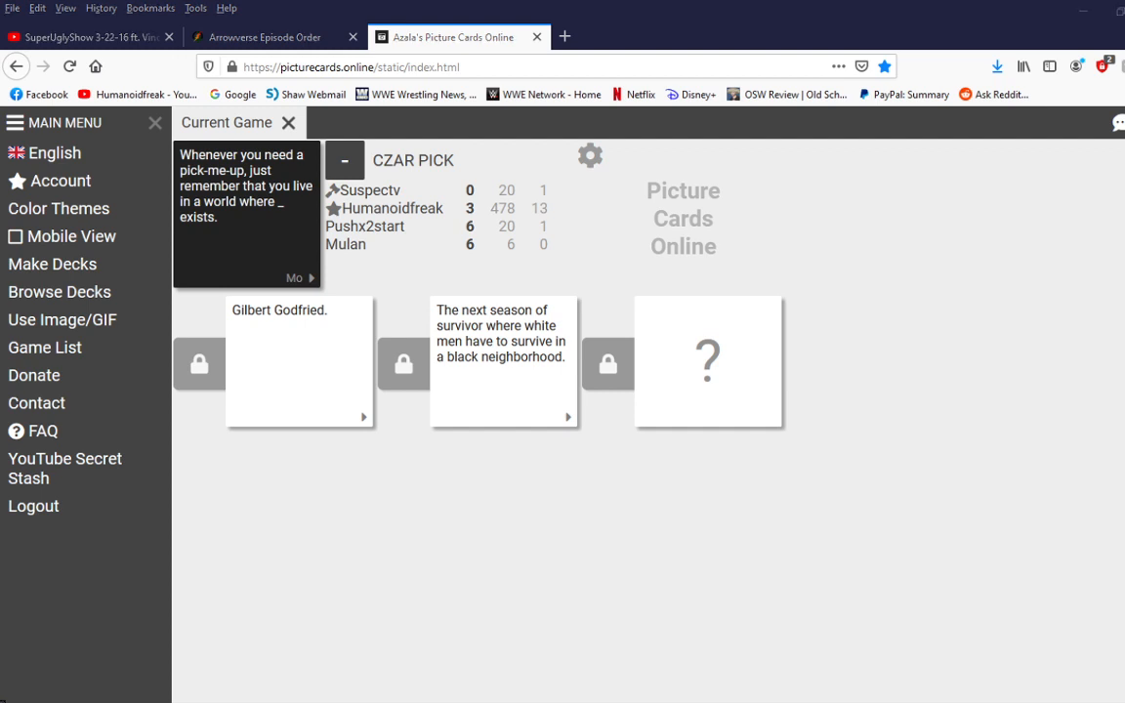
Step: Reveal the last pick-me-up answer so the round resolves with Mulan winning
{"action": "left_click", "coordinate": [707, 363]}
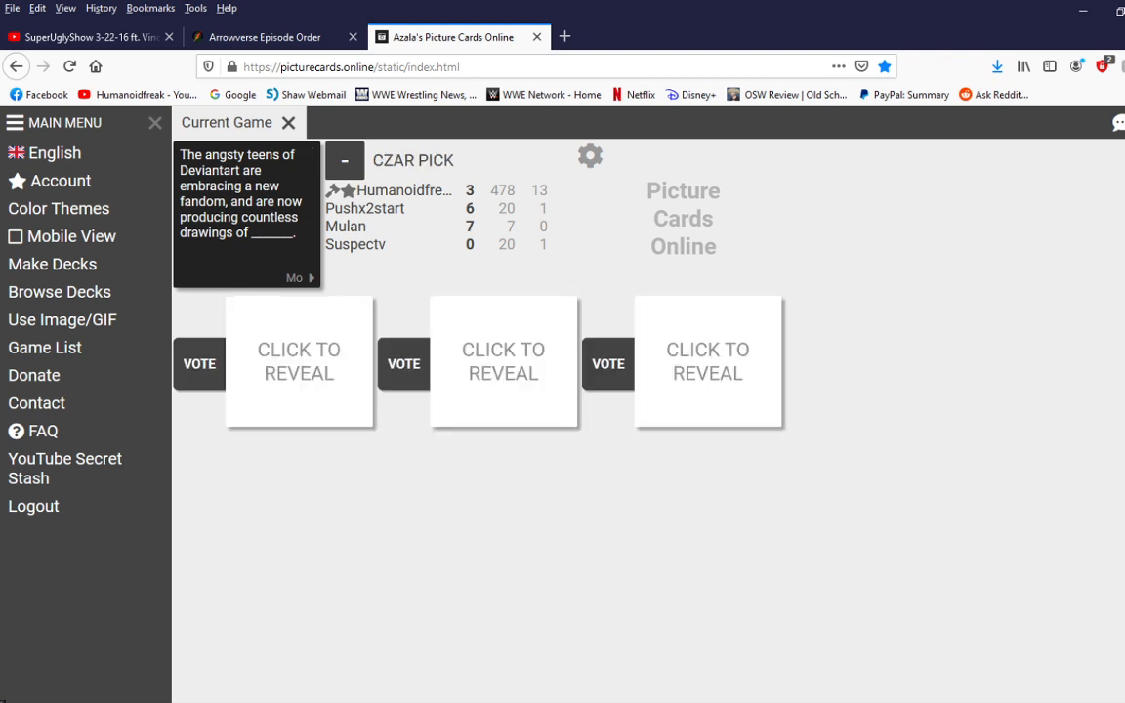
Step: Reveal the three Deviantart answers and view the Hank Hill image on the third card
{"action": "left_click", "coordinate": [299, 361]}
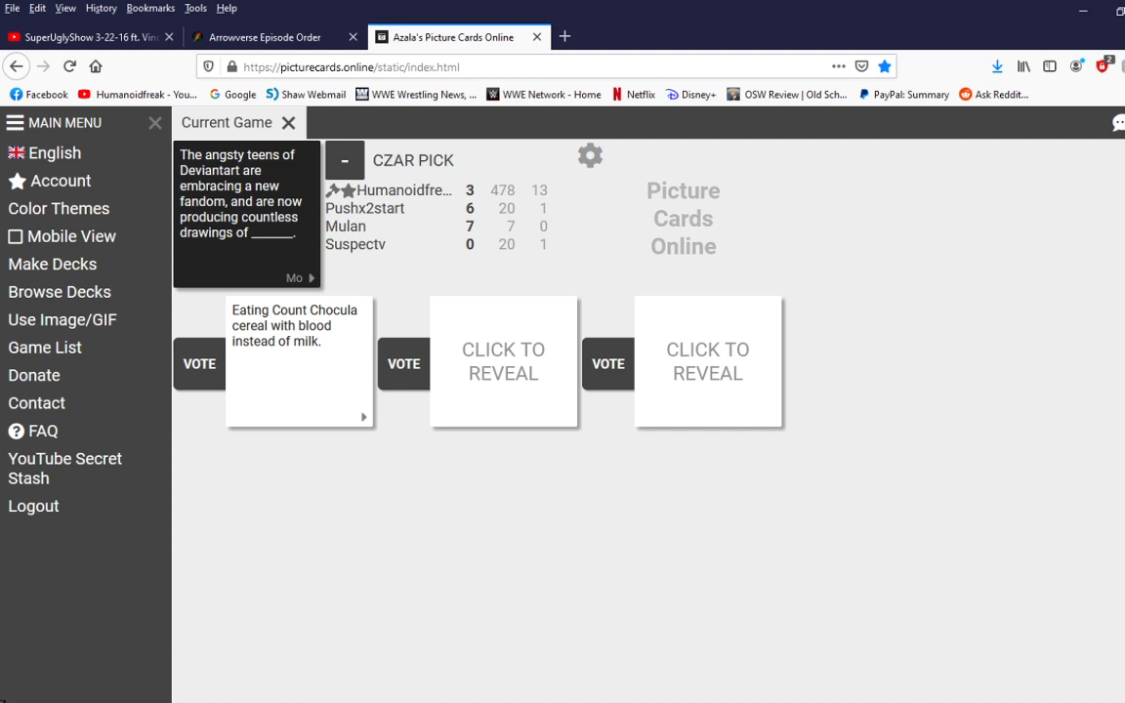
{"action": "left_click", "coordinate": [504, 362]}
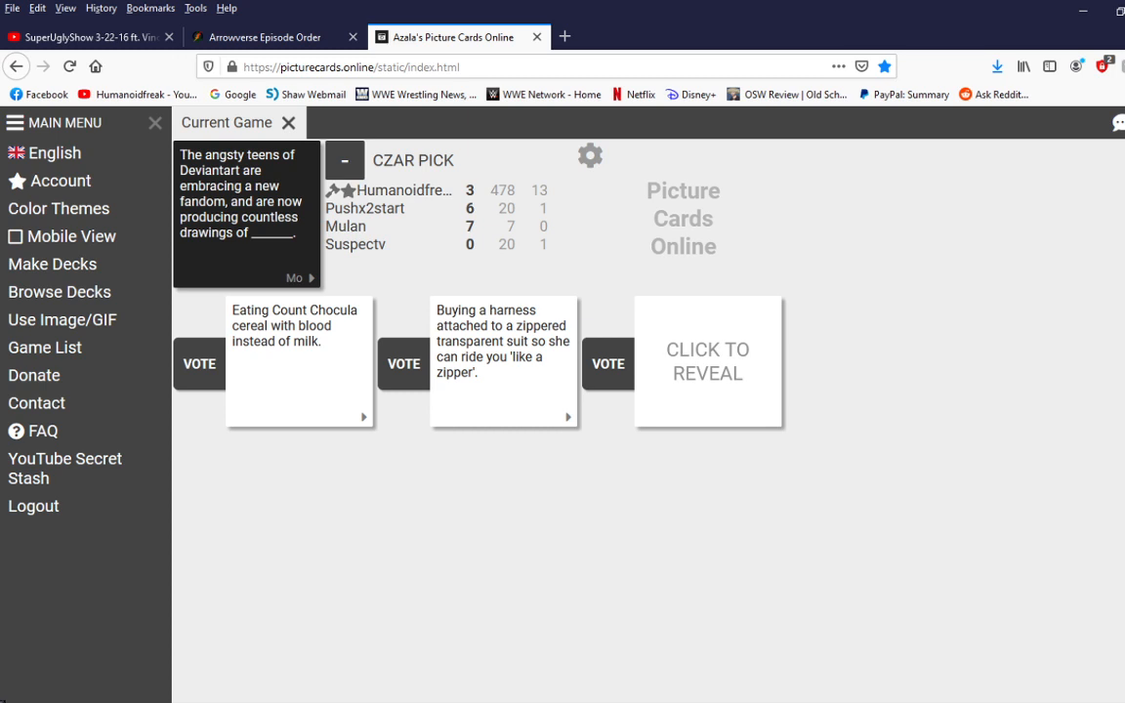
{"action": "left_click", "coordinate": [706, 362]}
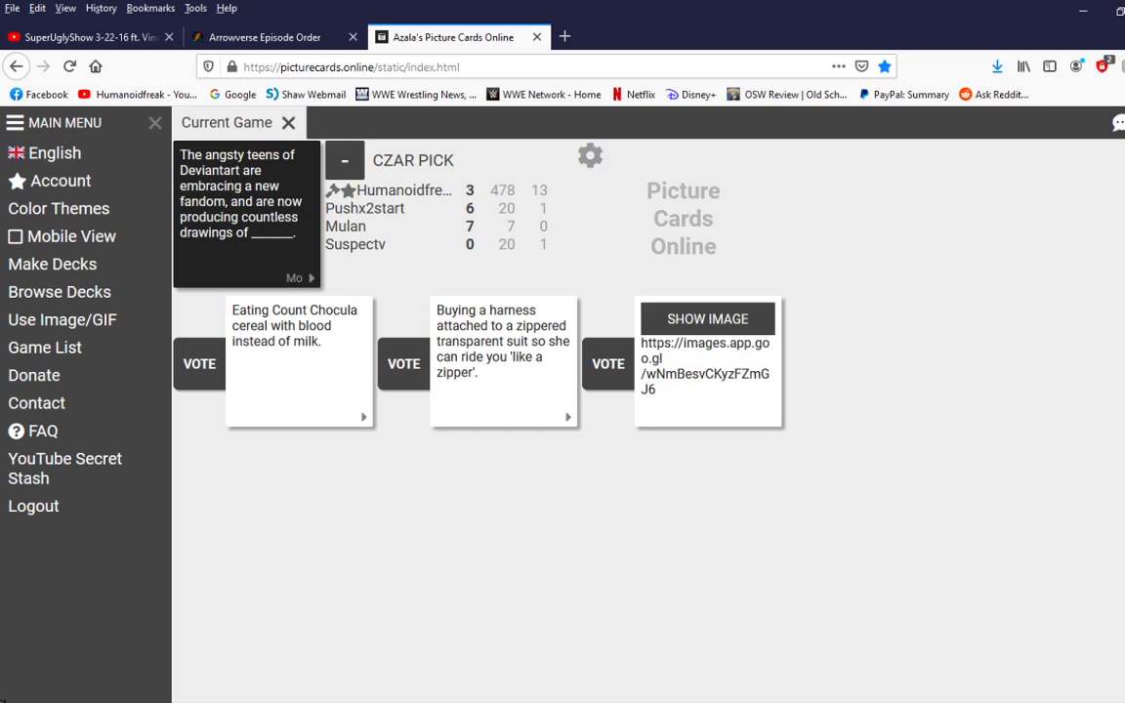
{"action": "left_click", "coordinate": [706, 318]}
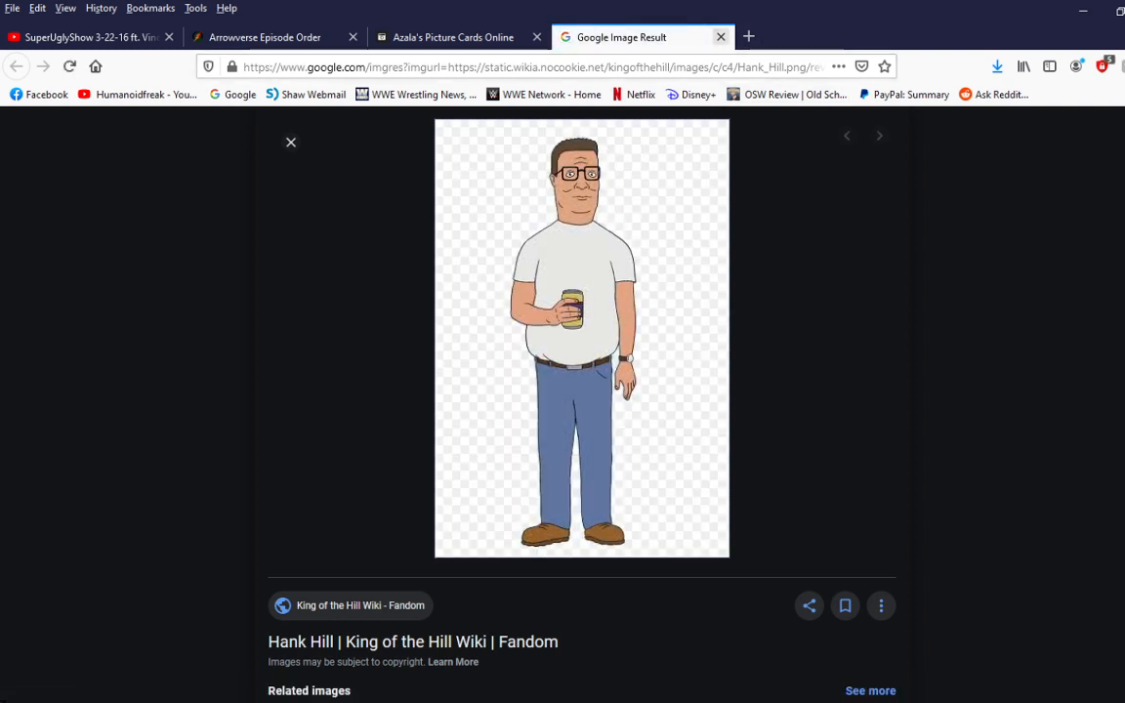
{"action": "left_click", "coordinate": [449, 37]}
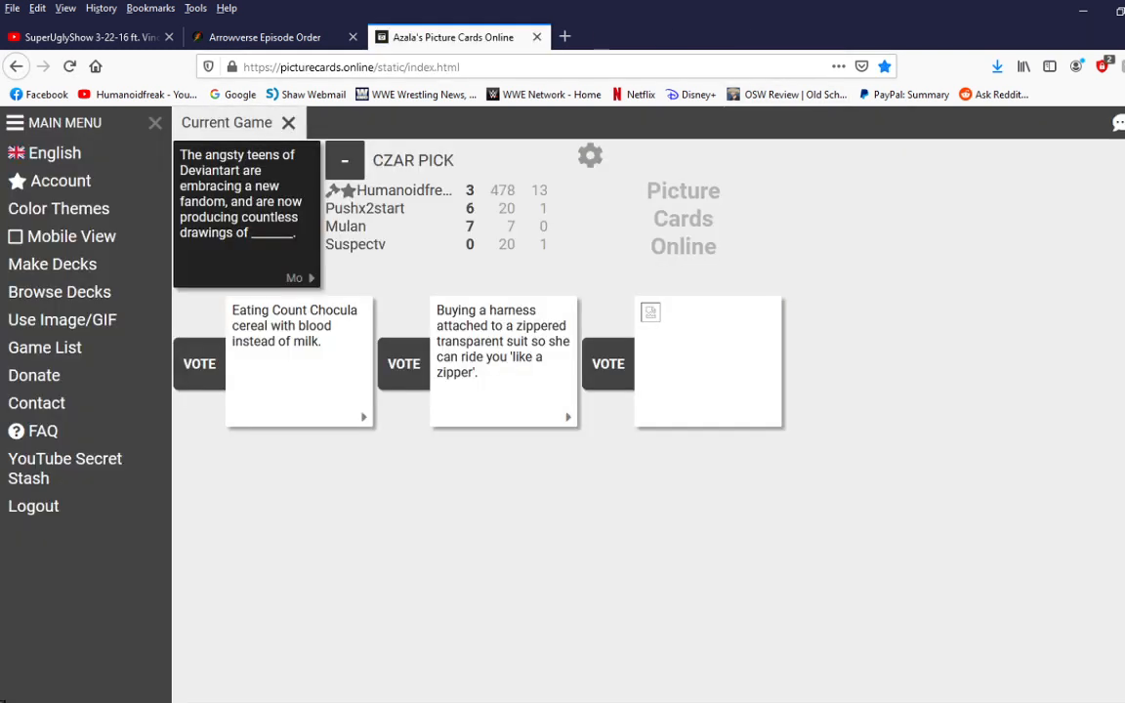
Step: Vote the Hank Hill image card as the Deviantart round winner
{"action": "left_click", "coordinate": [605, 365]}
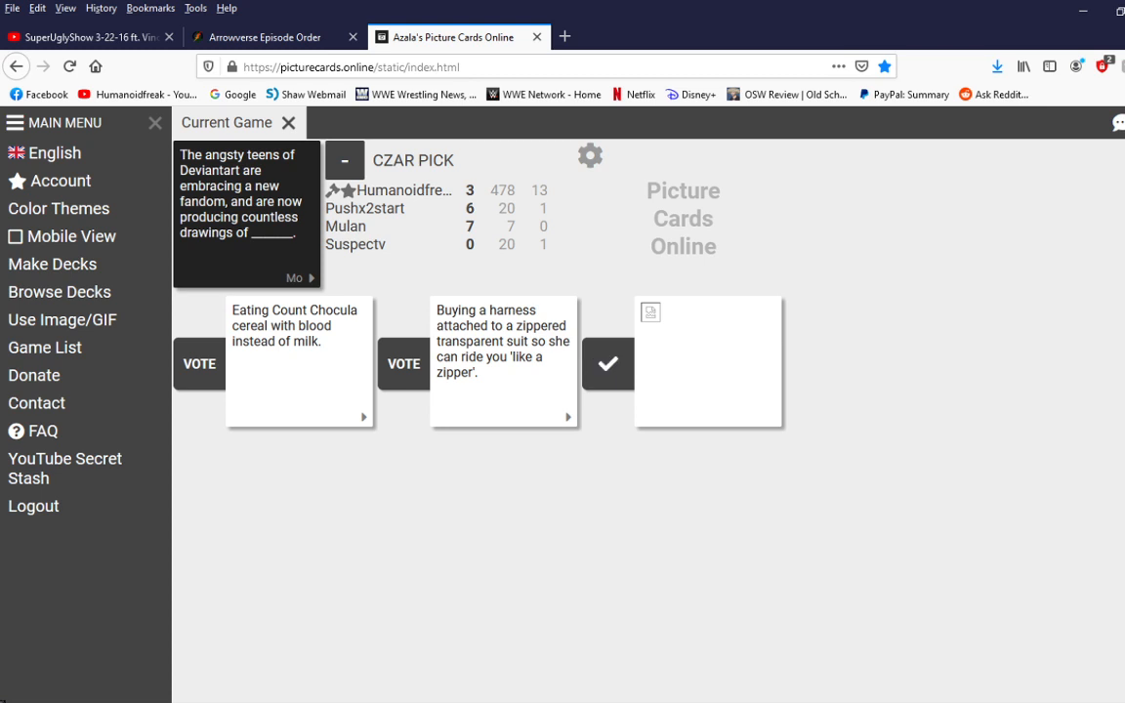
{"action": "left_click", "coordinate": [607, 365]}
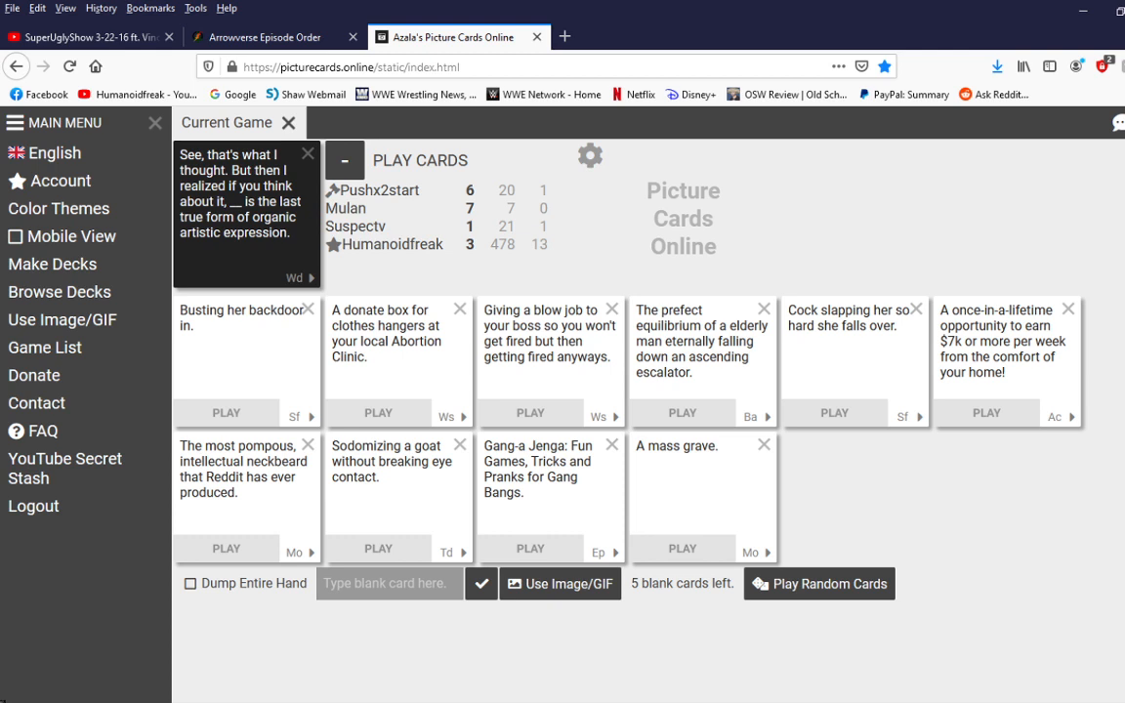
Step: Write a custom blank card about not caring what someone is going through
{"action": "left_click", "coordinate": [391, 582]}
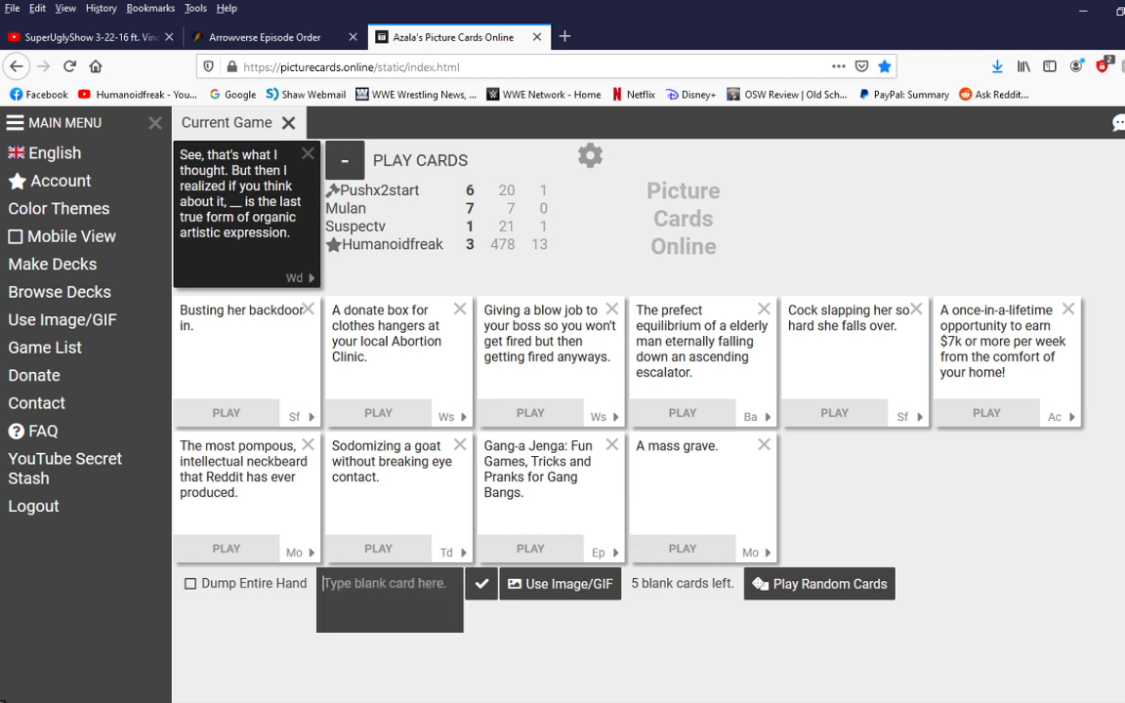
{"action": "type", "text": "Whatever y"}
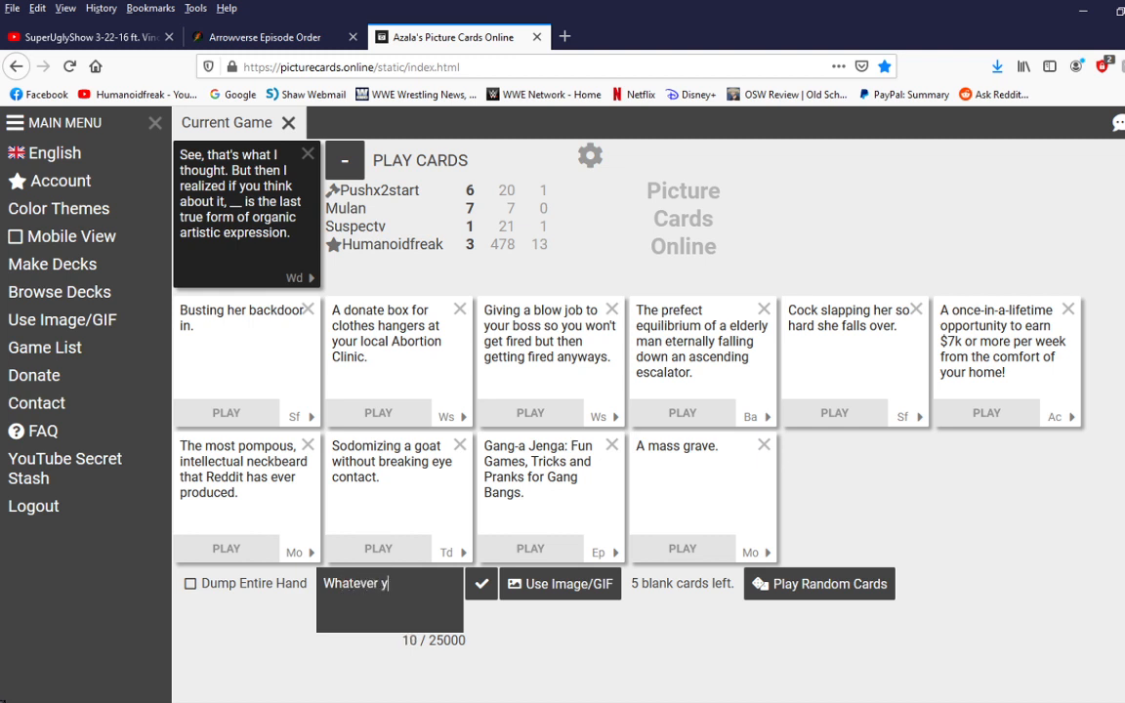
{"action": "type", "text": "ou're going through. I don't give"}
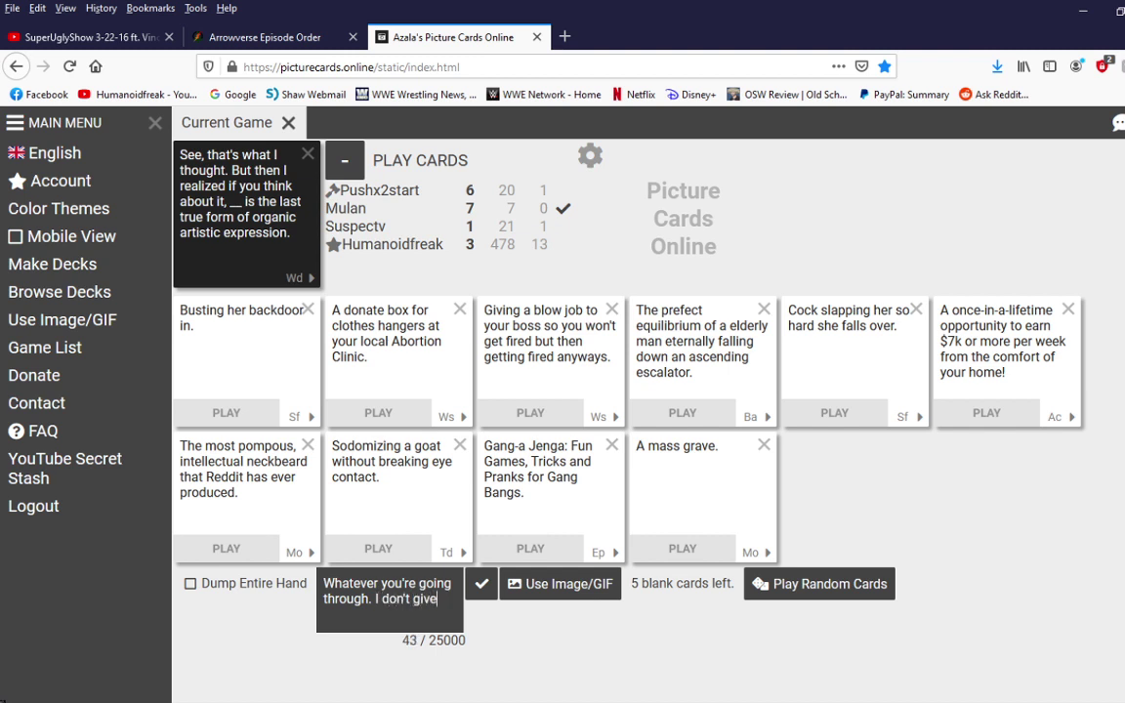
{"action": "type", "text": "a shit."}
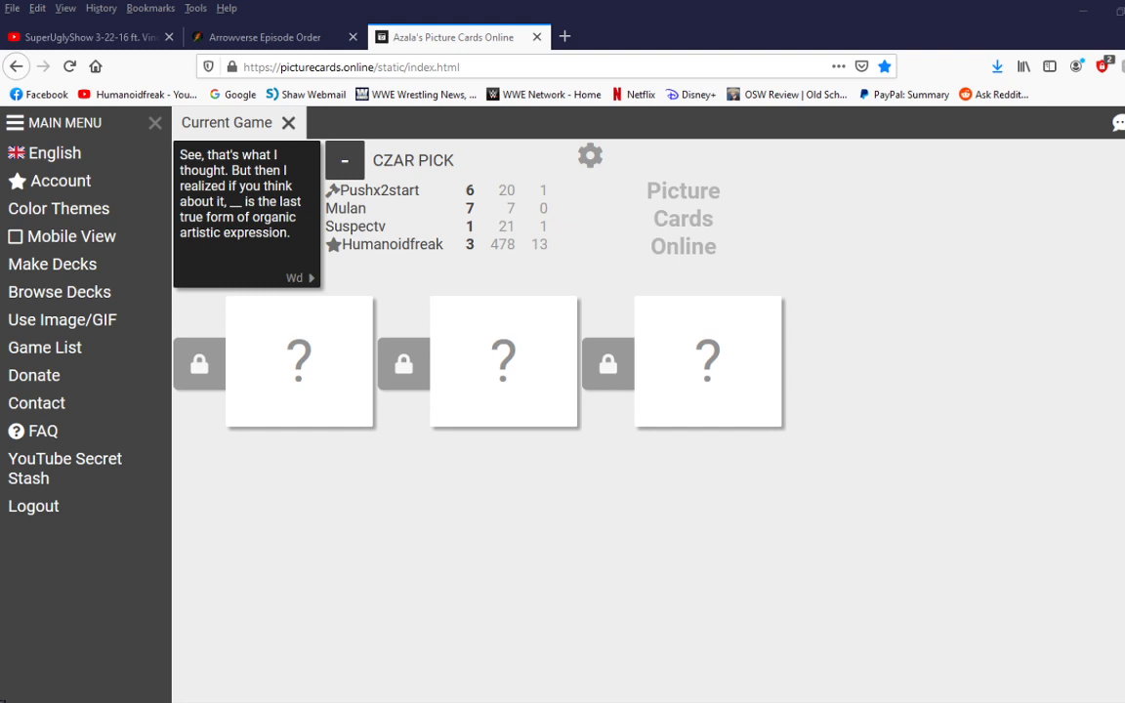
Step: Reveal the first artistic-expression answer, the one about something that looks like a dick
{"action": "left_click", "coordinate": [299, 361]}
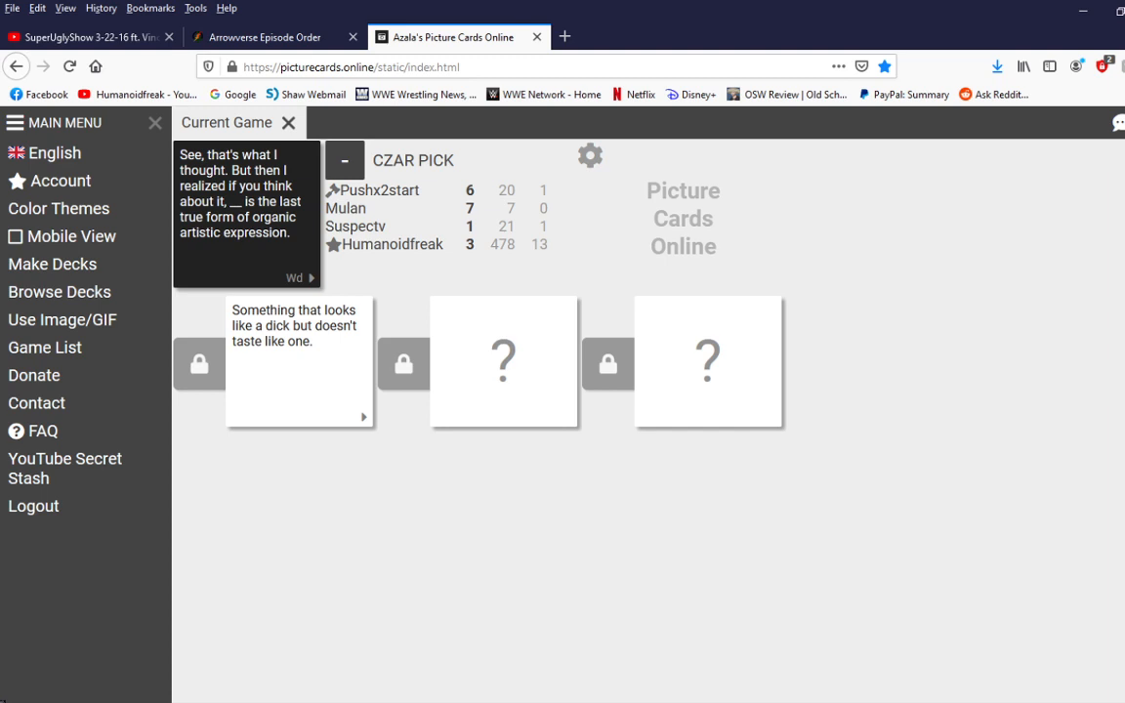
Step: Reveal the second artistic-expression answer so judging can finish the round
{"action": "left_click", "coordinate": [504, 361]}
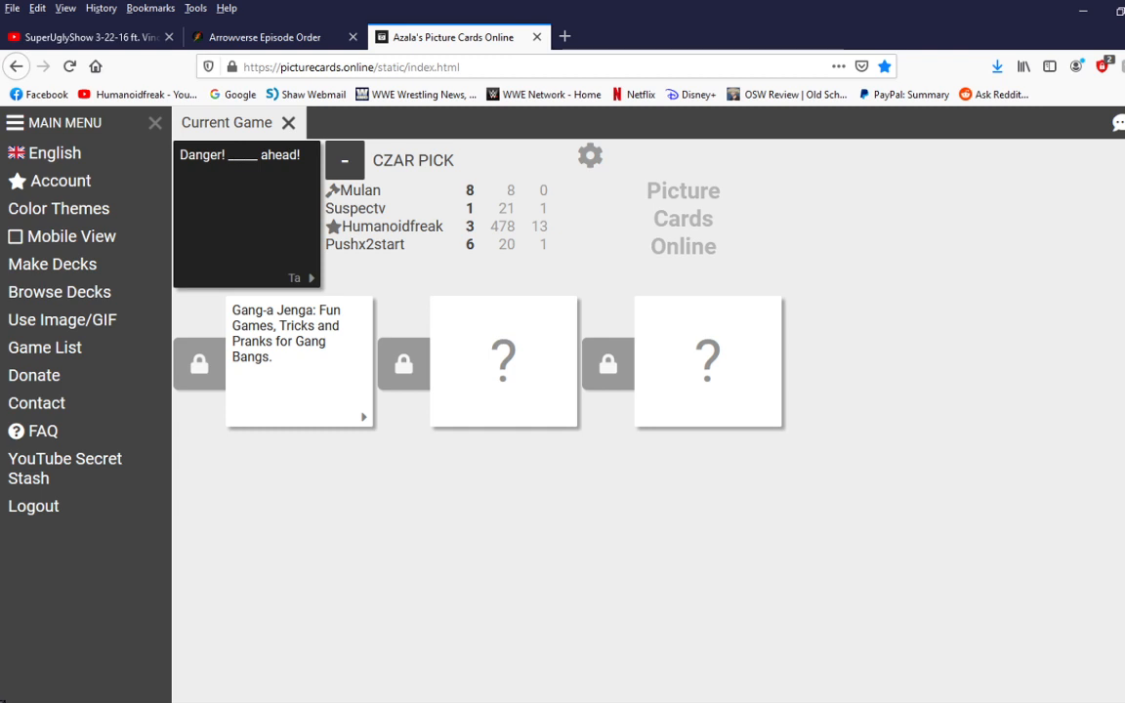
Step: Reveal the 'Zero fucks.' and third Danger answers, then start typing 'SHUT THE' for Ok boomer
{"action": "left_click", "coordinate": [504, 361]}
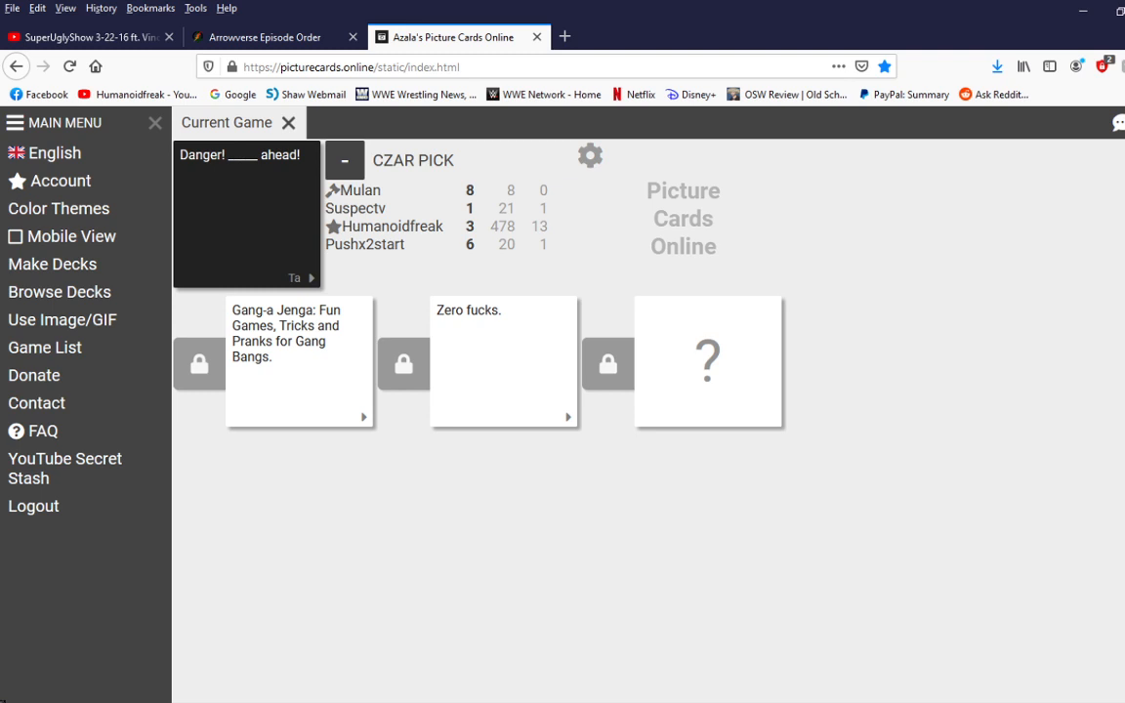
{"action": "left_click", "coordinate": [707, 363]}
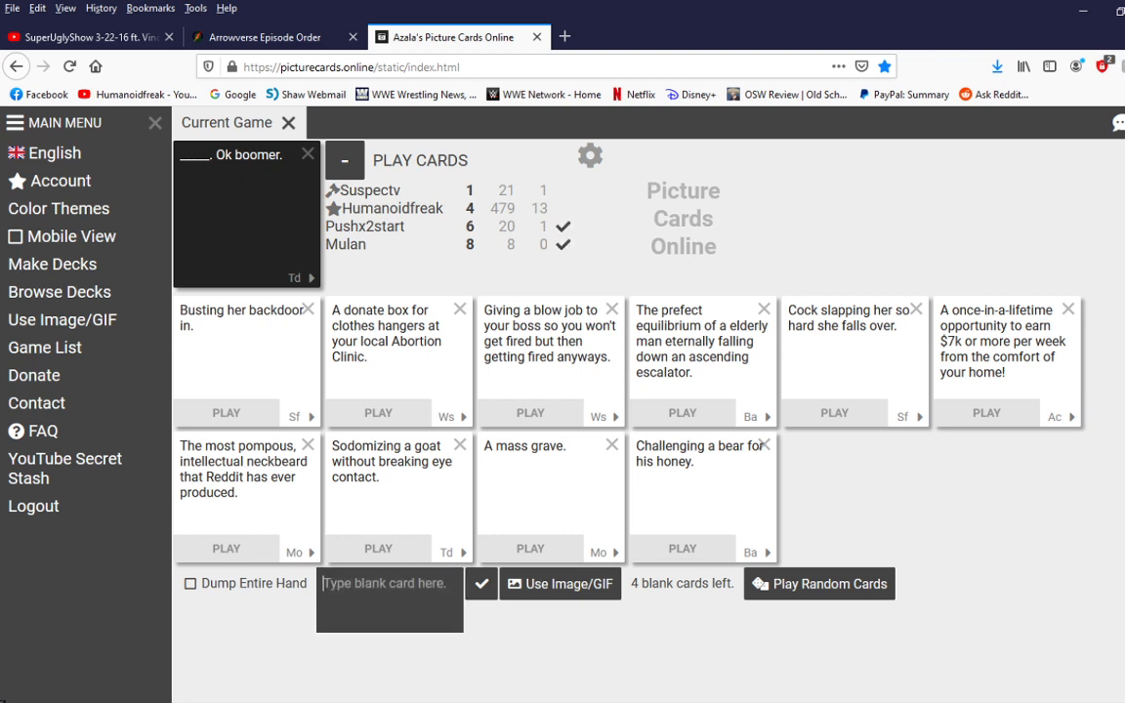
{"action": "type", "text": "SHUT THE"}
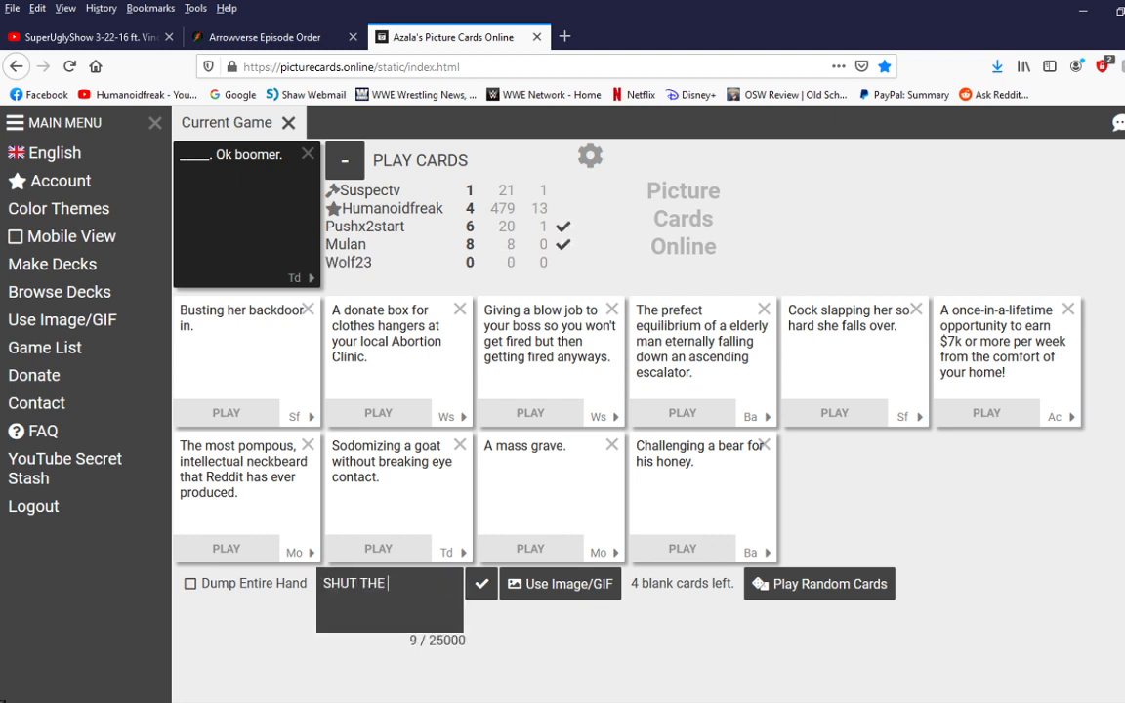
Step: Finish and submit the blank card reading 'SHUT THE FUCK UP DONNY!' for Ok boomer
{"action": "type", "text": "FUCK UP DONN"}
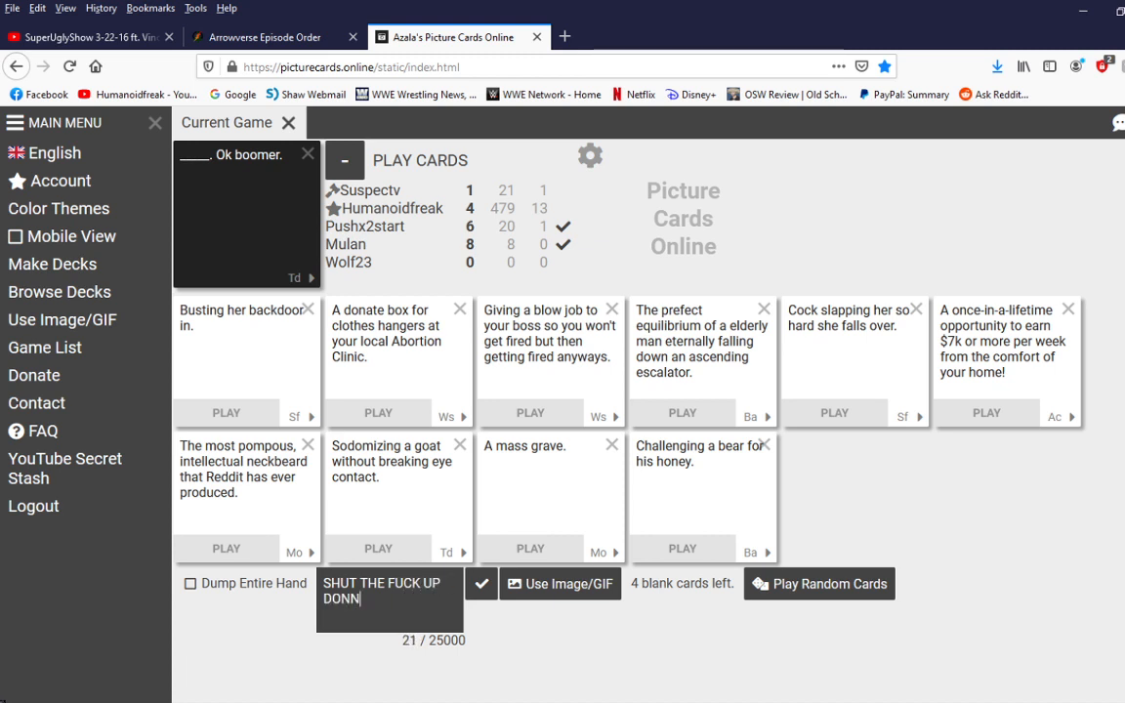
{"action": "type", "text": "Y!"}
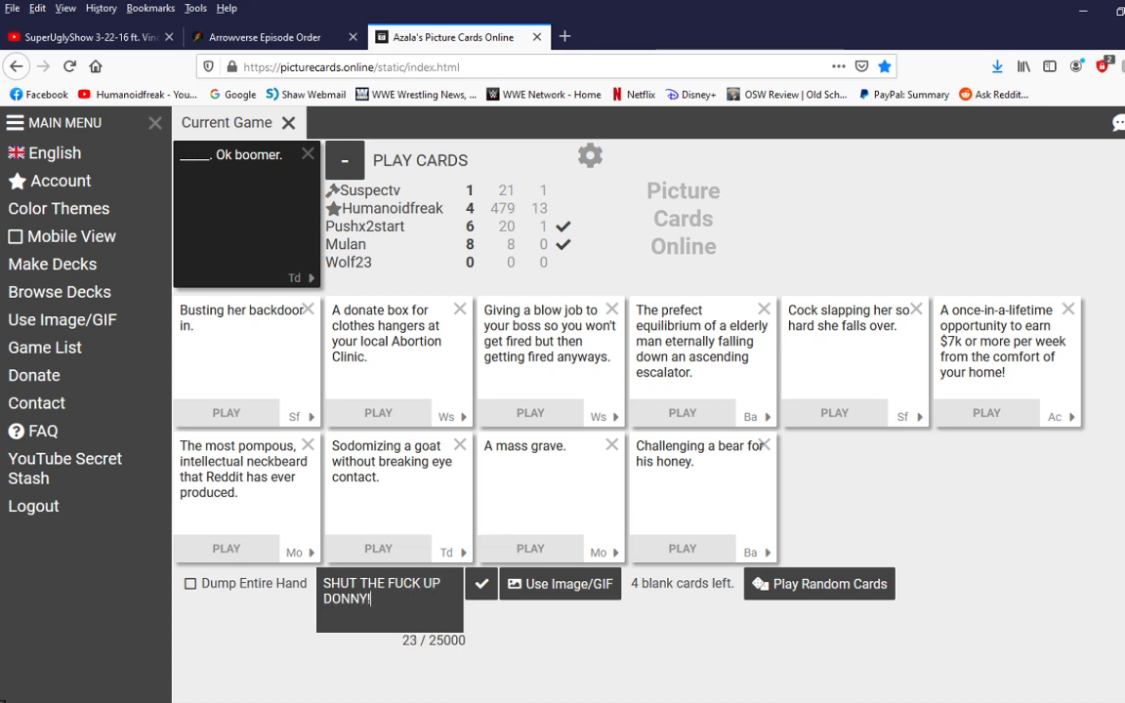
{"action": "left_click", "coordinate": [481, 584]}
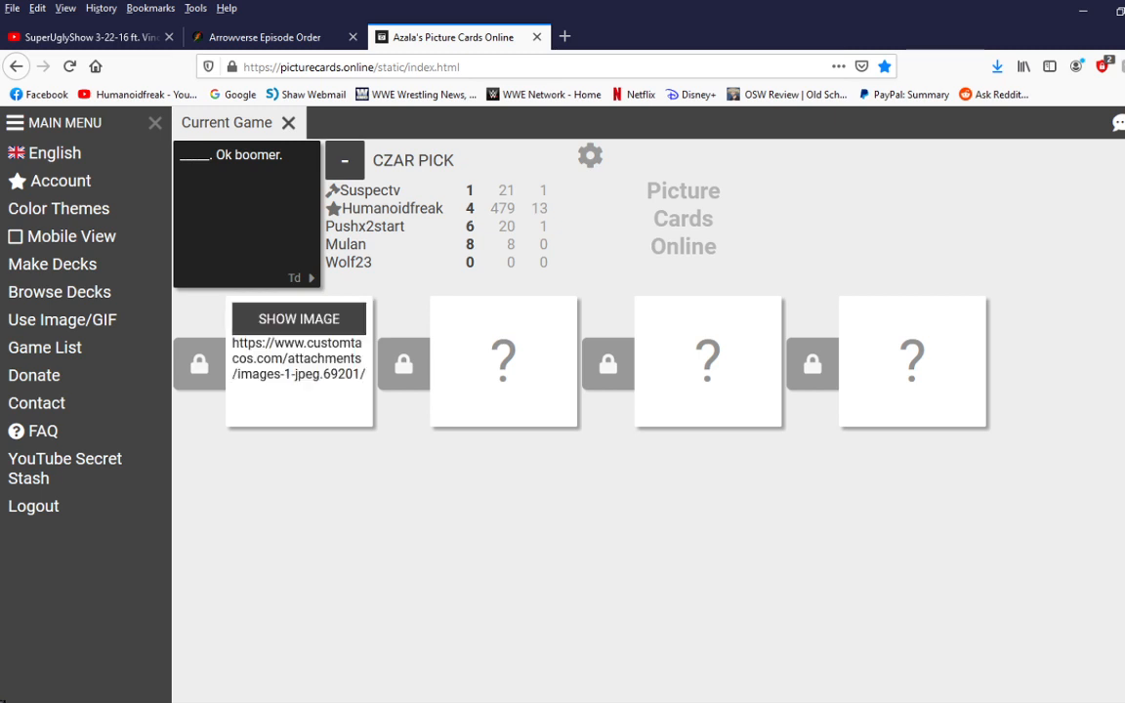
Step: Show the image on the first Ok boomer card, reveal the others, and show the fourth card's image
{"action": "left_click", "coordinate": [299, 318]}
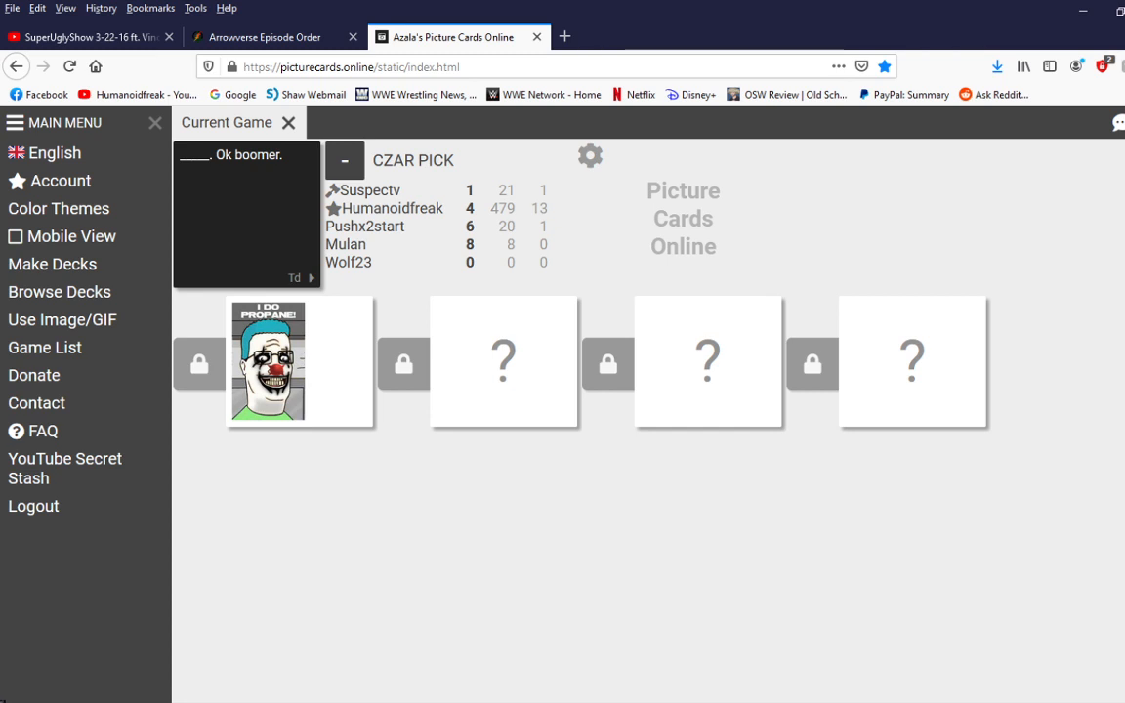
{"action": "left_click", "coordinate": [504, 361]}
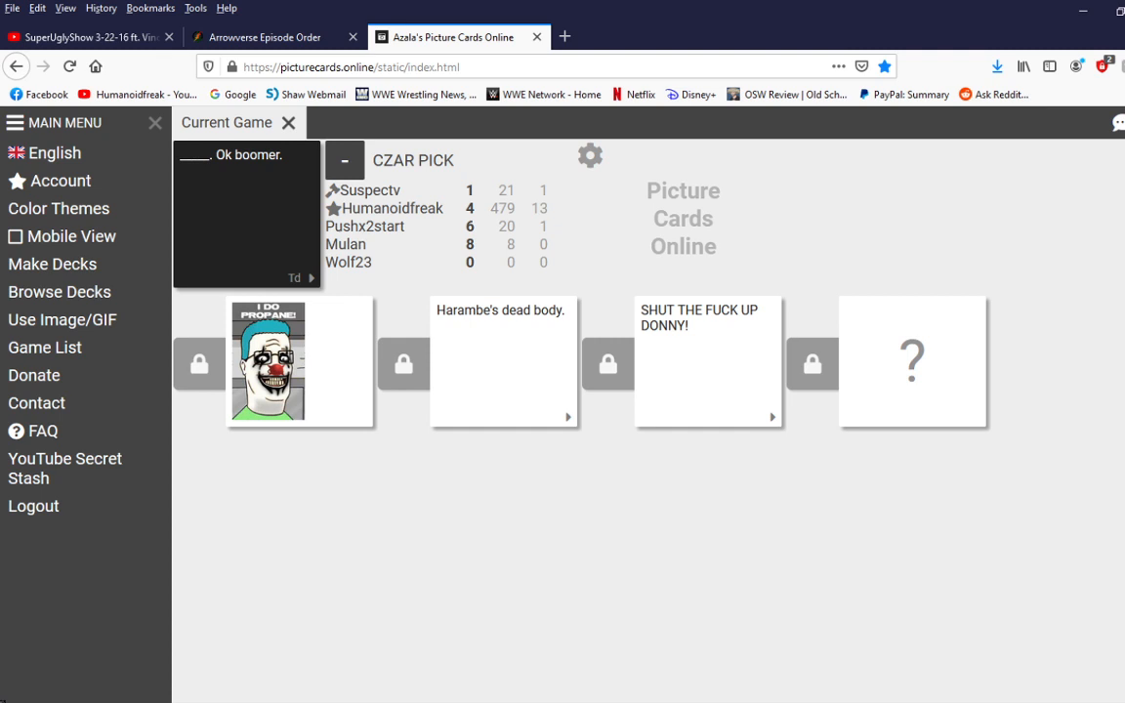
{"action": "left_click", "coordinate": [914, 363]}
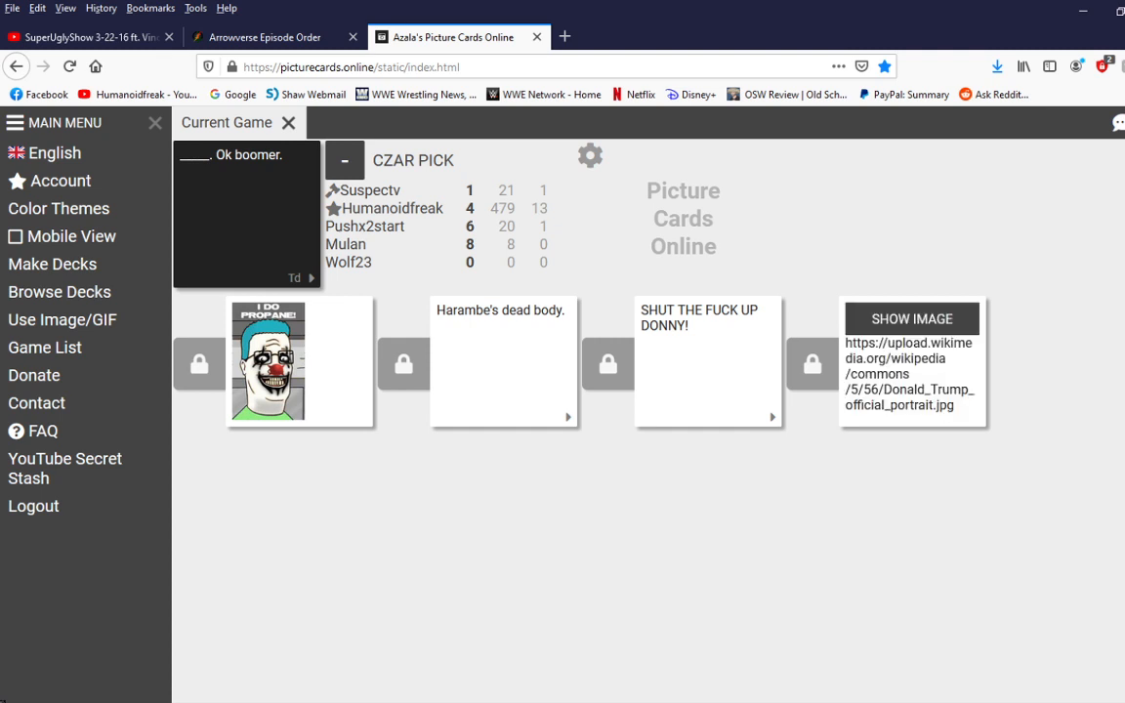
{"action": "left_click", "coordinate": [910, 319]}
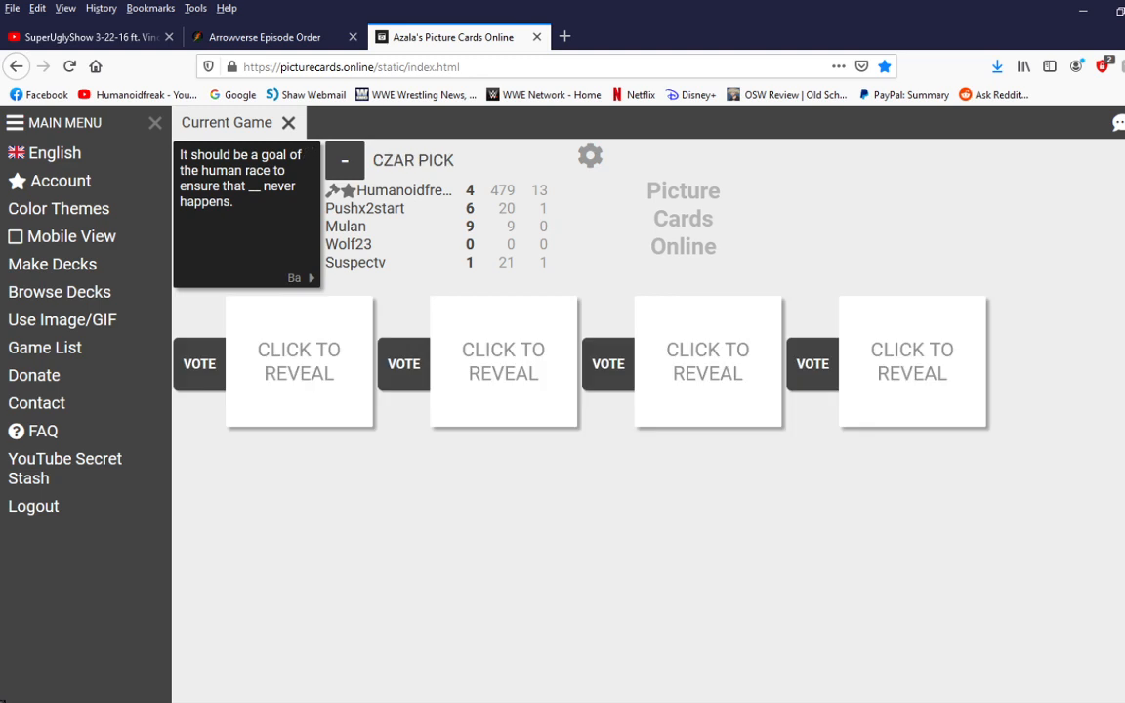
{"action": "left_click", "coordinate": [298, 362]}
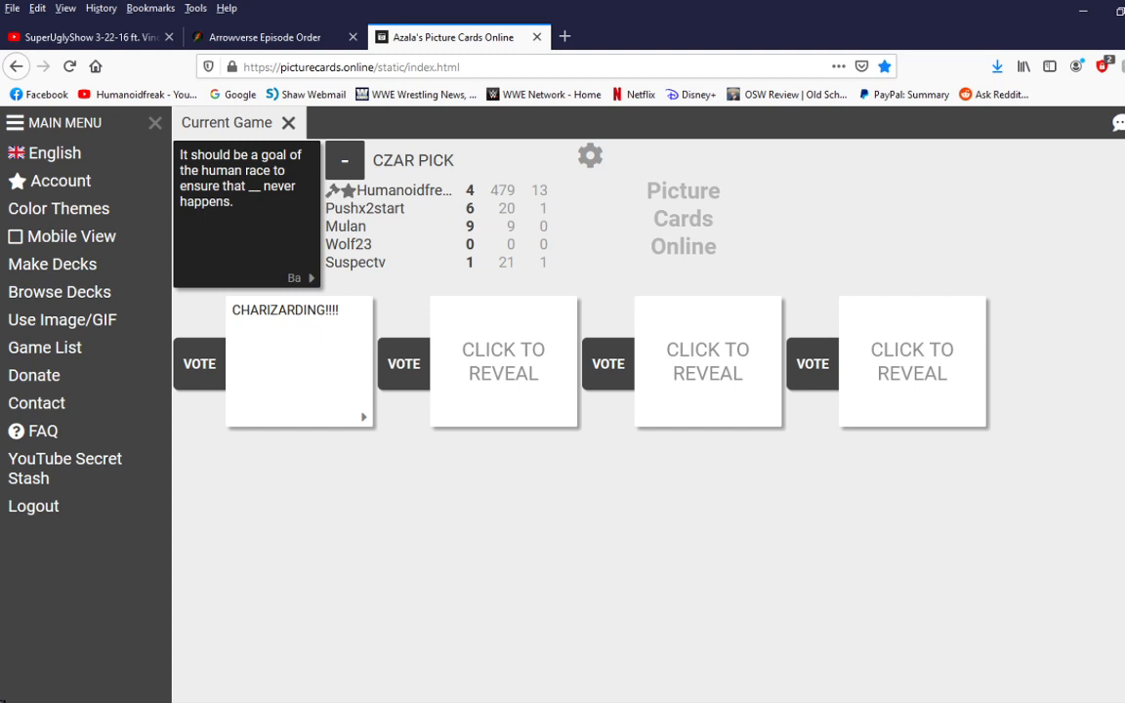
{"action": "left_click", "coordinate": [504, 359]}
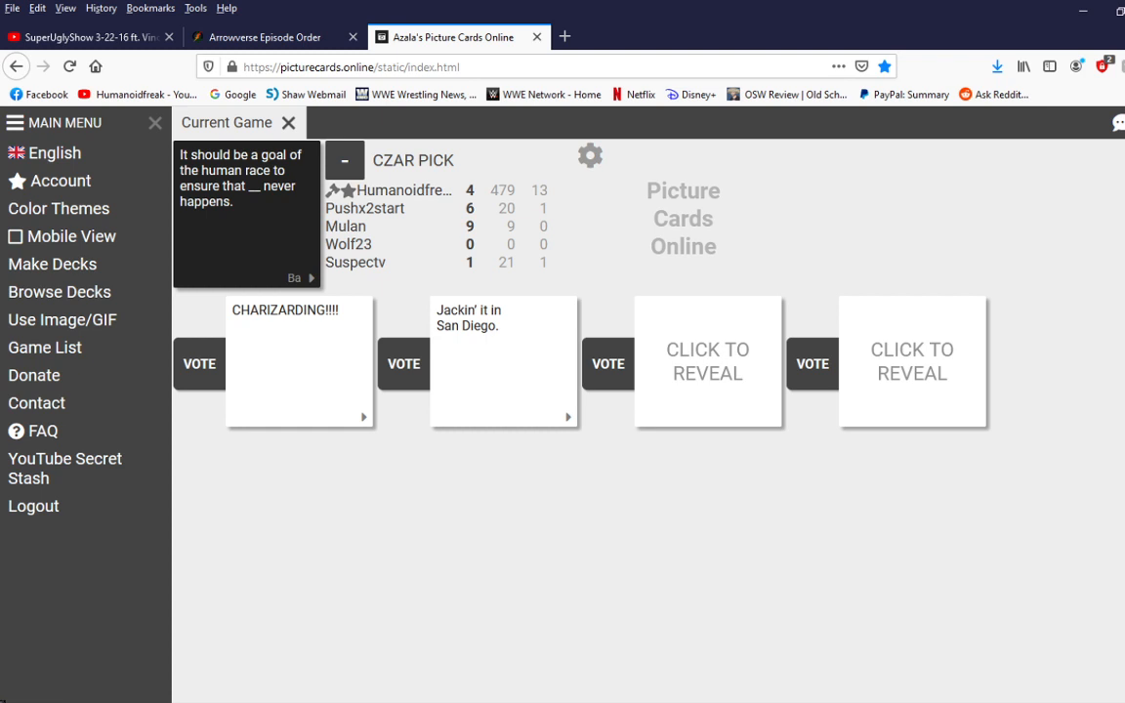
{"action": "left_click", "coordinate": [707, 361]}
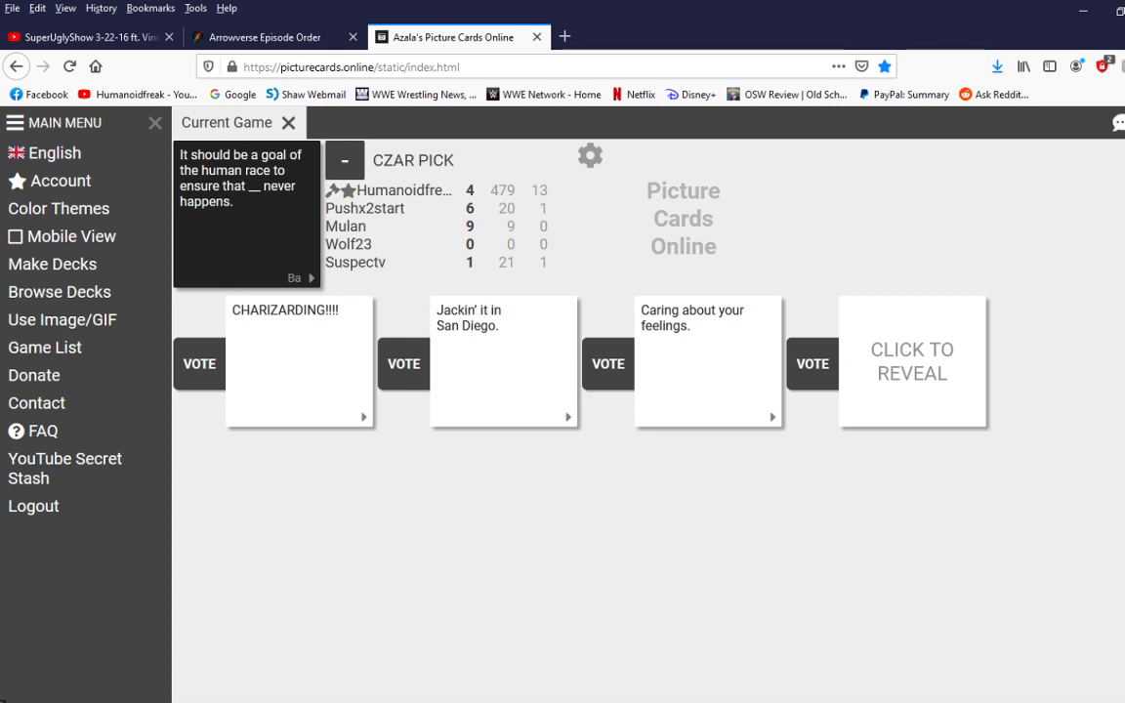
{"action": "left_click", "coordinate": [912, 361]}
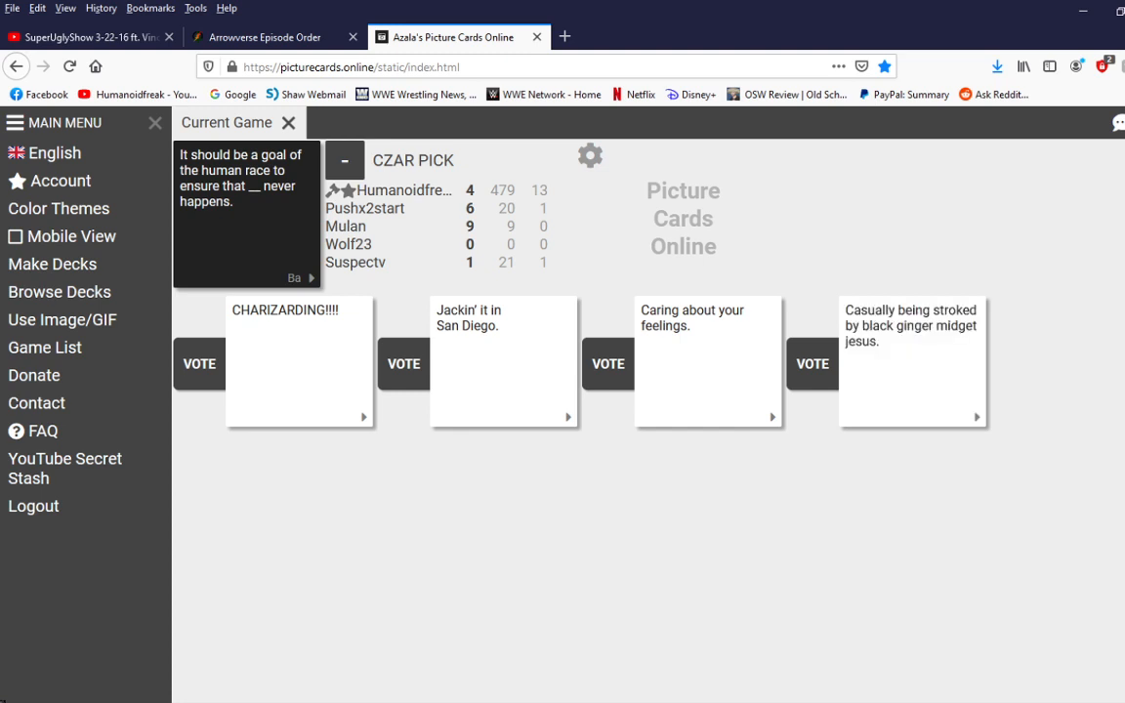
{"action": "left_click", "coordinate": [606, 365]}
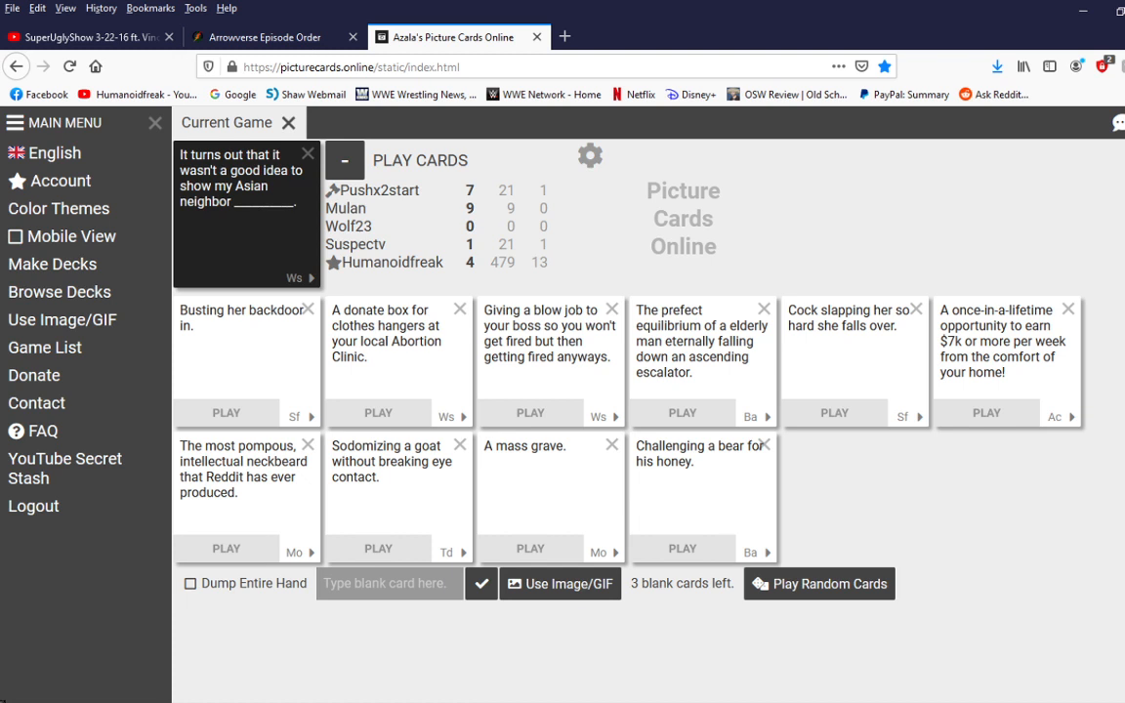
Step: Play the 'Busting her backdoor in.' card on the Asian neighbor prompt and reveal an answer card
{"action": "left_click", "coordinate": [389, 582]}
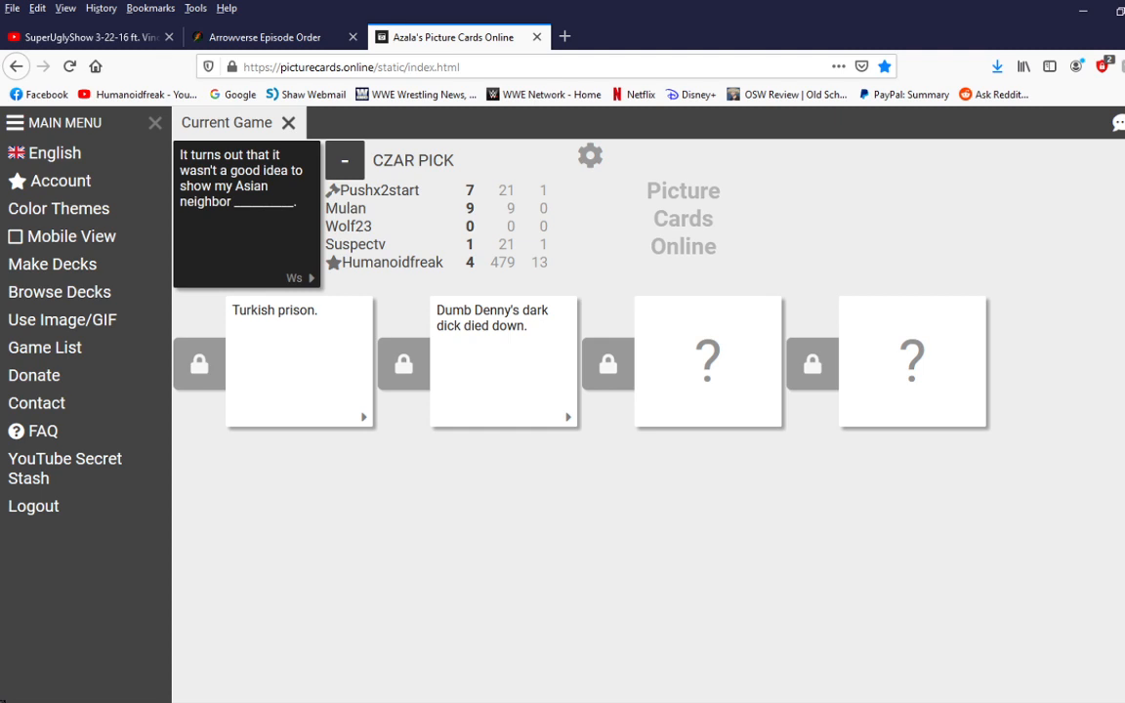
{"action": "left_click", "coordinate": [707, 361]}
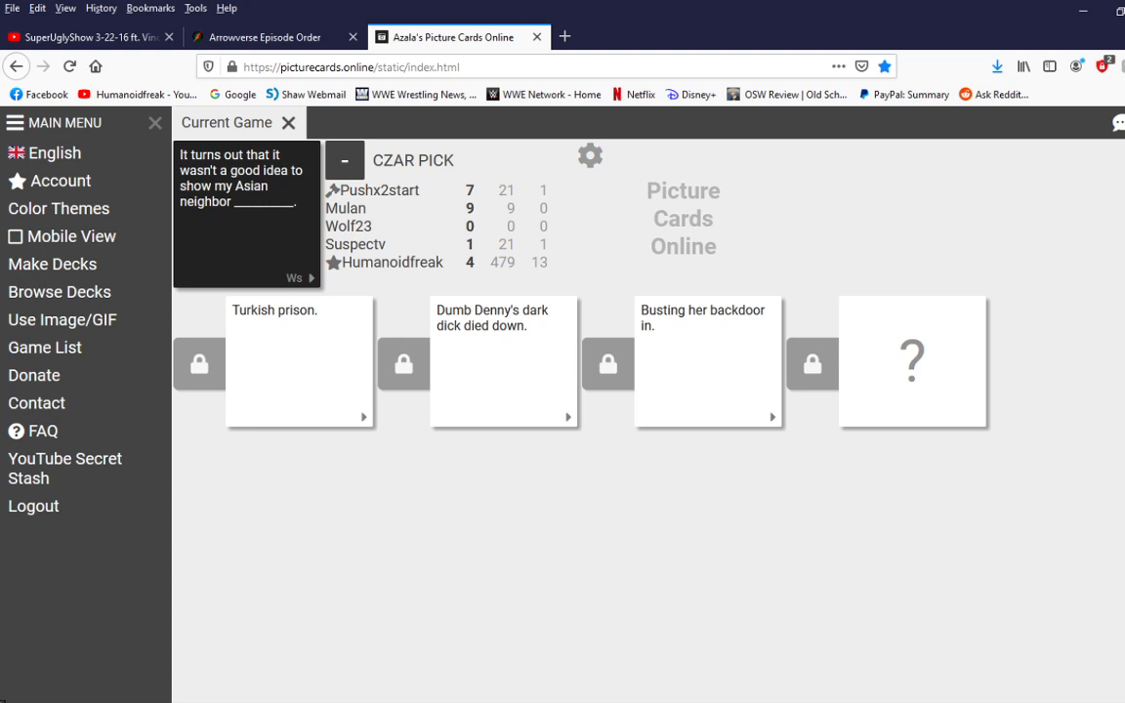